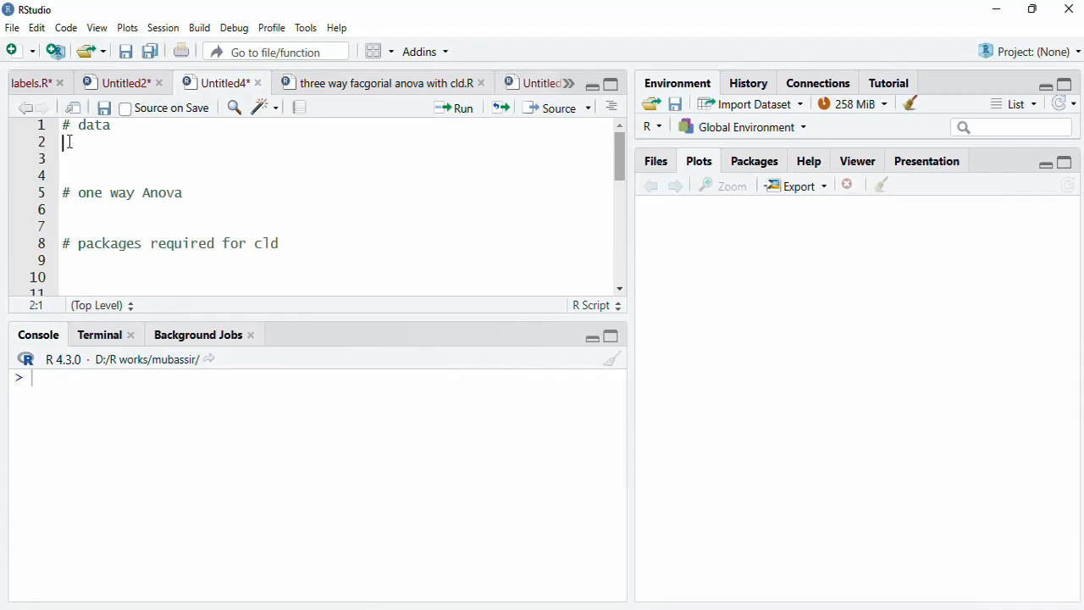
# Step: Add library(palmerpenguins) on line 2 with autocomplete
pyautogui.write('library(')
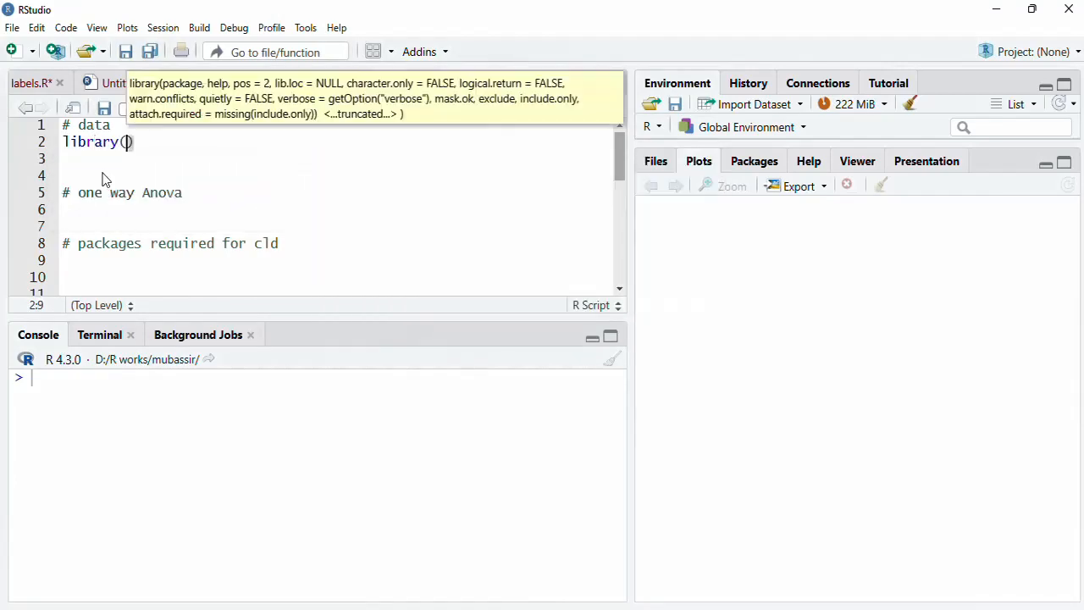
pyautogui.write('palmerpenguins')
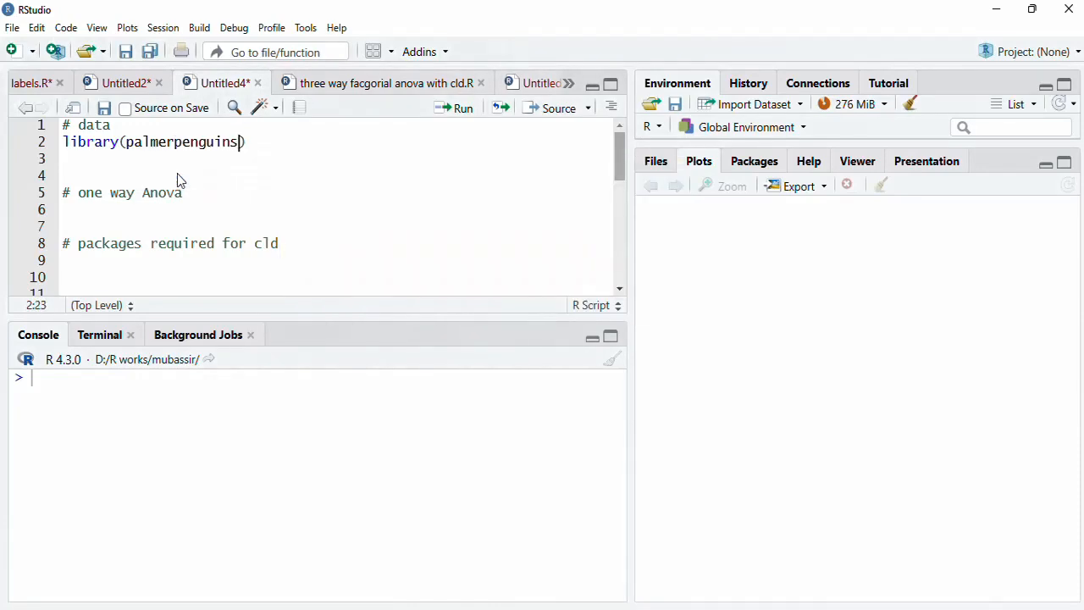
pyautogui.moveTo(307, 31)
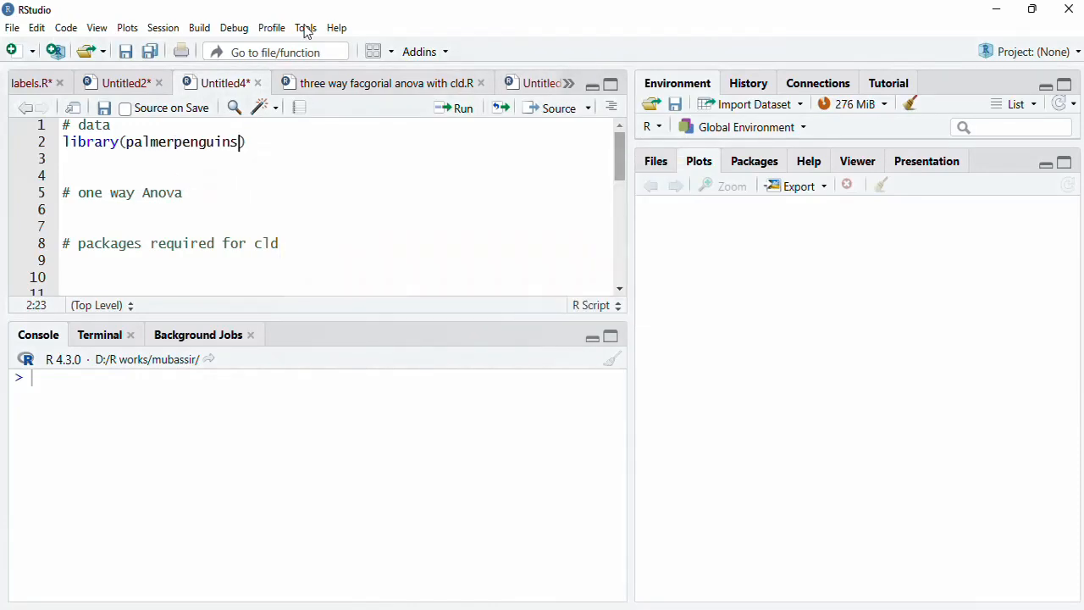
pyautogui.click(306, 28)
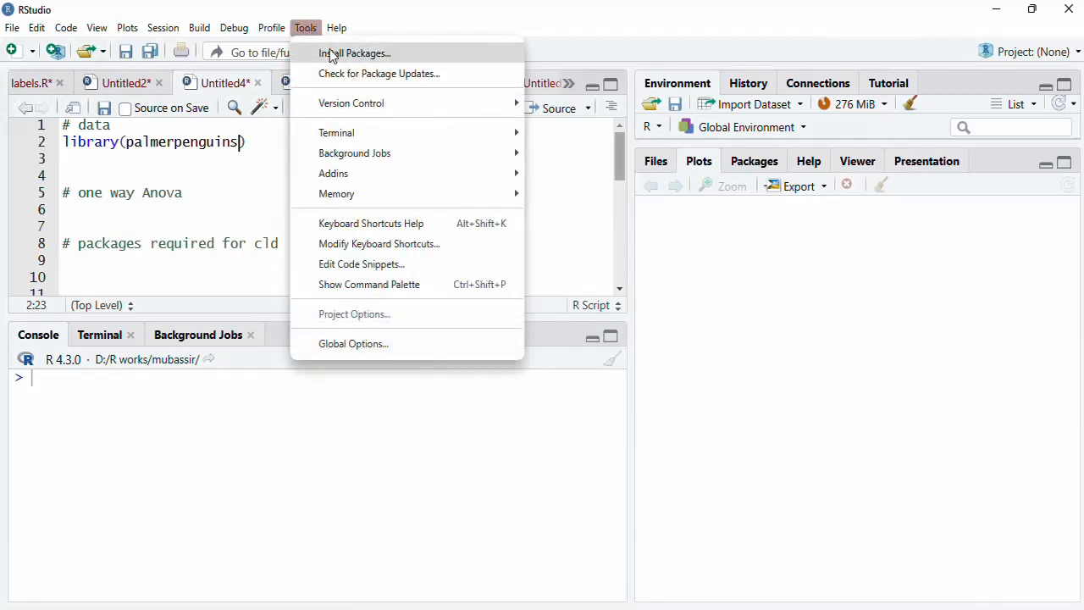
pyautogui.click(354, 52)
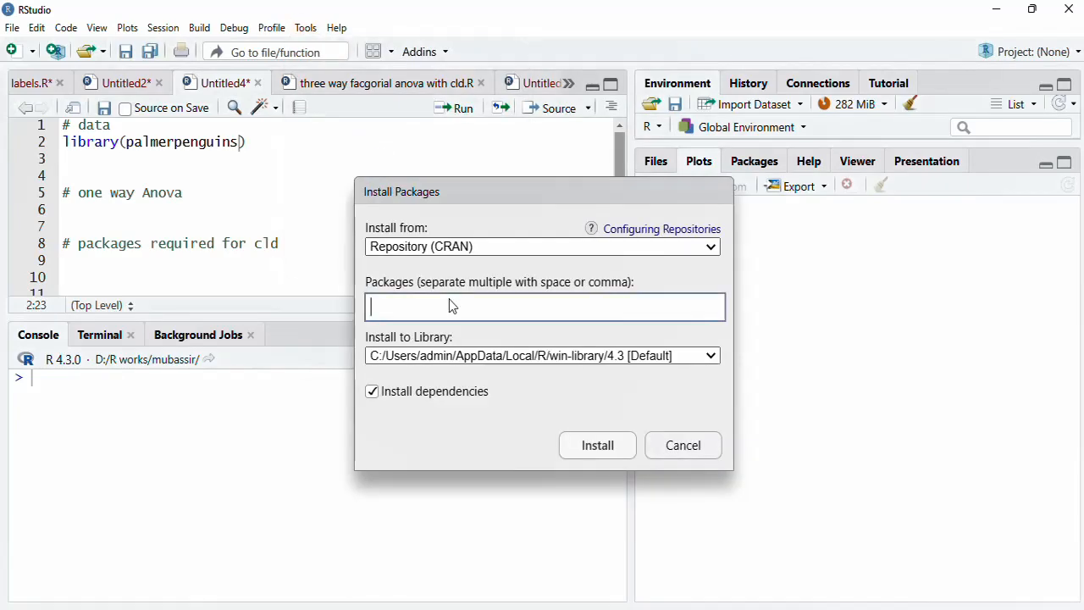
pyautogui.write('palmer')
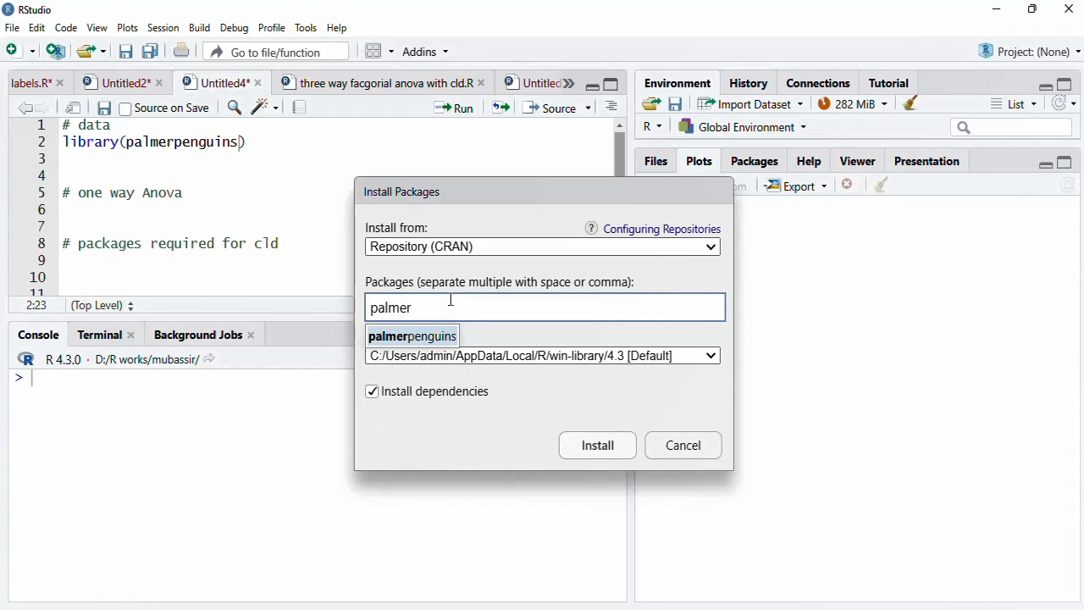
pyautogui.click(413, 336)
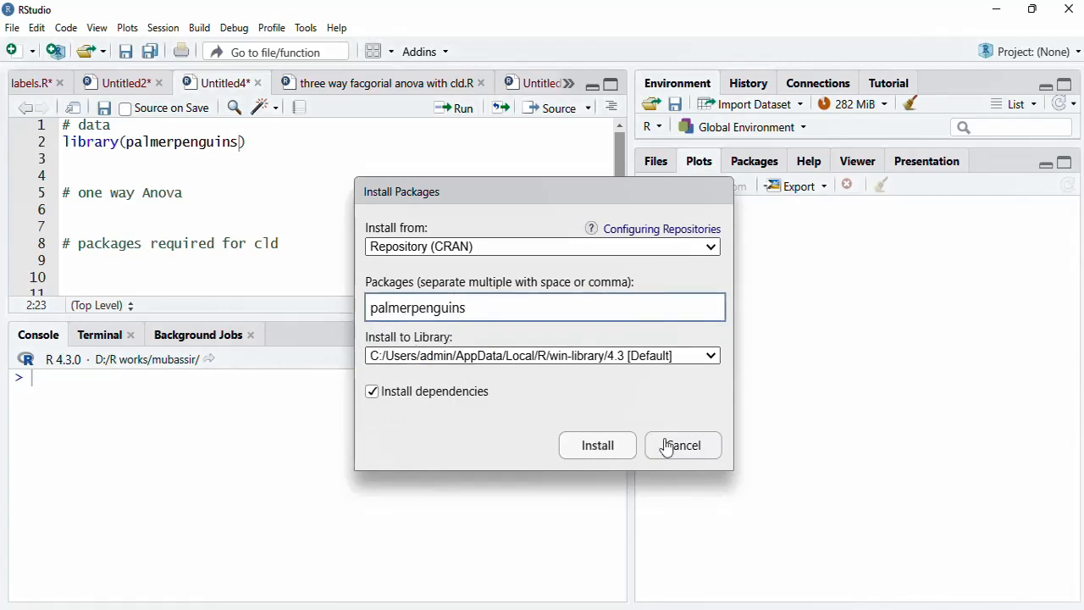
pyautogui.click(683, 445)
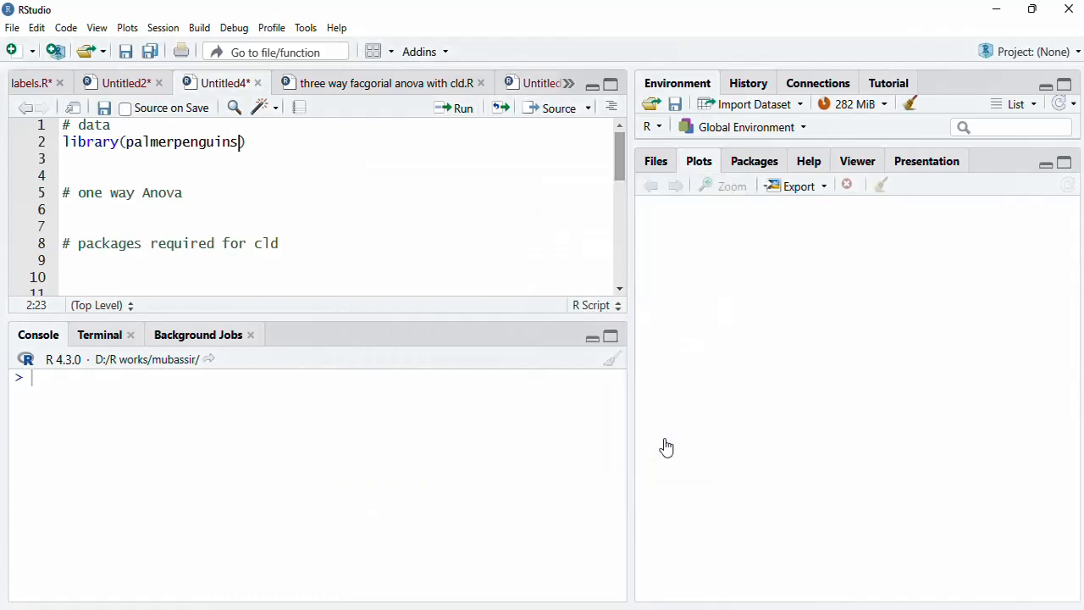
# Step: Run the library line, then add and run head(penguins) to preview the first rows
pyautogui.click(108, 141)
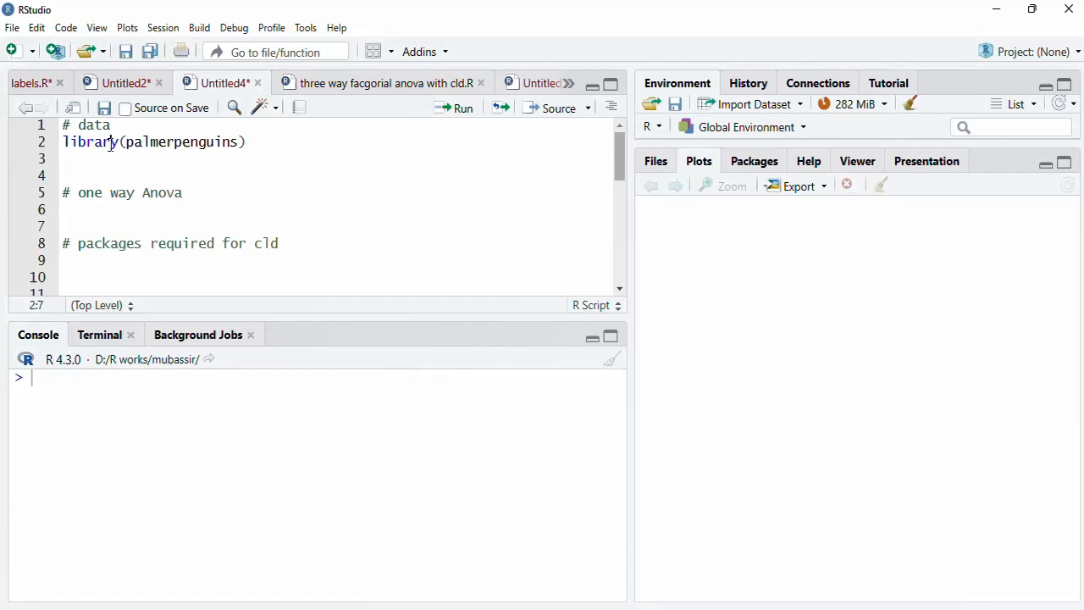
pyautogui.click(462, 108)
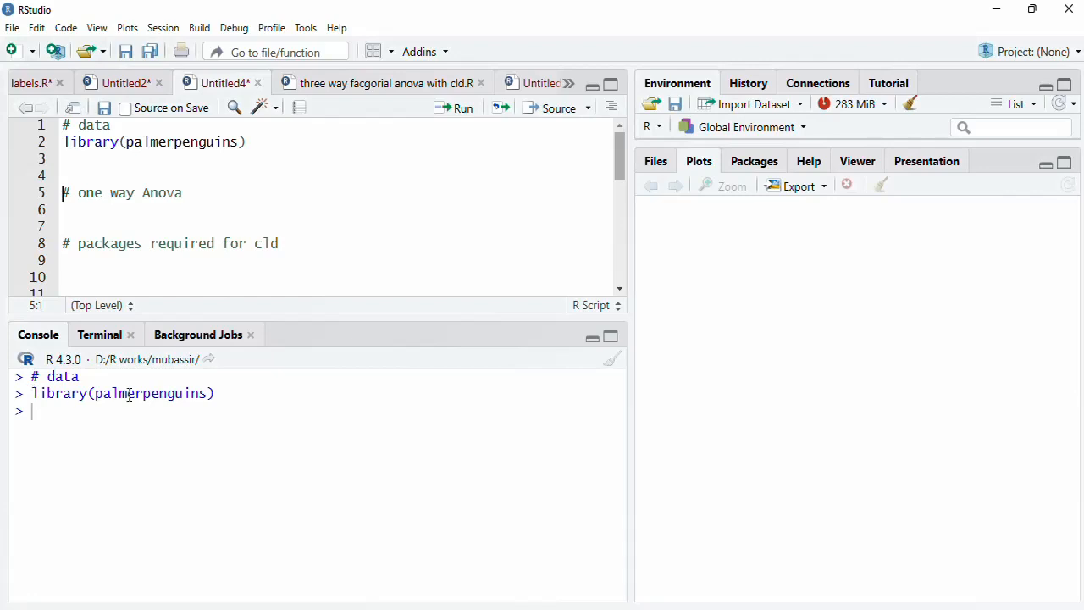
pyautogui.moveTo(147, 307)
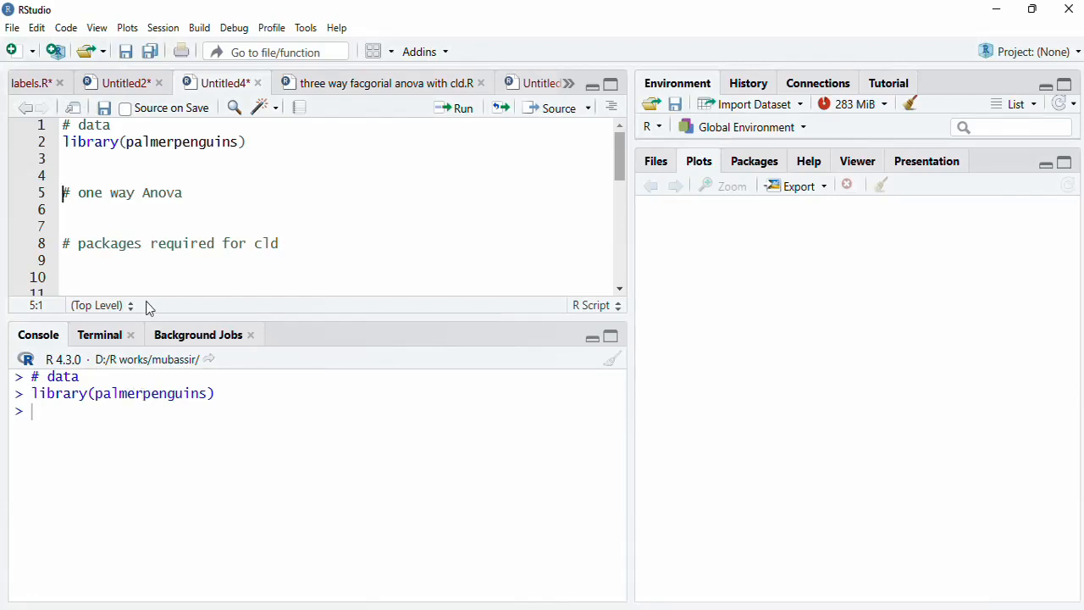
pyautogui.write('head(p')
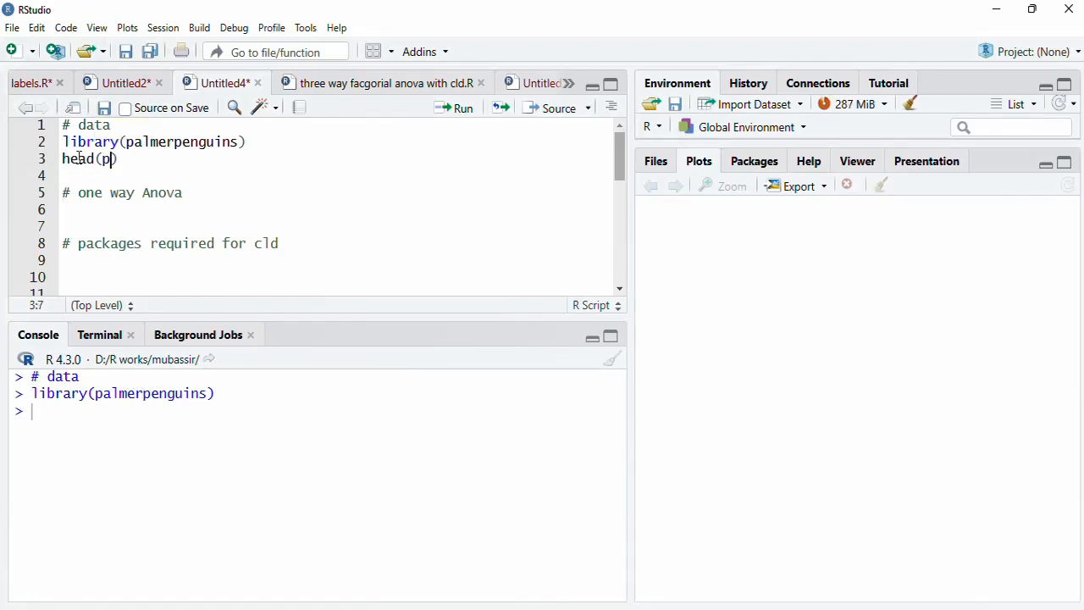
pyautogui.write('enguins')
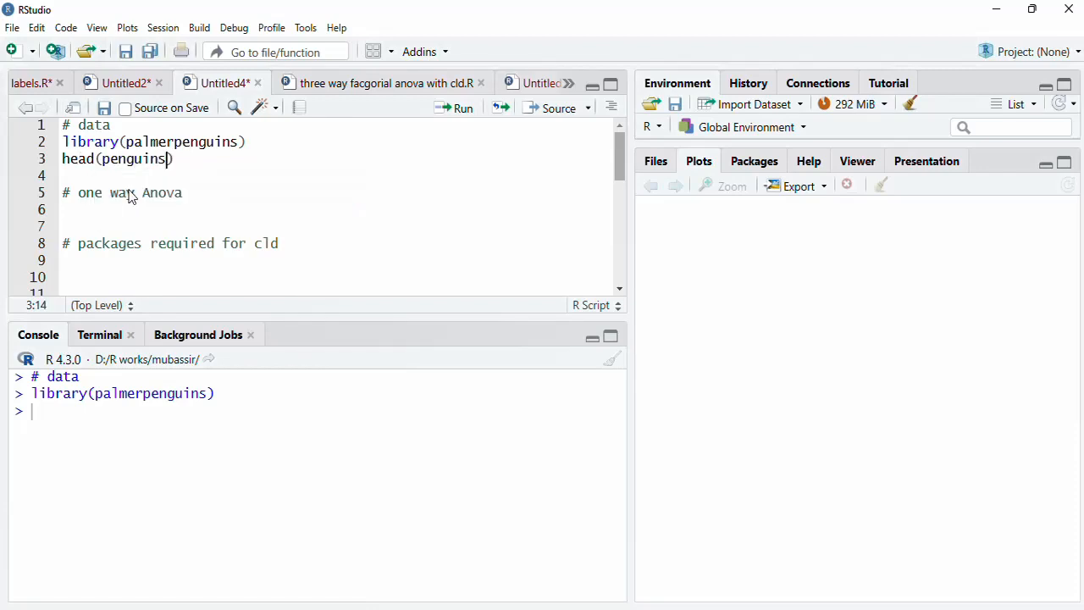
pyautogui.click(463, 108)
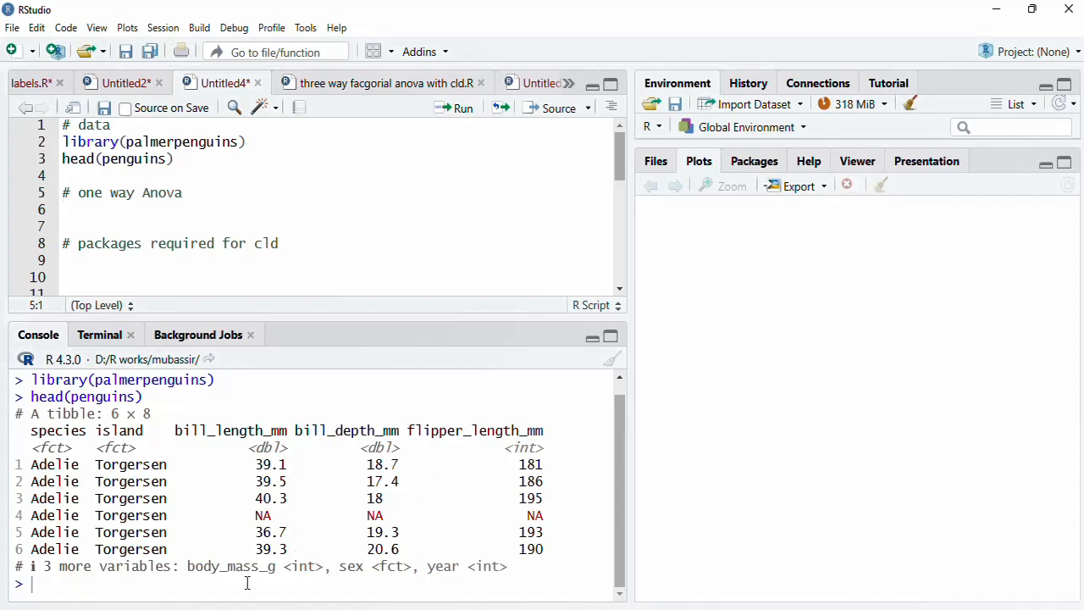
pyautogui.moveTo(286, 575)
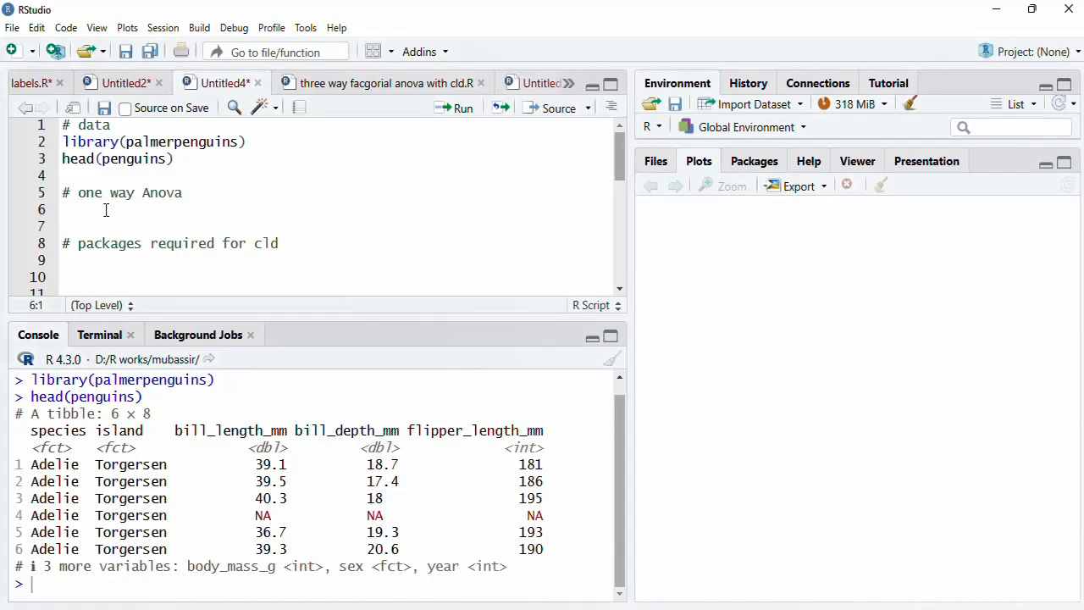
# Step: Write and run mod <- aov(flipper_length_mm~species, penguins), copying column names from the console
pyautogui.write('mod')
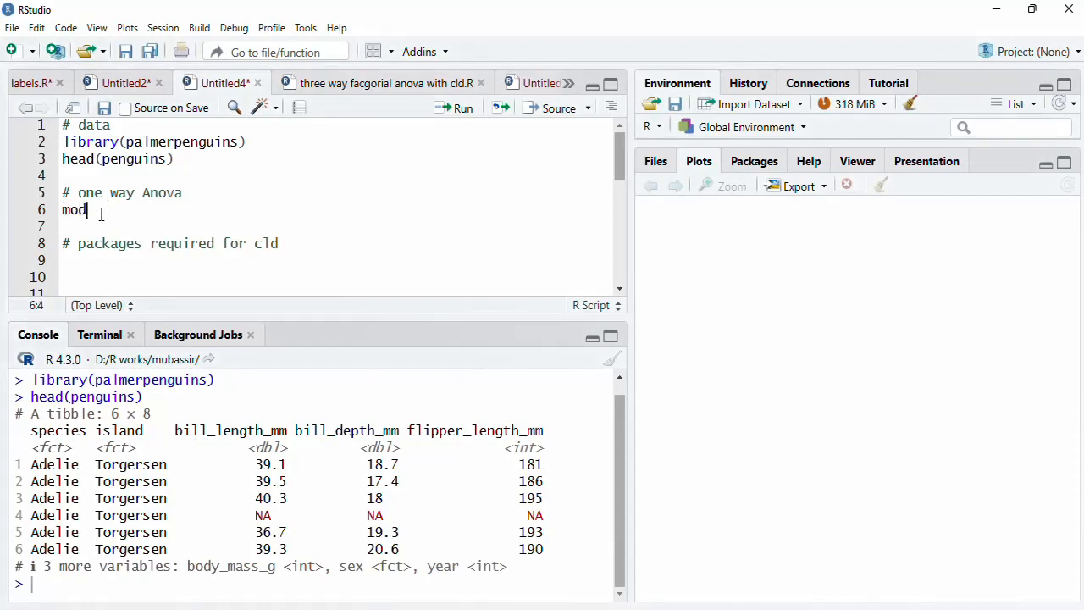
pyautogui.write('mod')
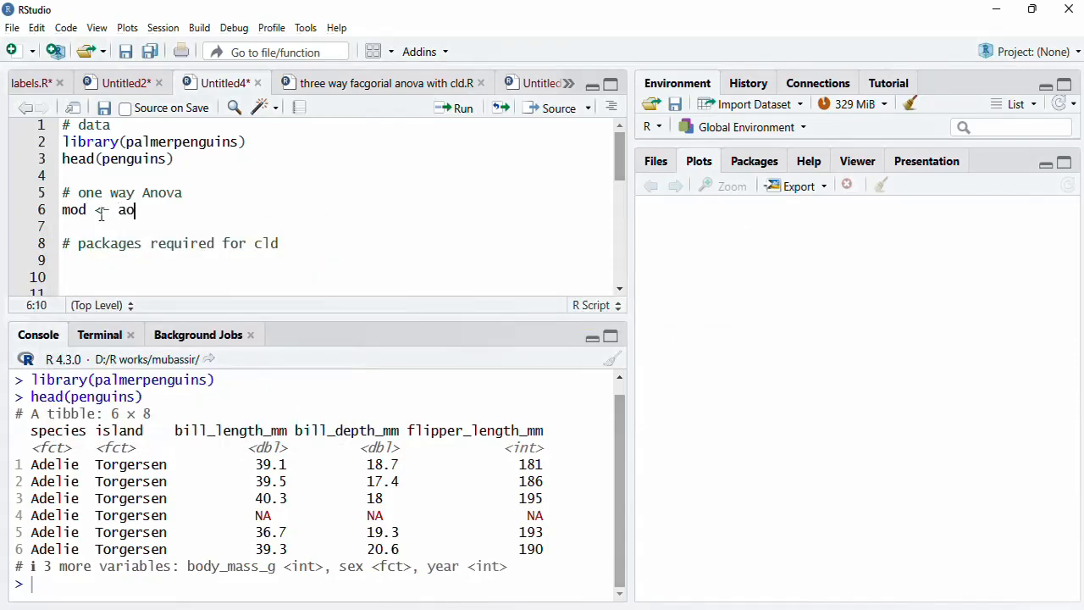
pyautogui.write('v()')
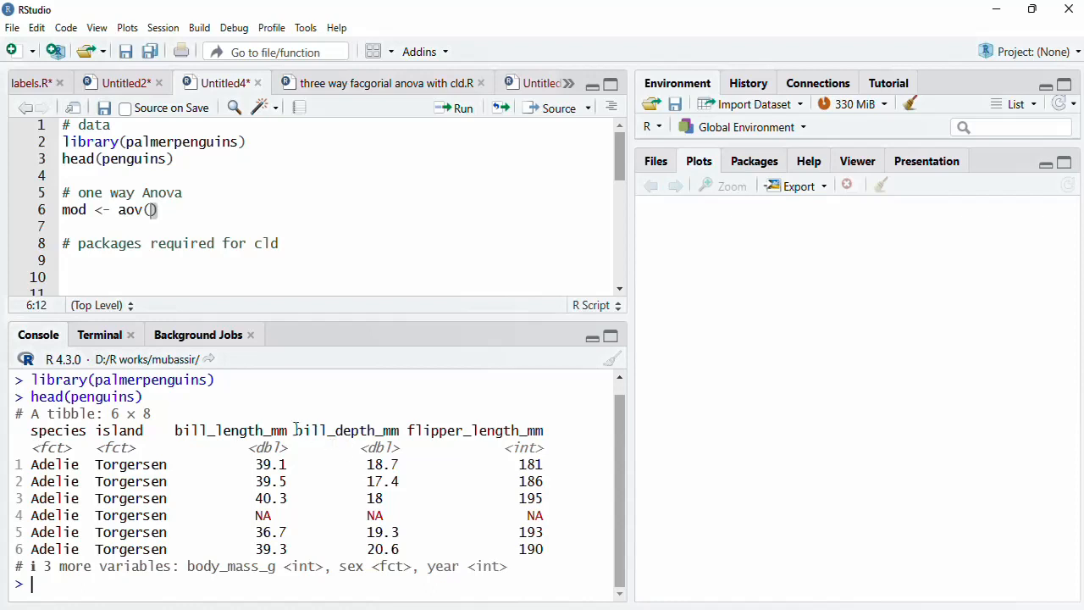
pyautogui.doubleClick(348, 431)
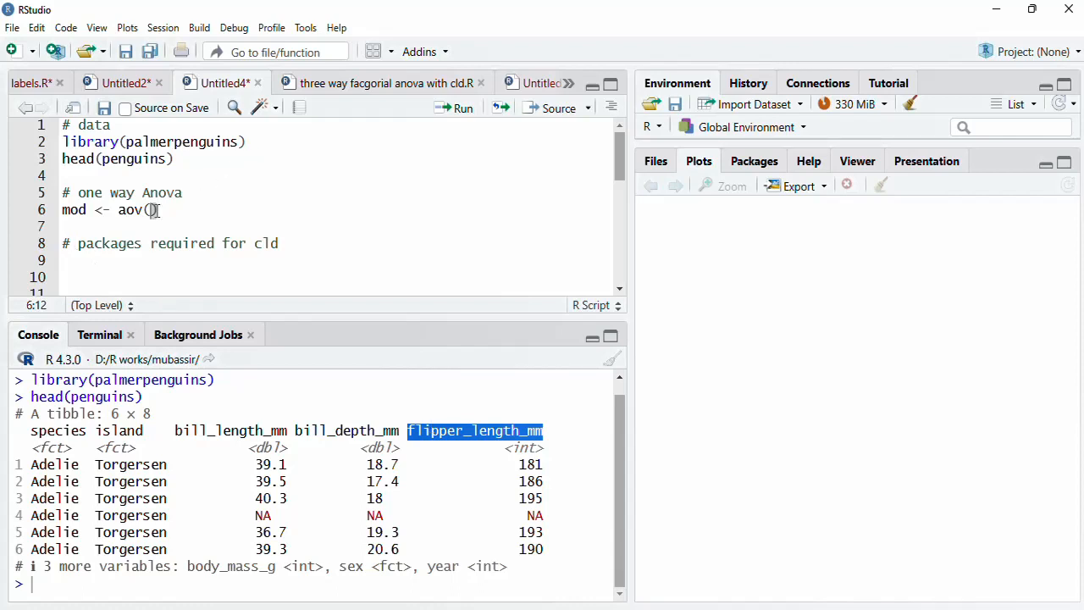
pyautogui.write('flipper_length_mm')
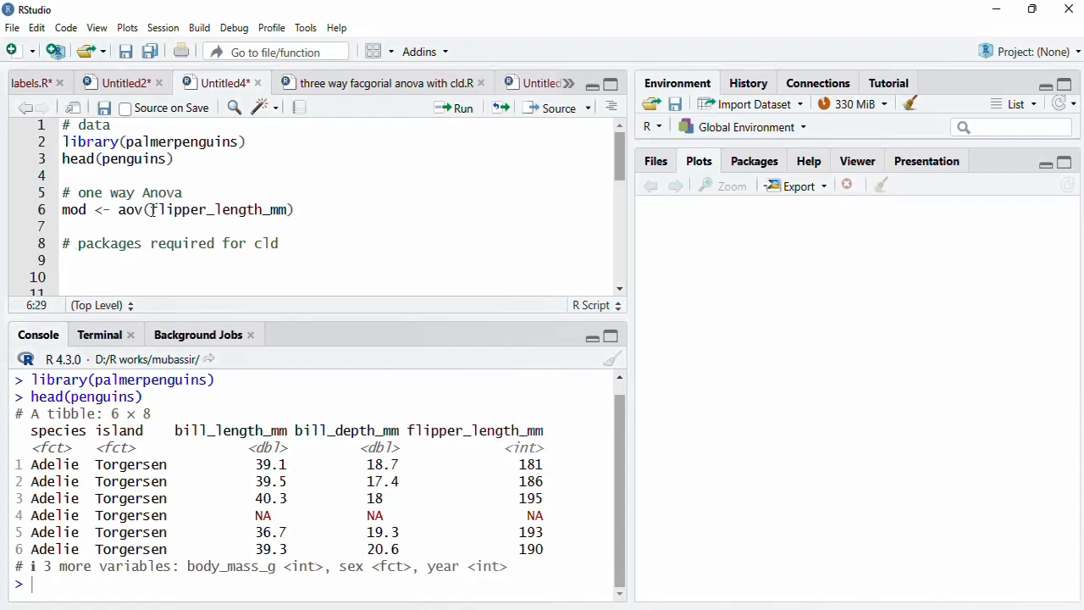
pyautogui.write('~')
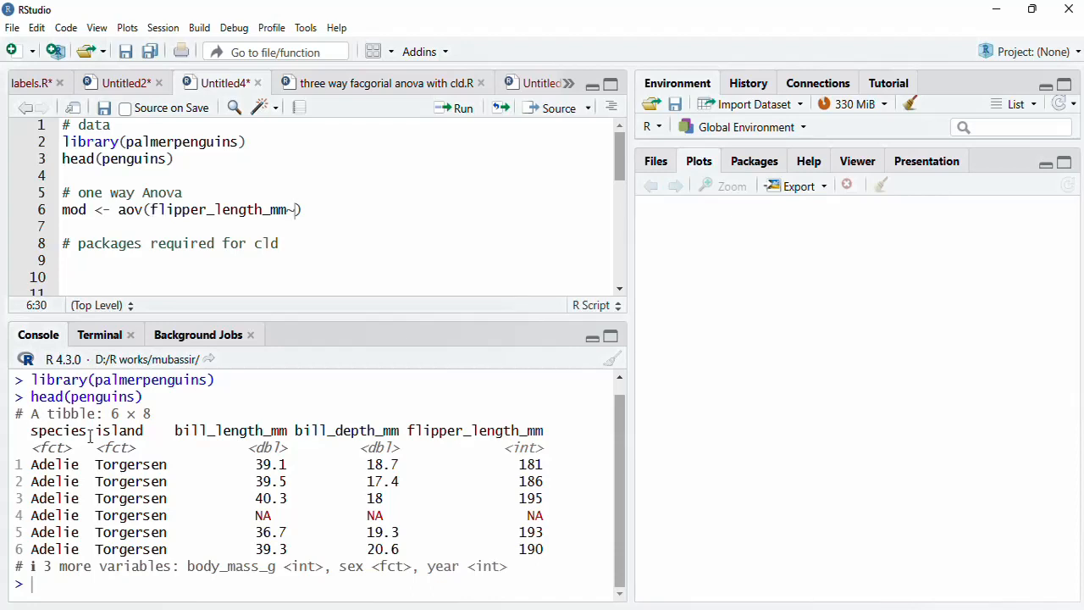
pyautogui.doubleClick(58, 431)
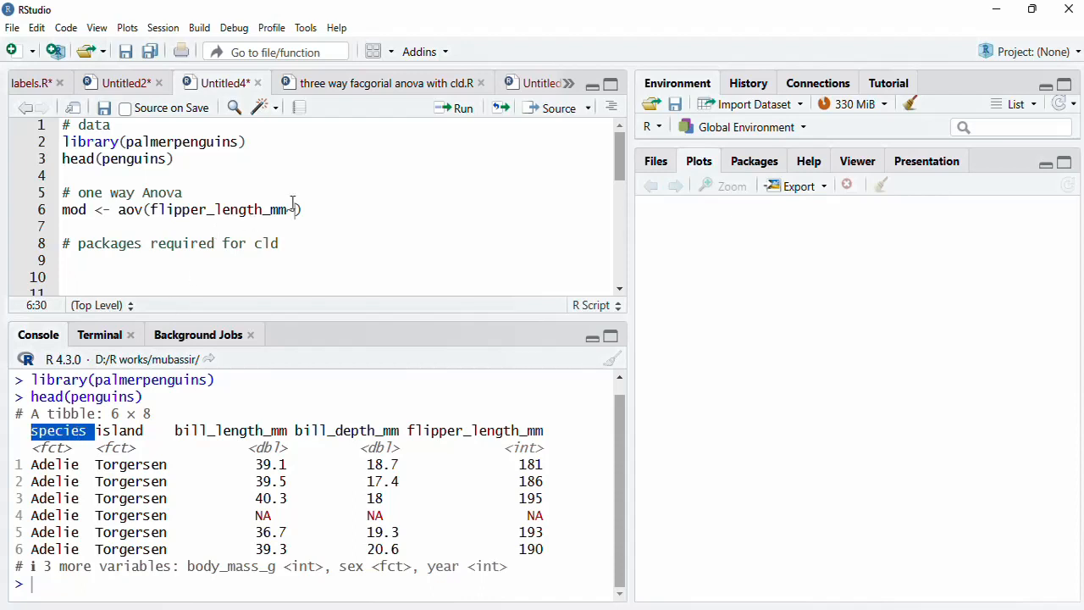
pyautogui.write('~species')
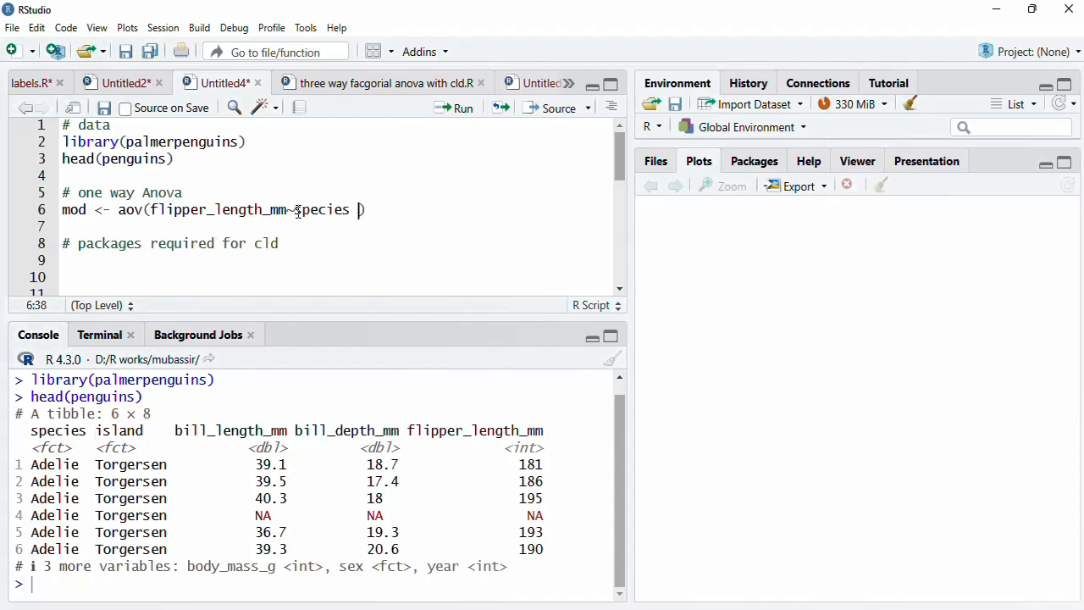
pyautogui.write(',')
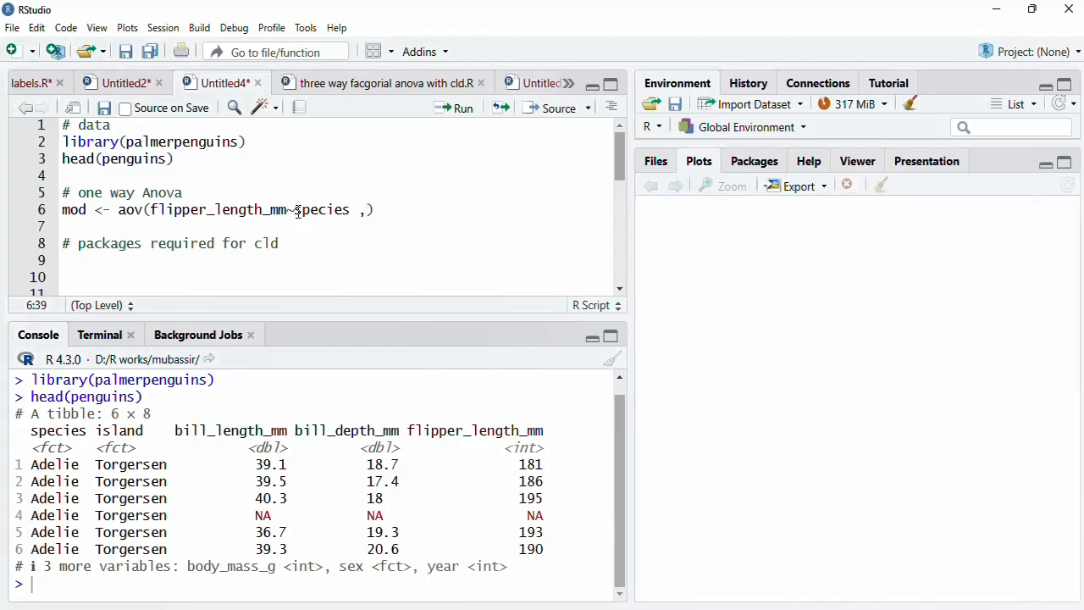
pyautogui.write('penguin')
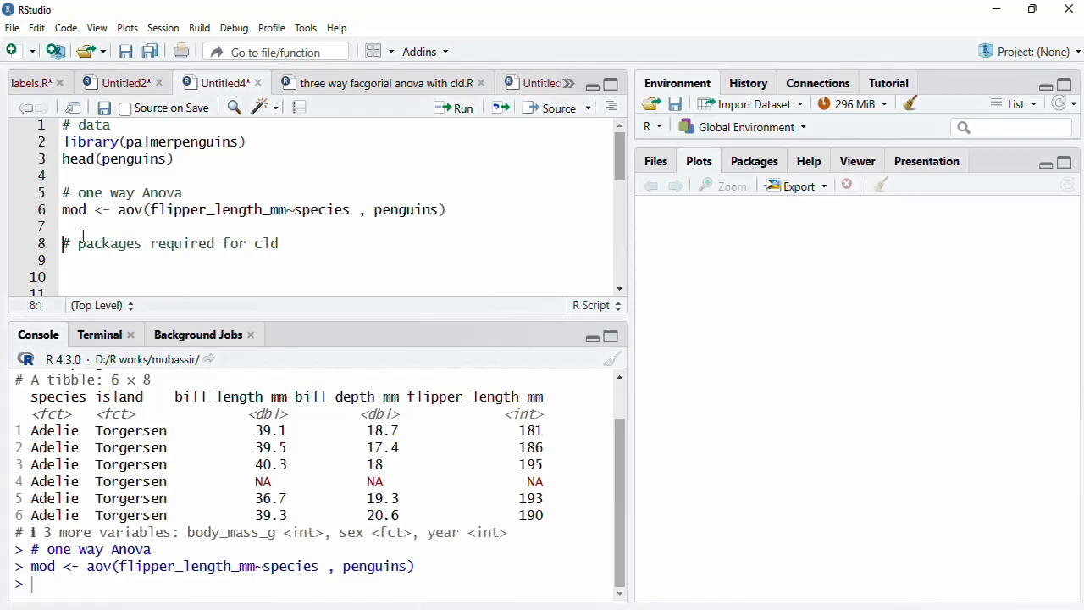
# Step: Run summary(mod) showing species F 594.8, p < 2e-16, then add a blank line
pyautogui.write('summary')
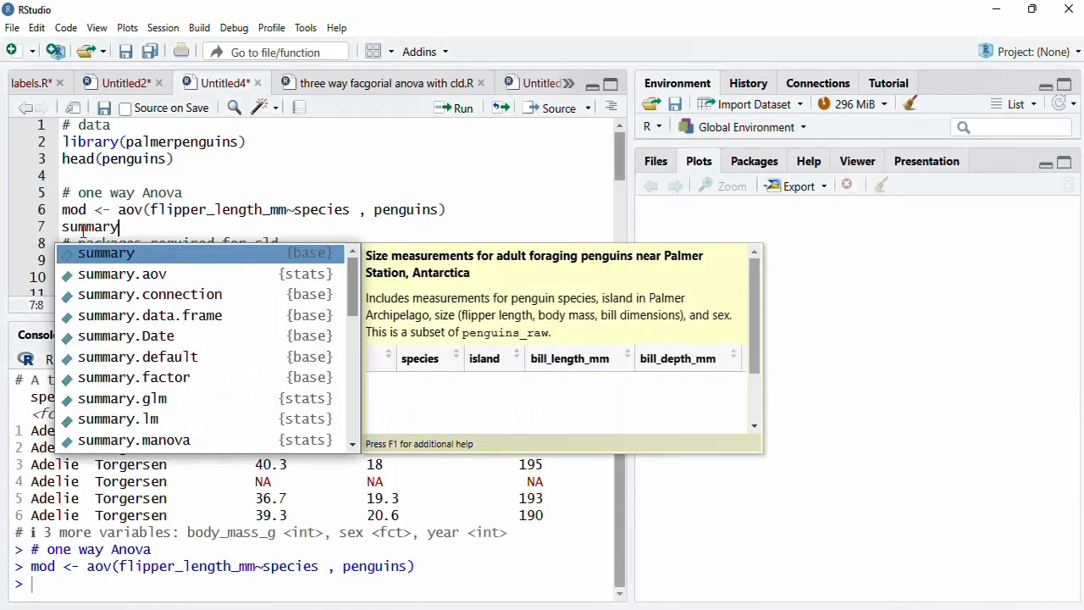
pyautogui.write('(mod)')
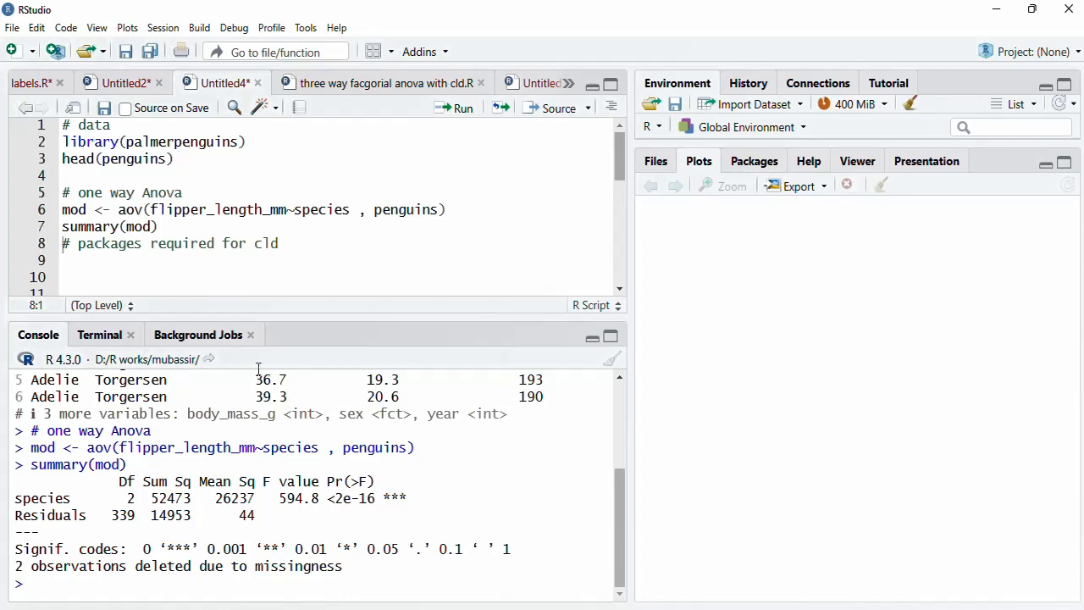
pyautogui.press('Return')
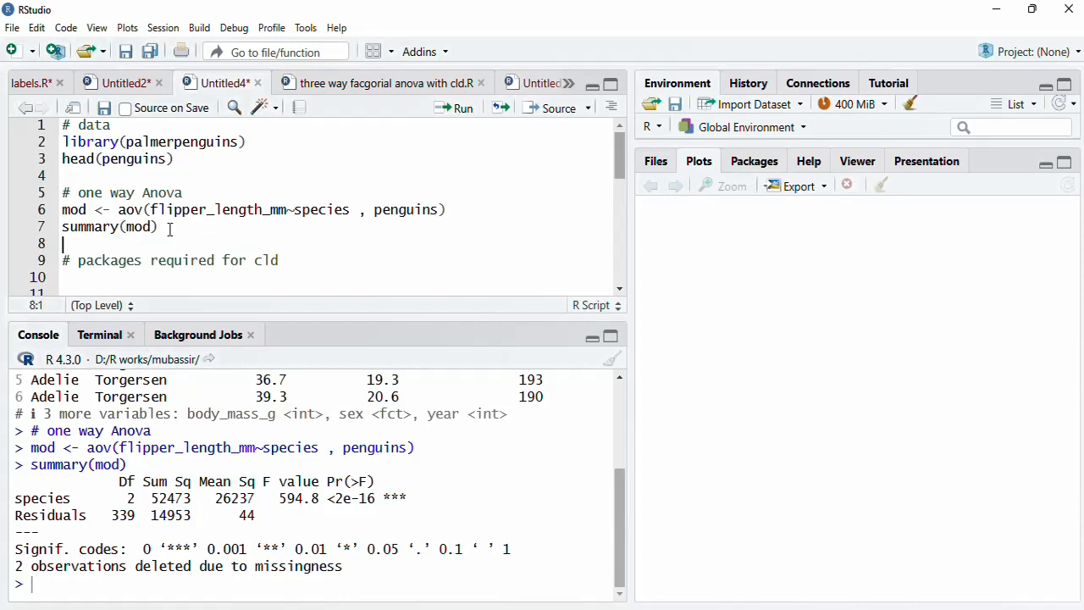
pyautogui.write('TukeyHSD(')
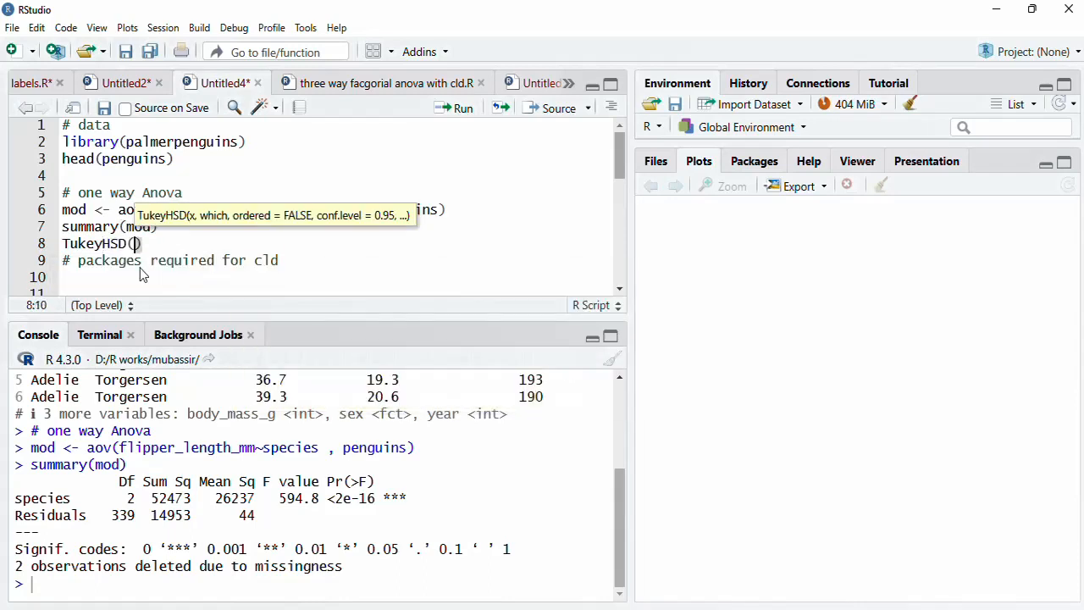
pyautogui.write('mod')
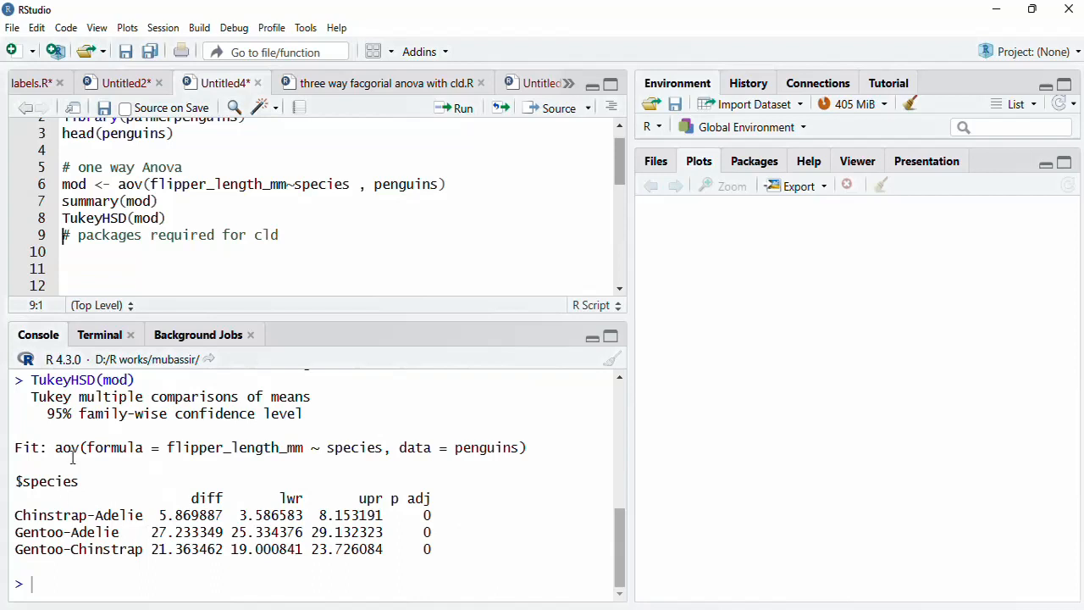
pyautogui.moveTo(110, 454)
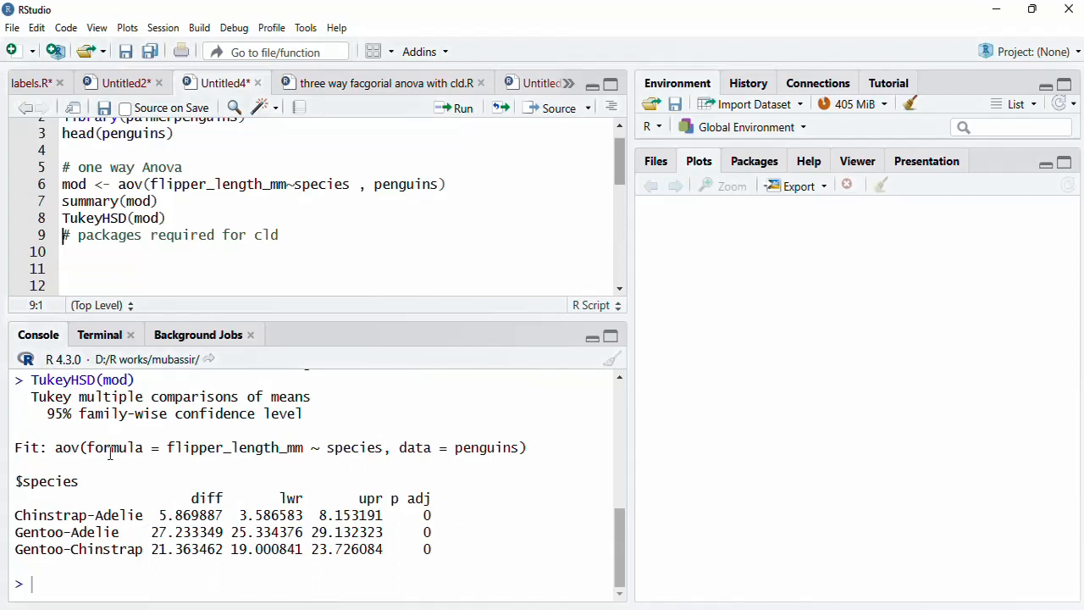
pyautogui.moveTo(261, 422)
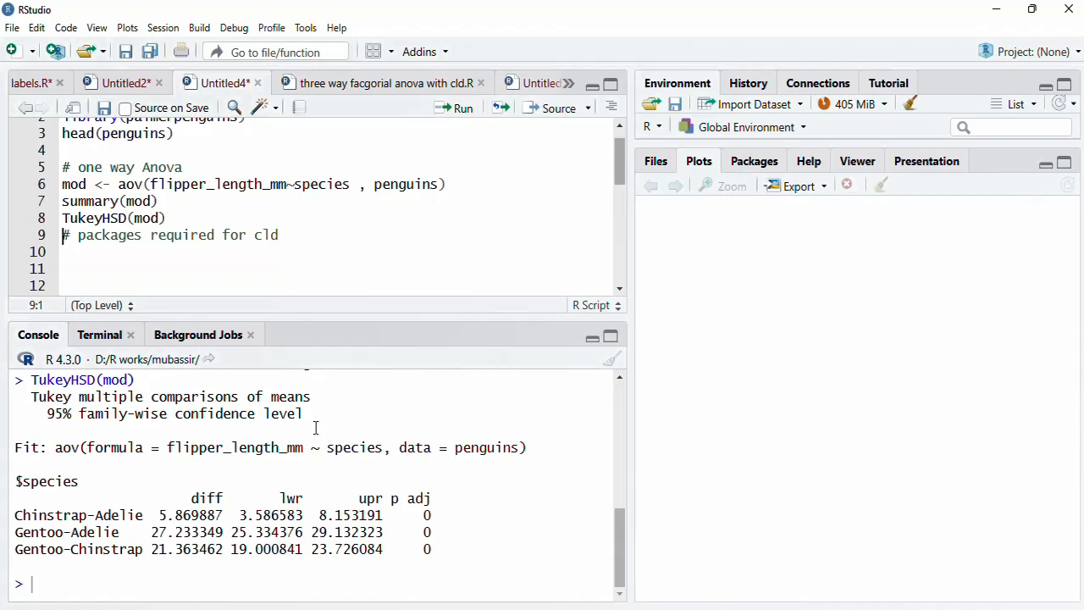
pyautogui.moveTo(391, 537)
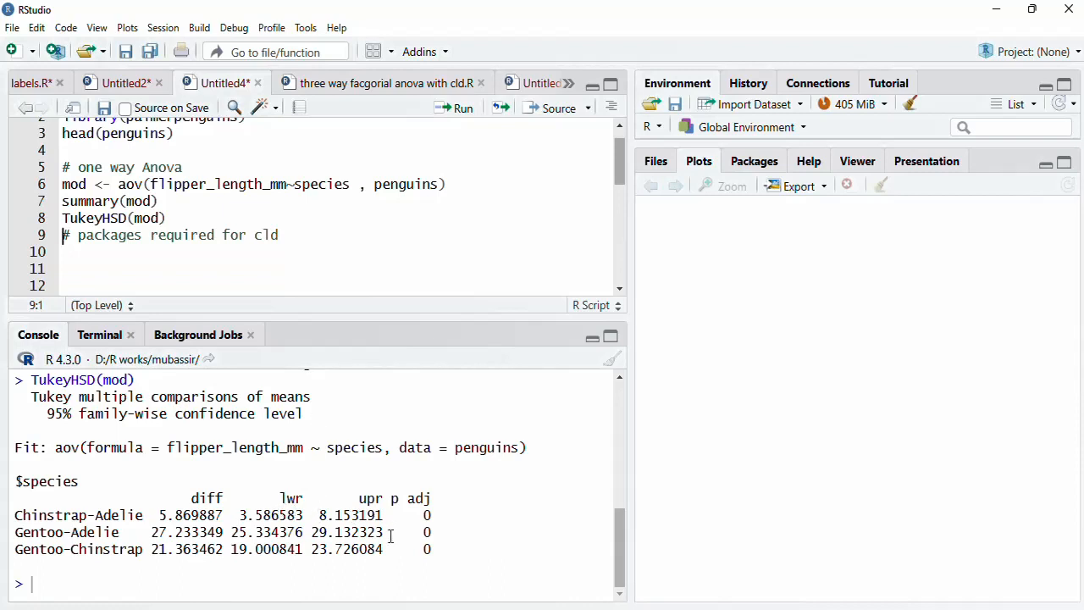
pyautogui.moveTo(22, 515)
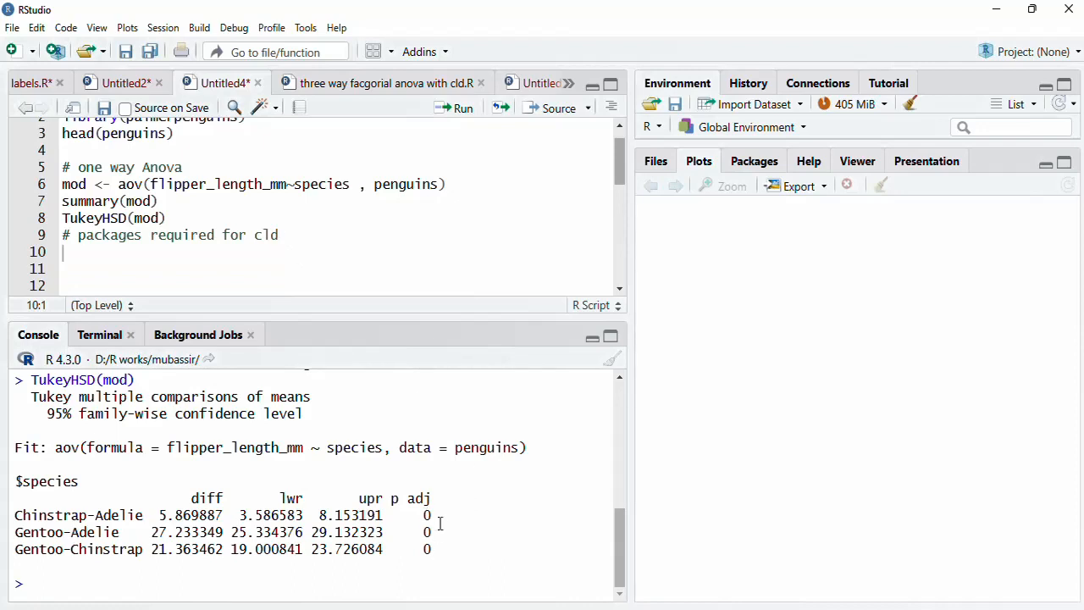
pyautogui.moveTo(256, 512)
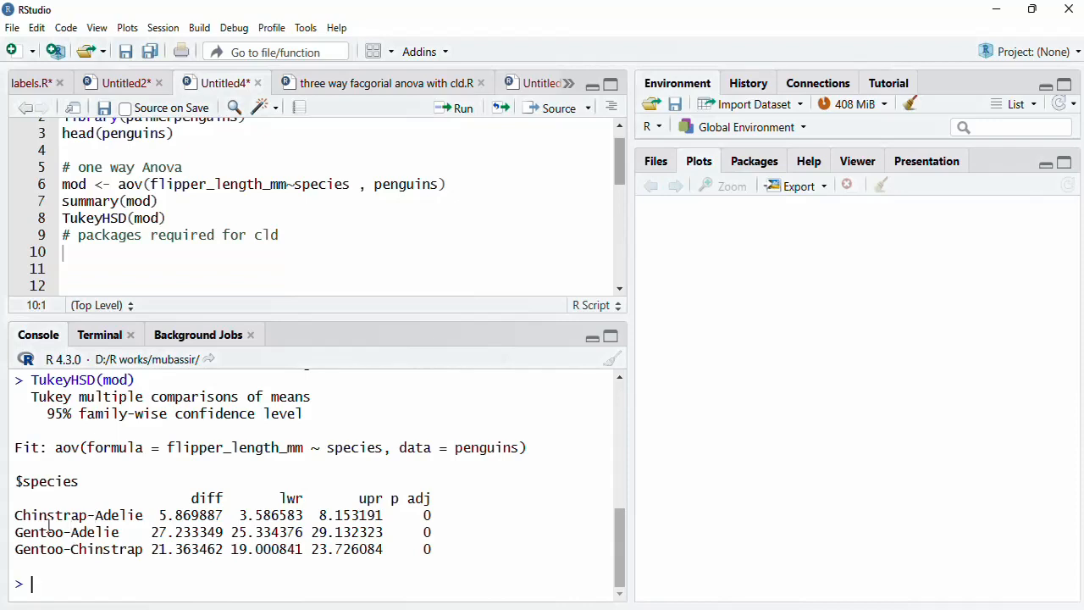
pyautogui.moveTo(156, 538)
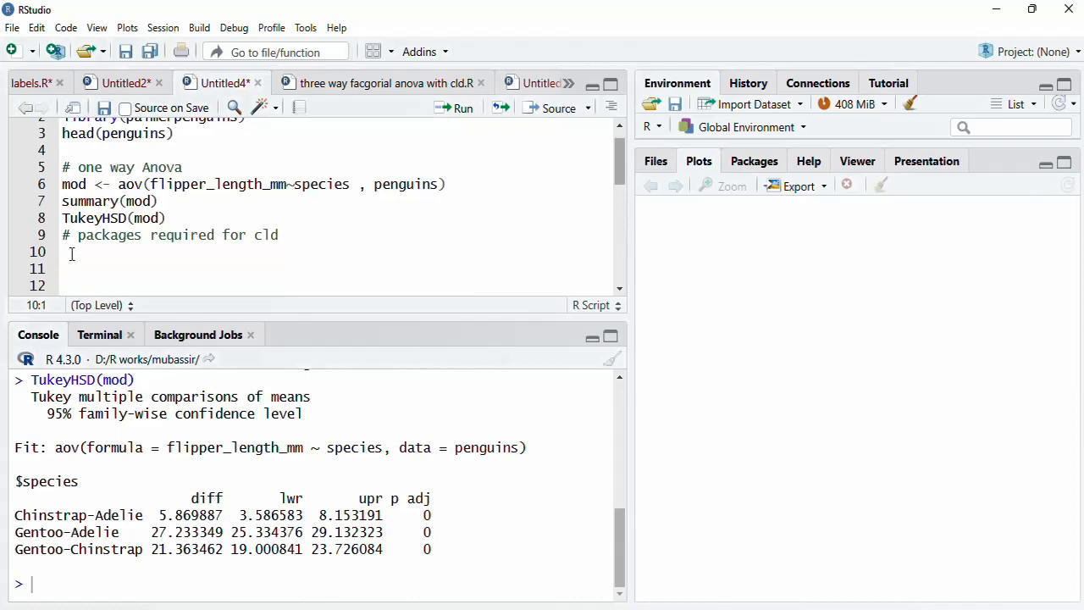
# Step: Add and run library(emmeans) and library(multcomp), checking the Install Packages dialog along the way
pyautogui.write('lib')
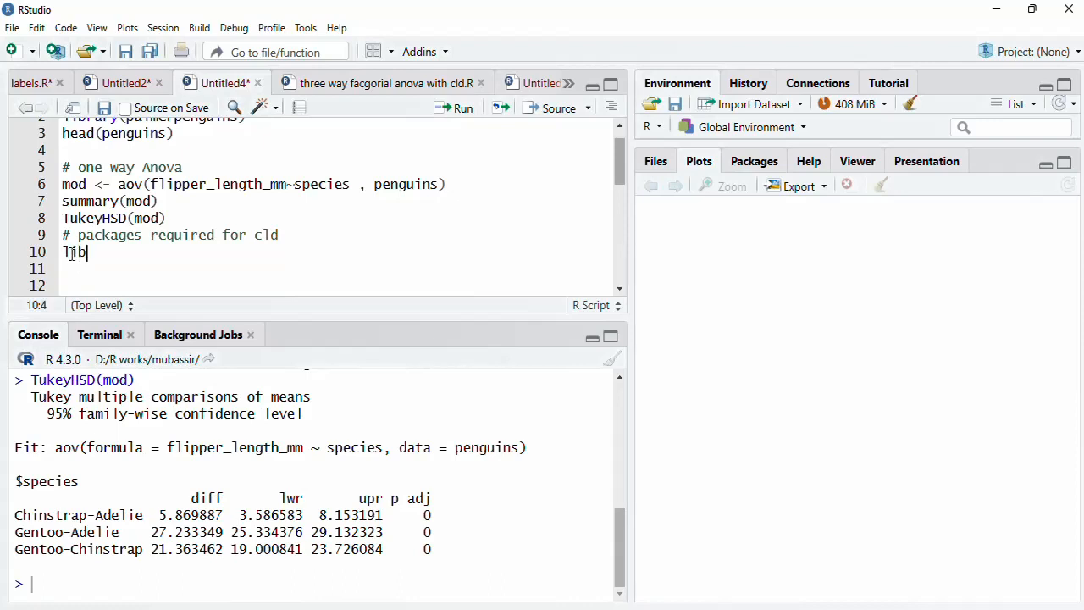
pyautogui.write('rary(emmeans')
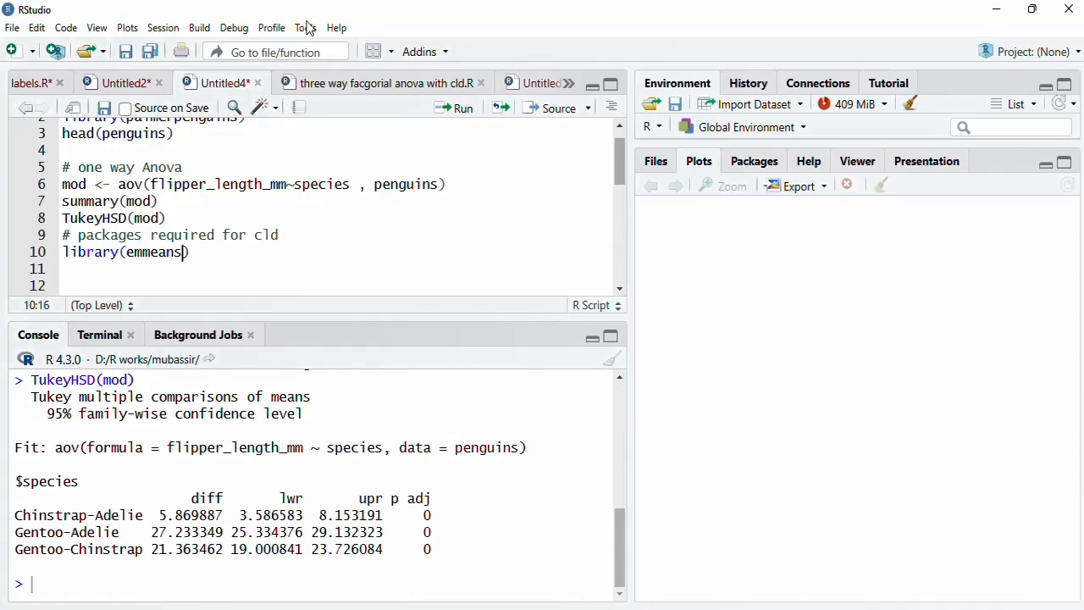
pyautogui.click(305, 27)
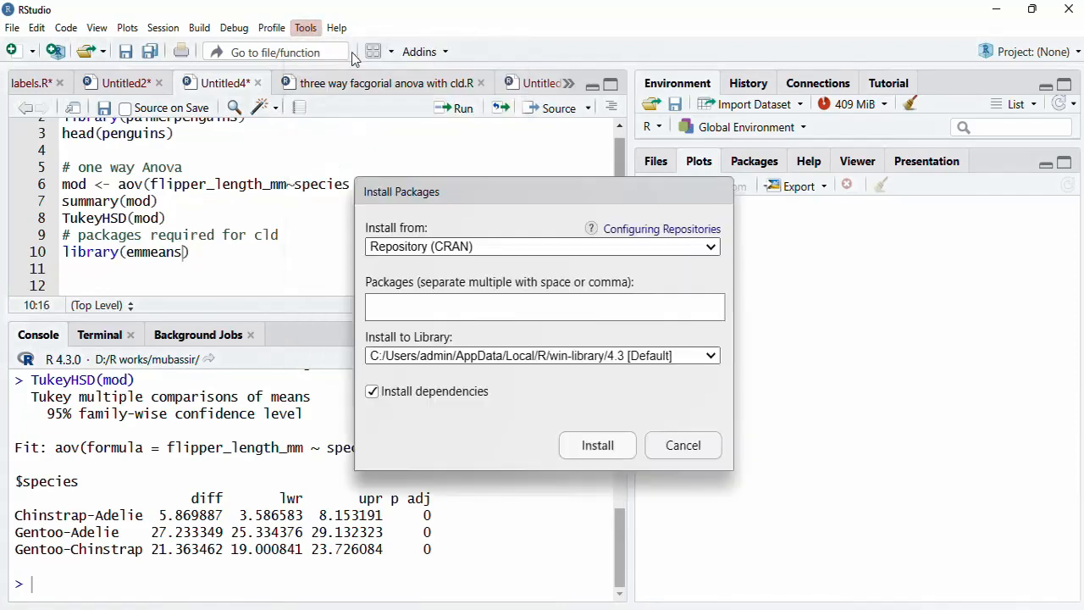
pyautogui.write('emme')
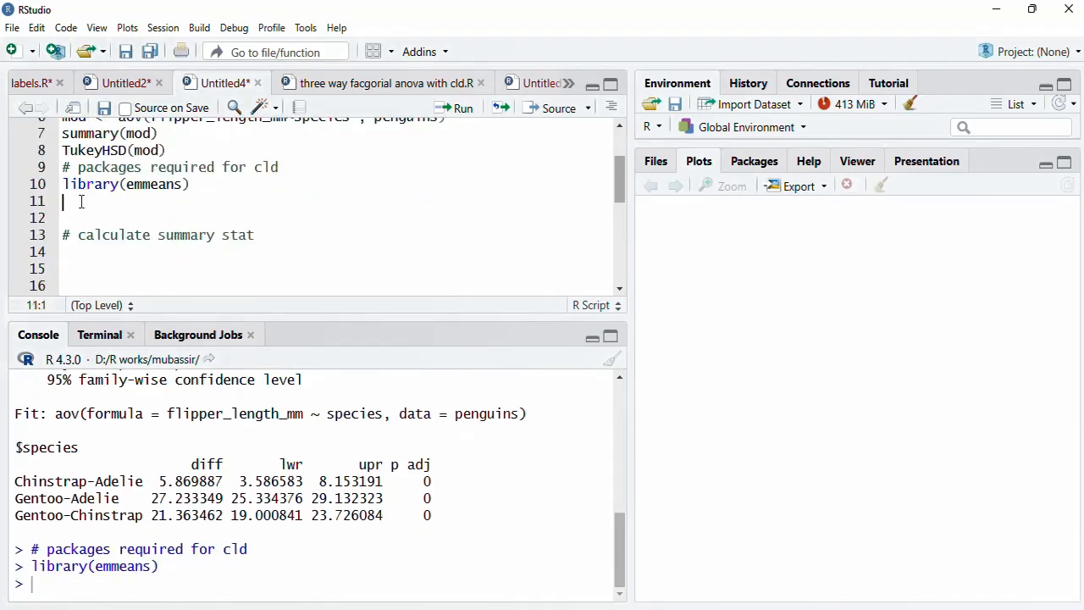
pyautogui.write('libr')
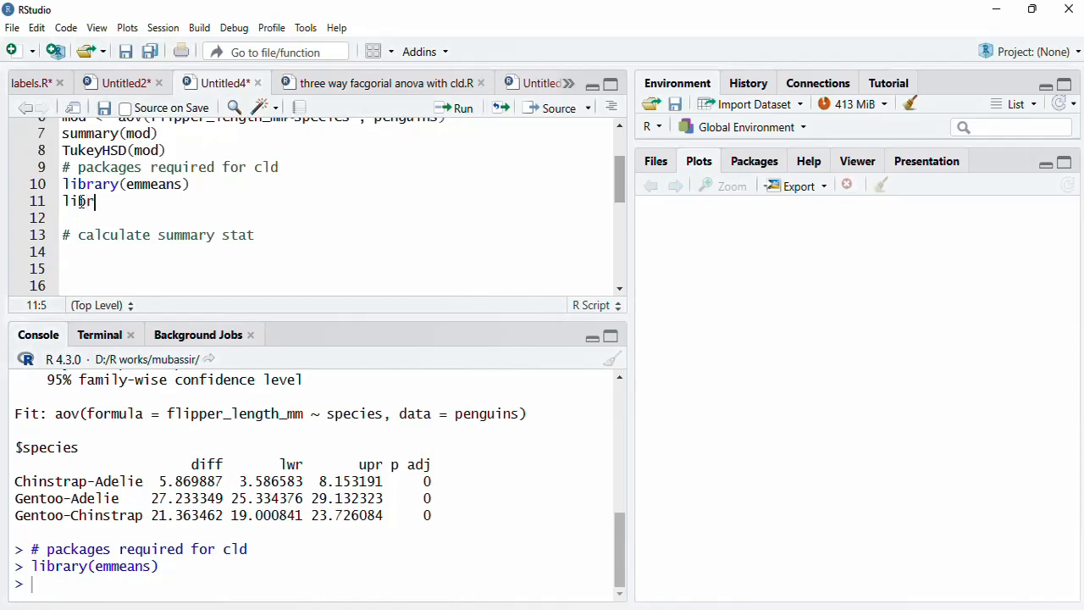
pyautogui.write('ary(')
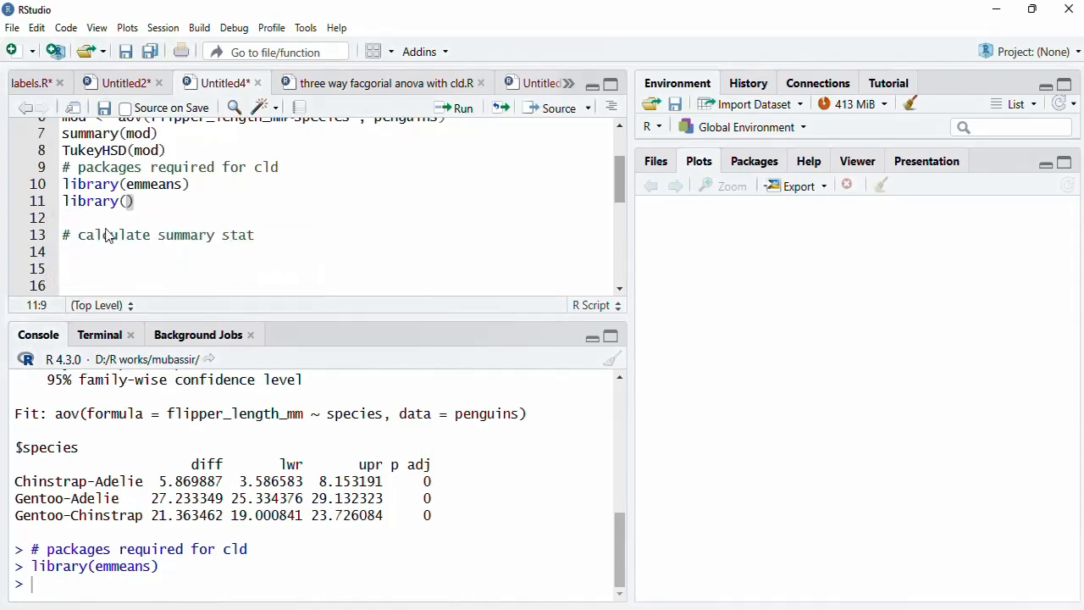
pyautogui.write('multcomp')
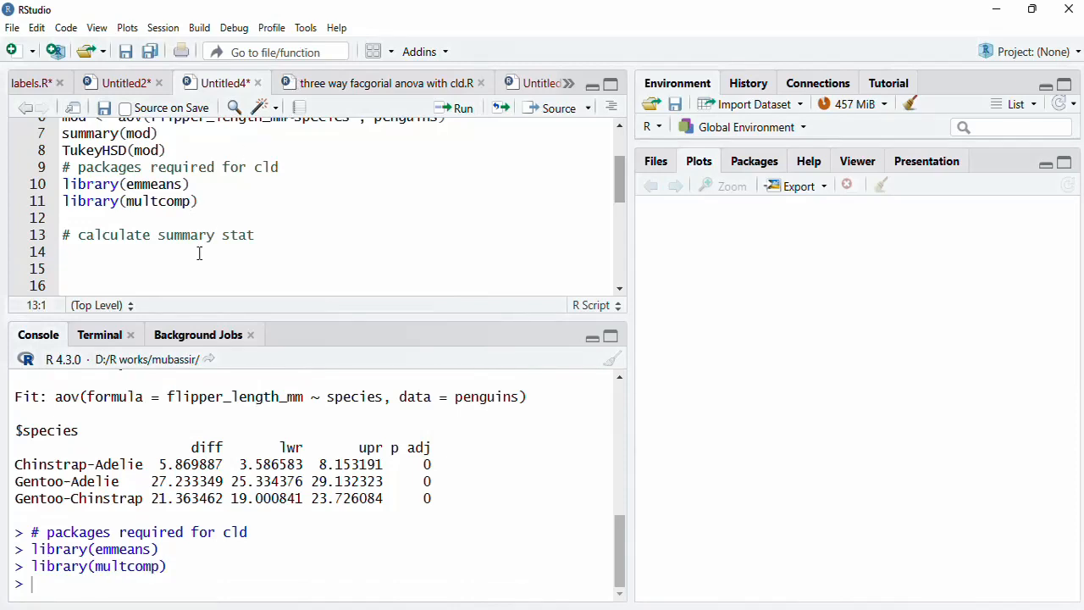
# Step: Write and run emmean <- emmeans(mod, specs="species") under the summary stat comment
pyautogui.click(153, 253)
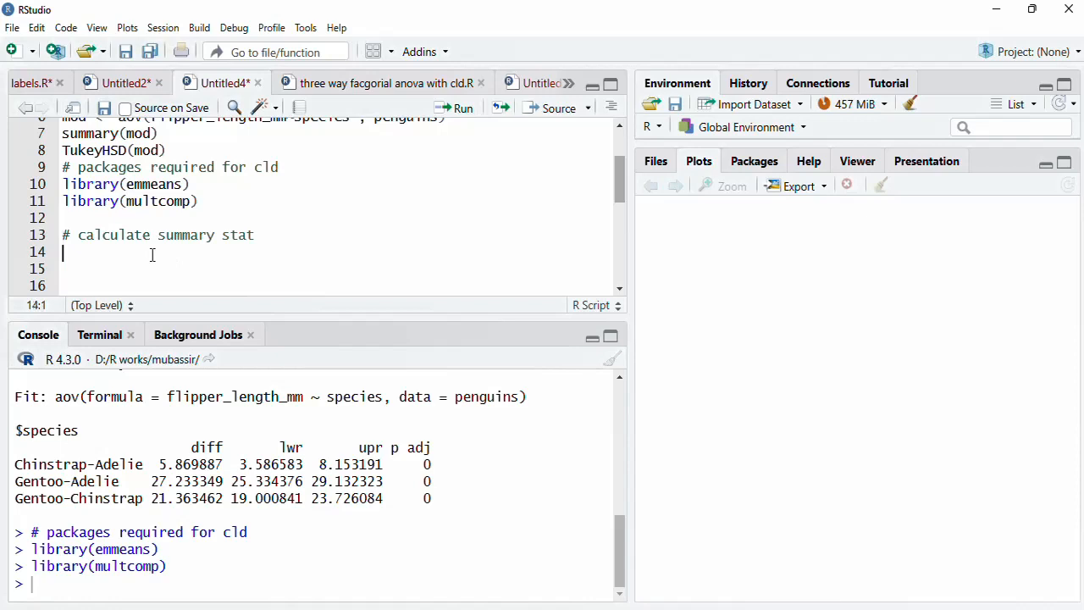
pyautogui.write('e')
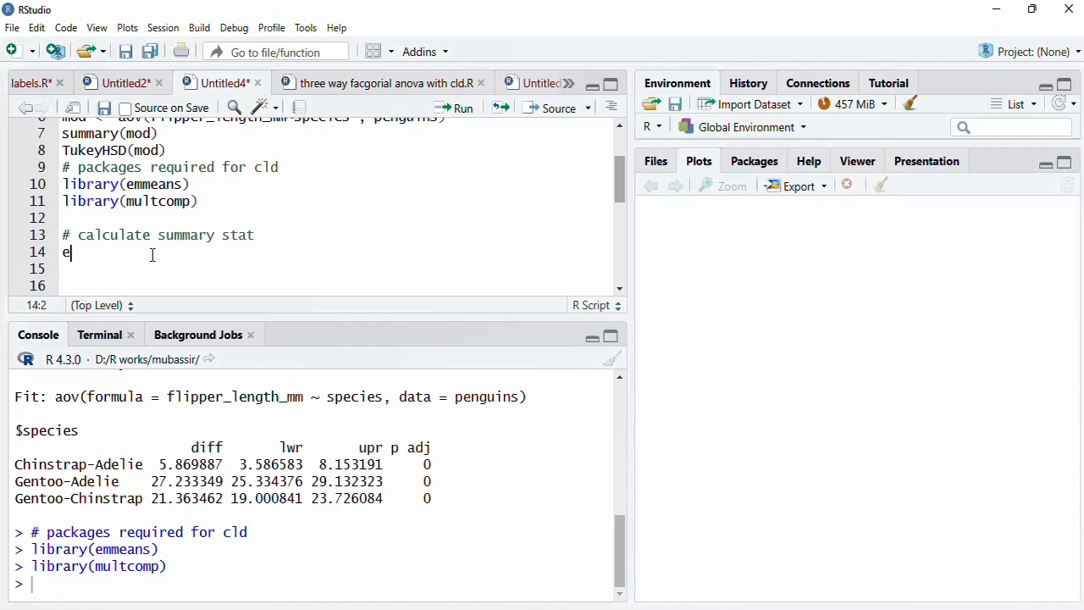
pyautogui.write('mmean <-')
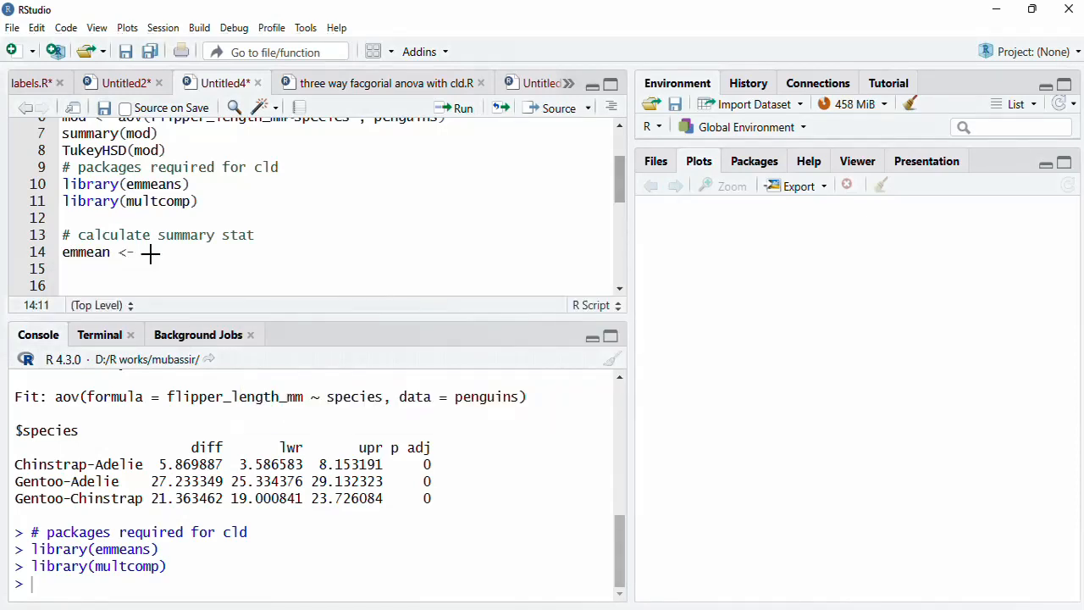
pyautogui.write('emmeans(')
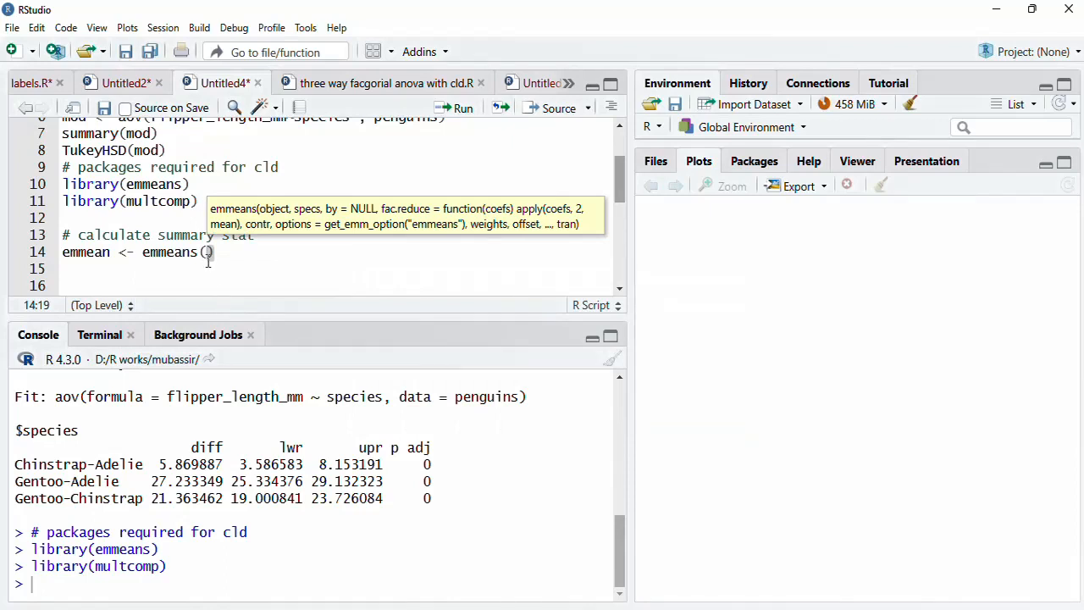
pyautogui.write('mod')
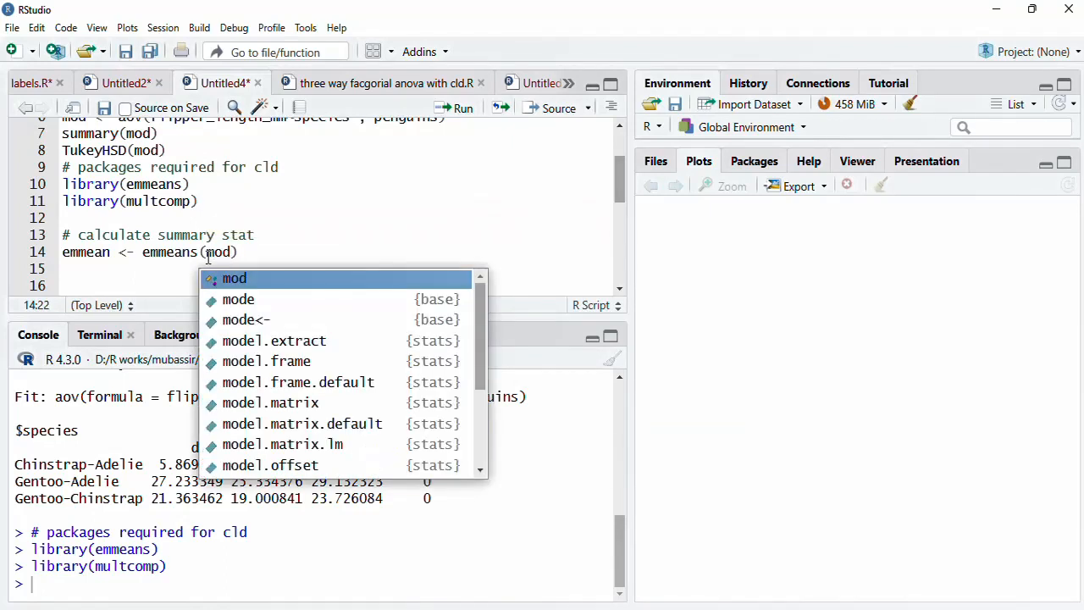
pyautogui.write(', spec')
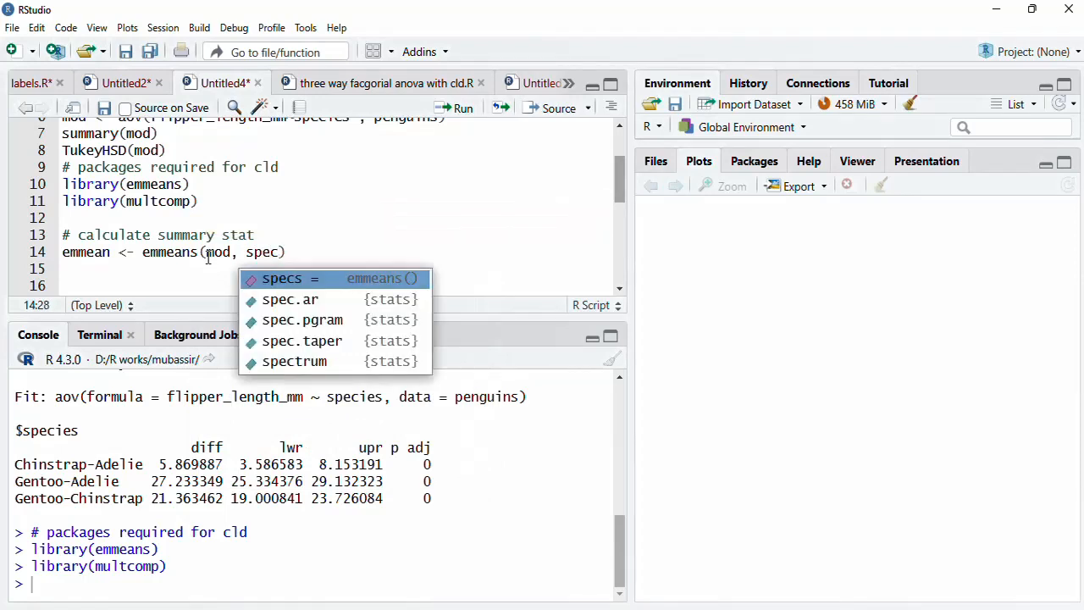
pyautogui.click(281, 278)
pyautogui.write('s="')
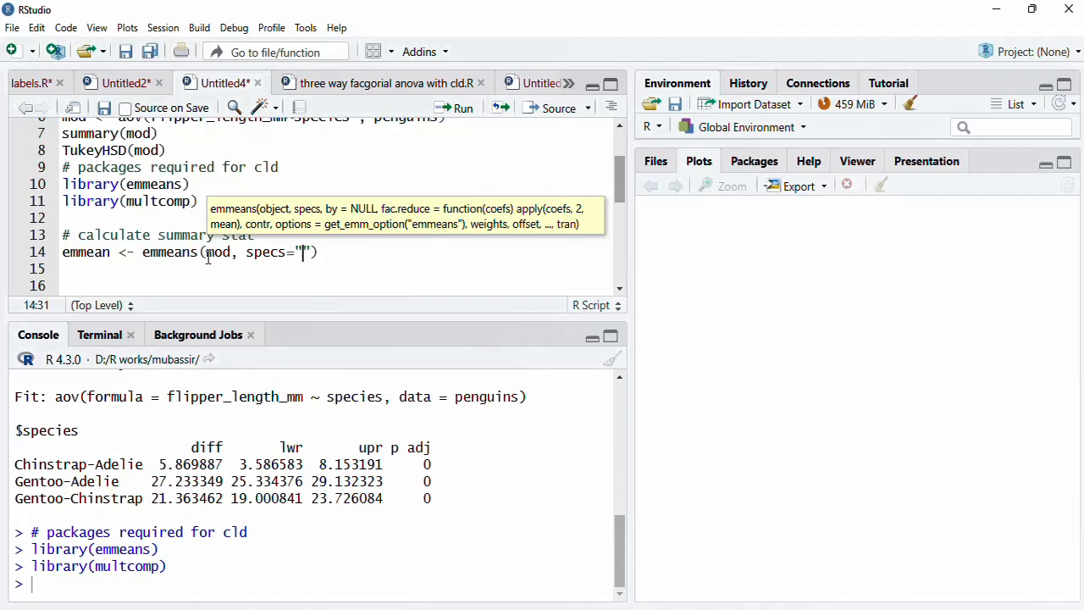
pyautogui.write('species')
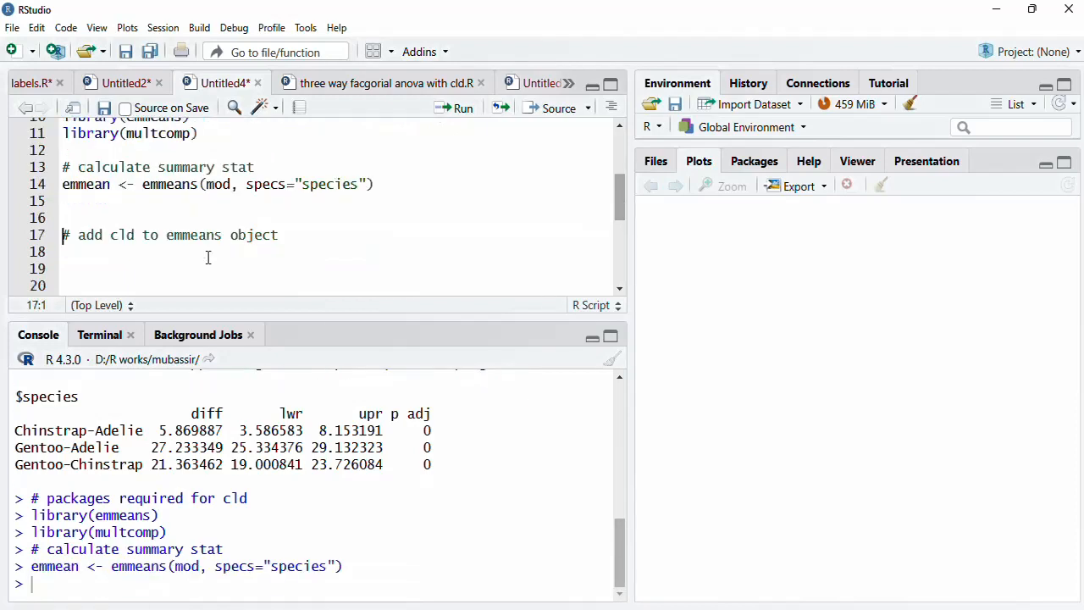
# Step: Print emmean to list means Adelie 190, Chinstrap 196, Gentoo 217
pyautogui.click(72, 183)
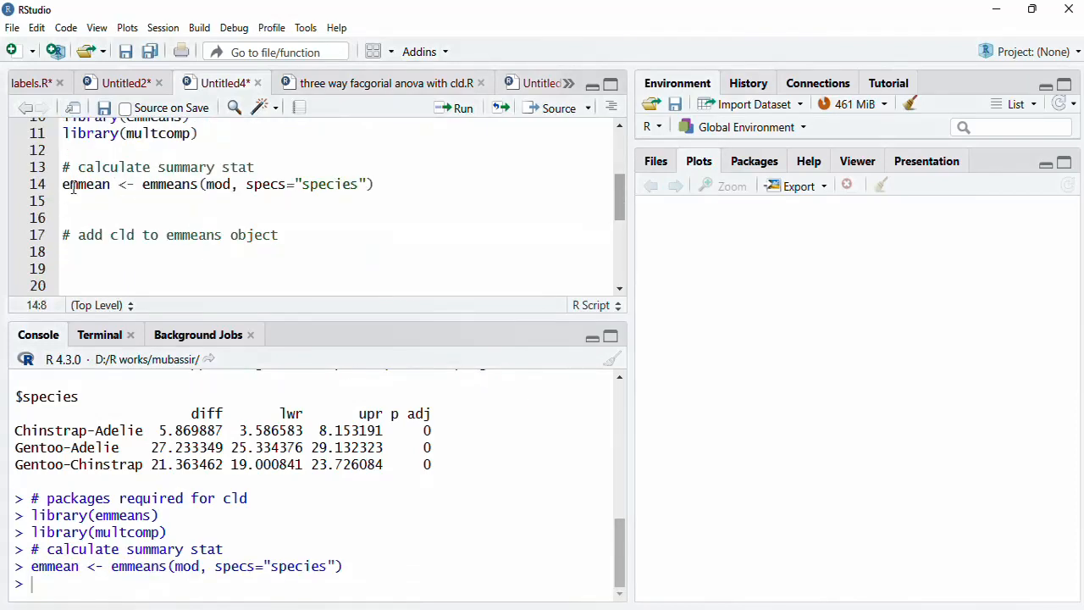
pyautogui.click(77, 201)
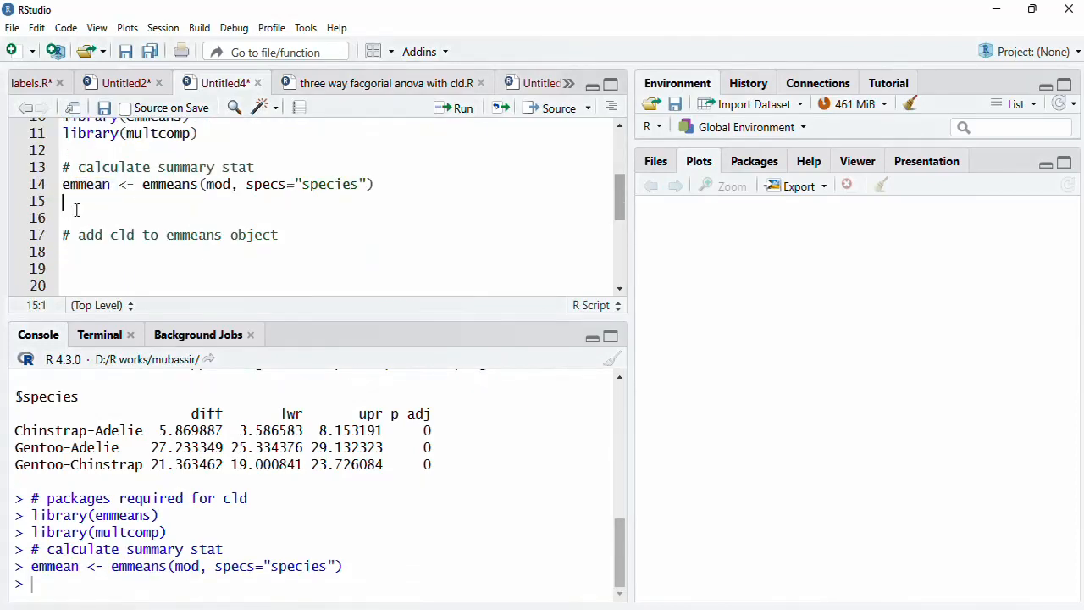
pyautogui.write('emmean')
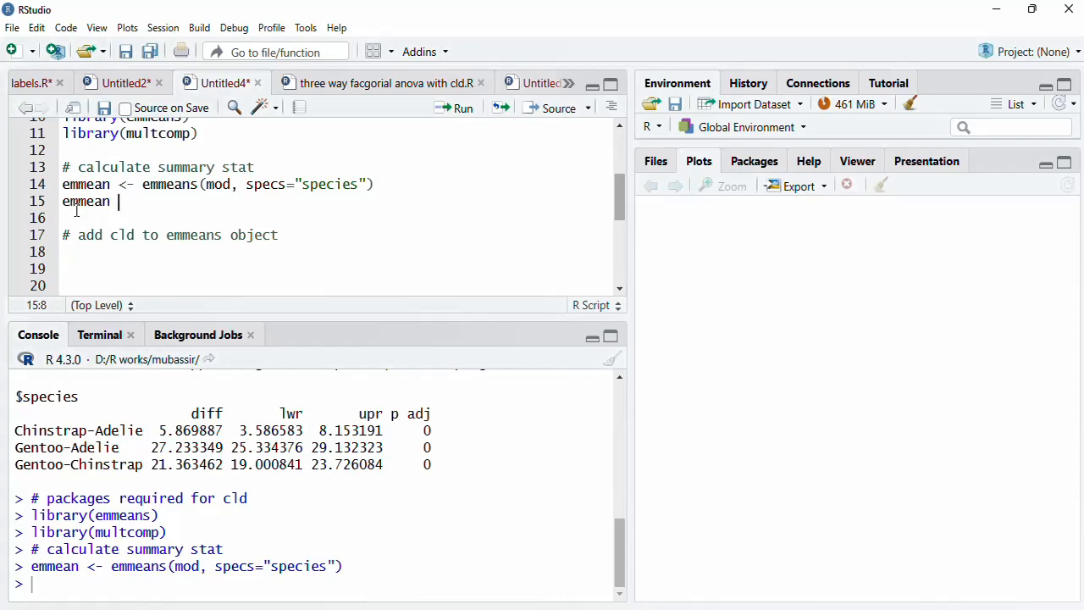
pyautogui.click(12, 28)
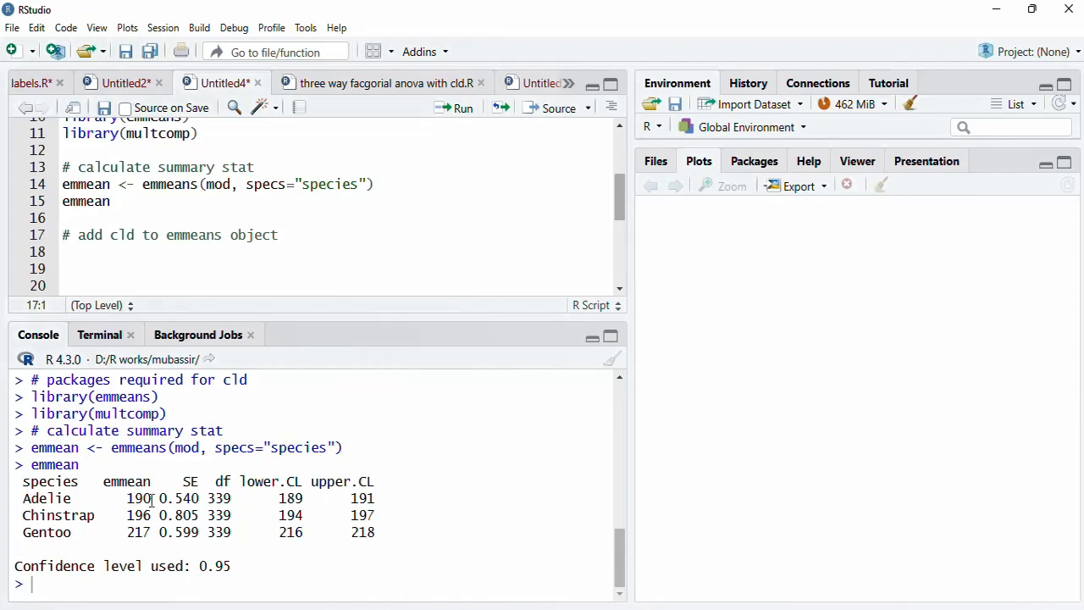
pyautogui.moveTo(157, 517)
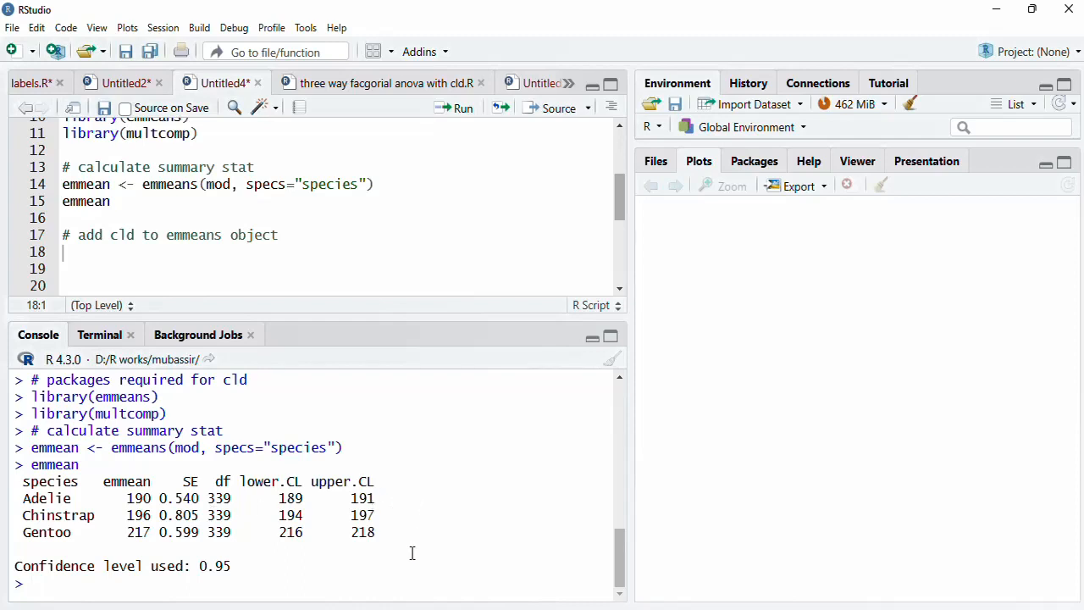
pyautogui.moveTo(64, 509)
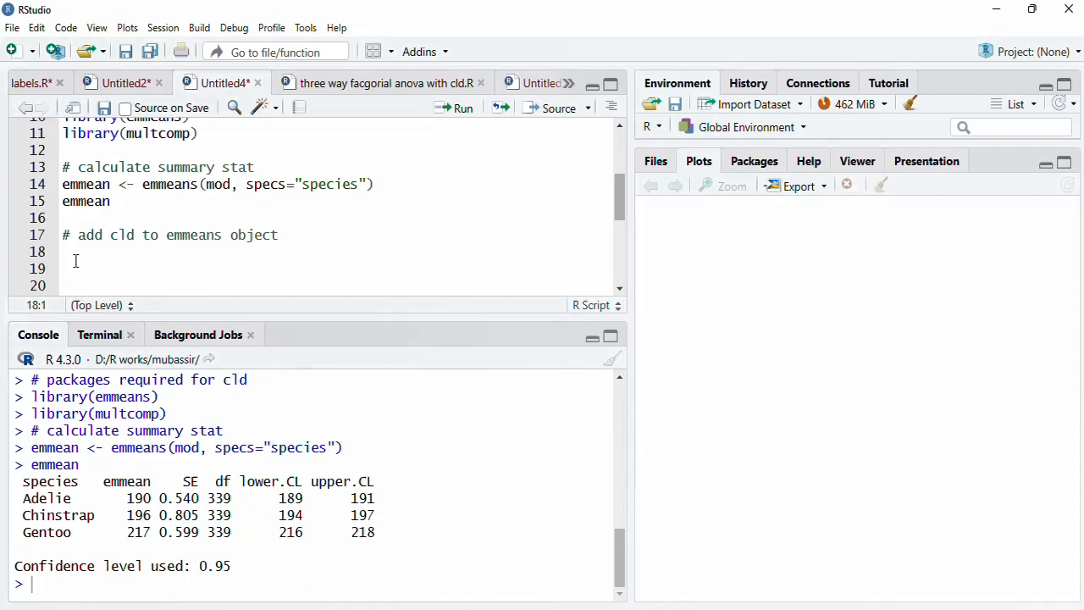
# Step: Assign emmean_cld <- cld(emmean), add the barplot comment, and print emmean_cld
pyautogui.write('emmean_')
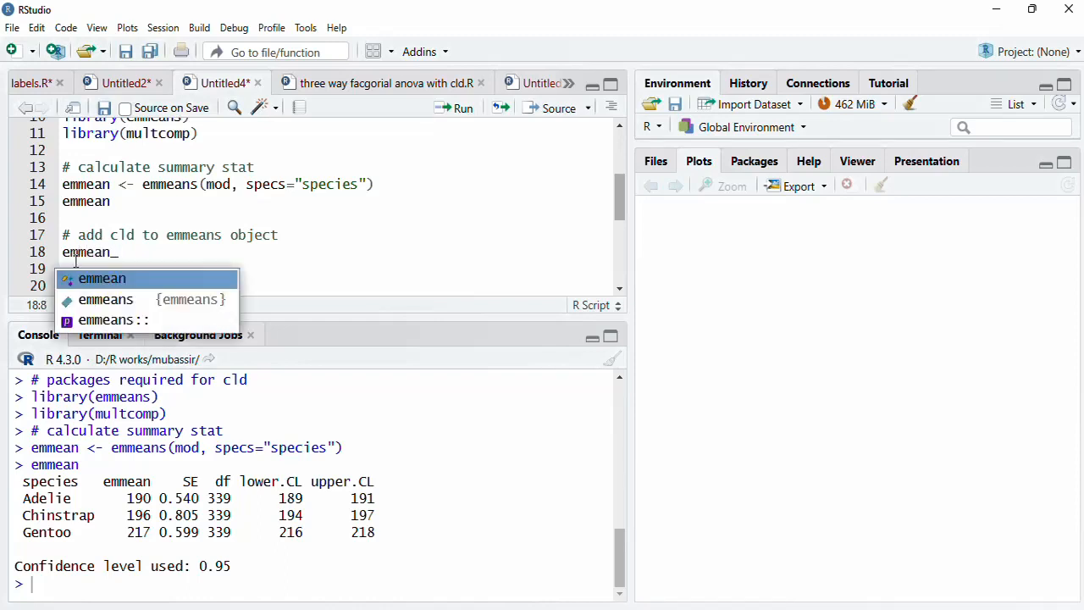
pyautogui.write('cld <-')
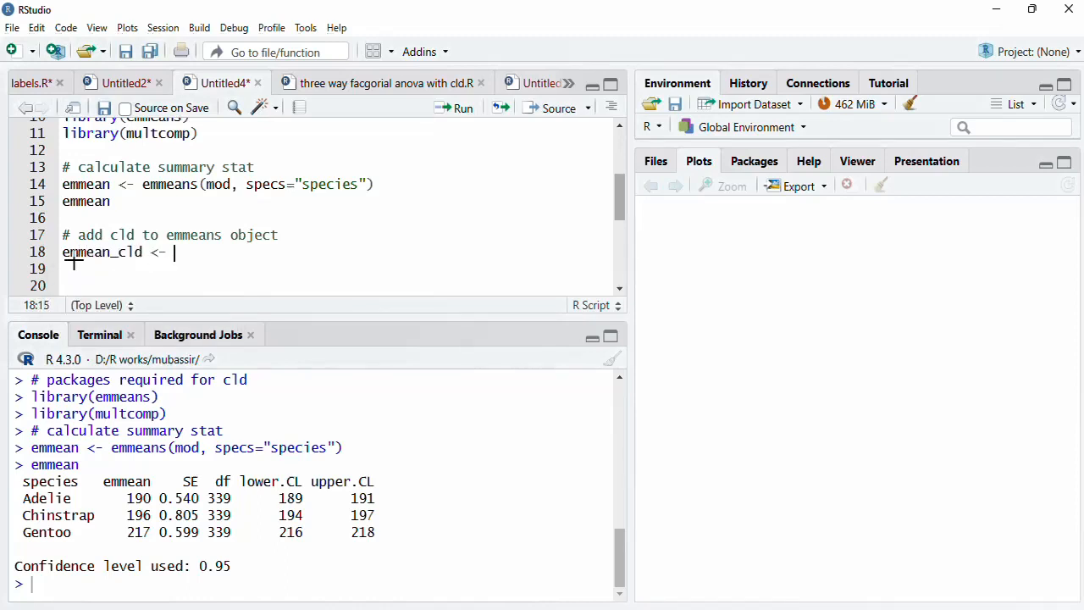
pyautogui.write('cld(')
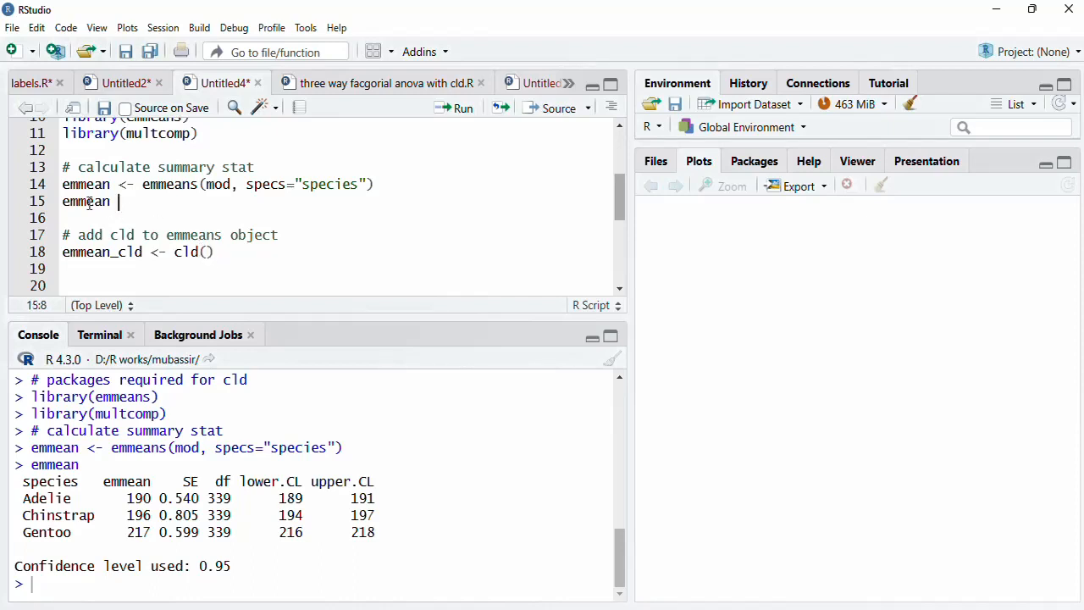
pyautogui.doubleClick(86, 201)
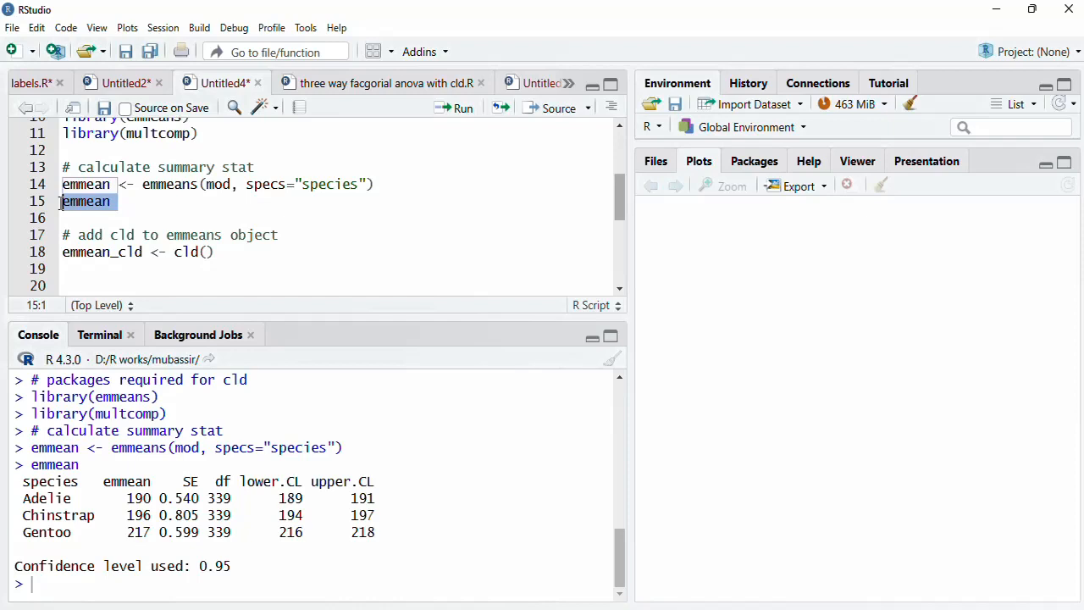
pyautogui.write('emmean ,')
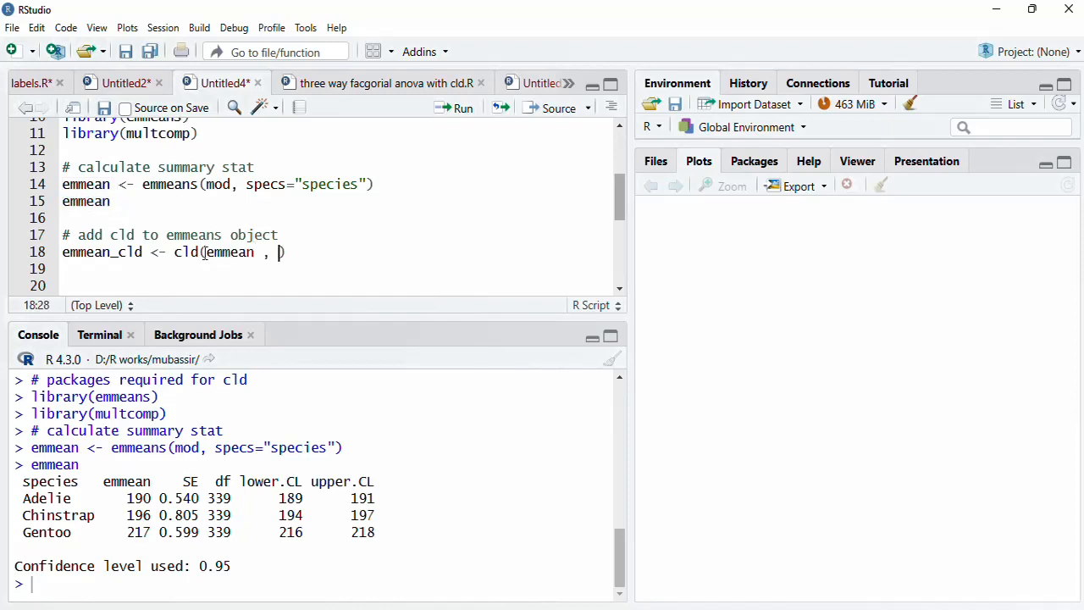
pyautogui.write('le')
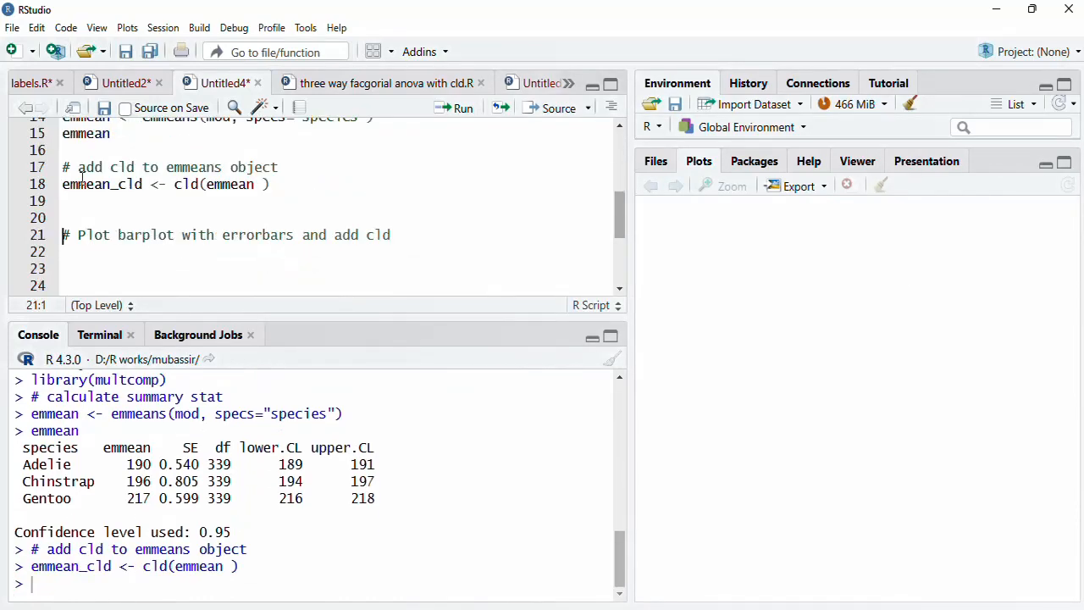
pyautogui.doubleClick(102, 184)
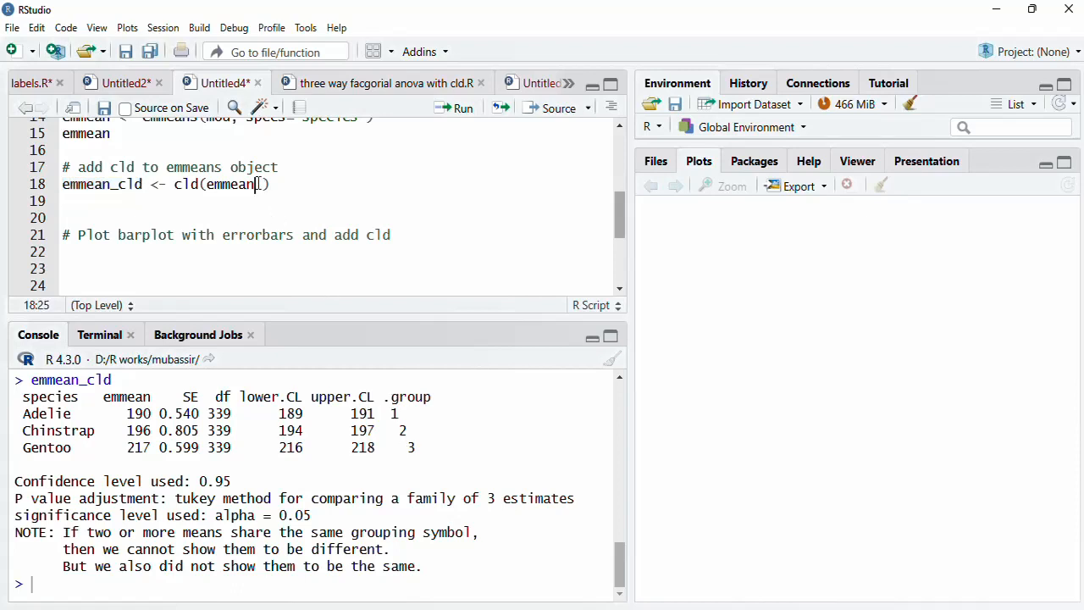
# Step: Add Letters = letters to cld() and reprint emmean_cld showing groups a, b, c
pyautogui.write('" "')
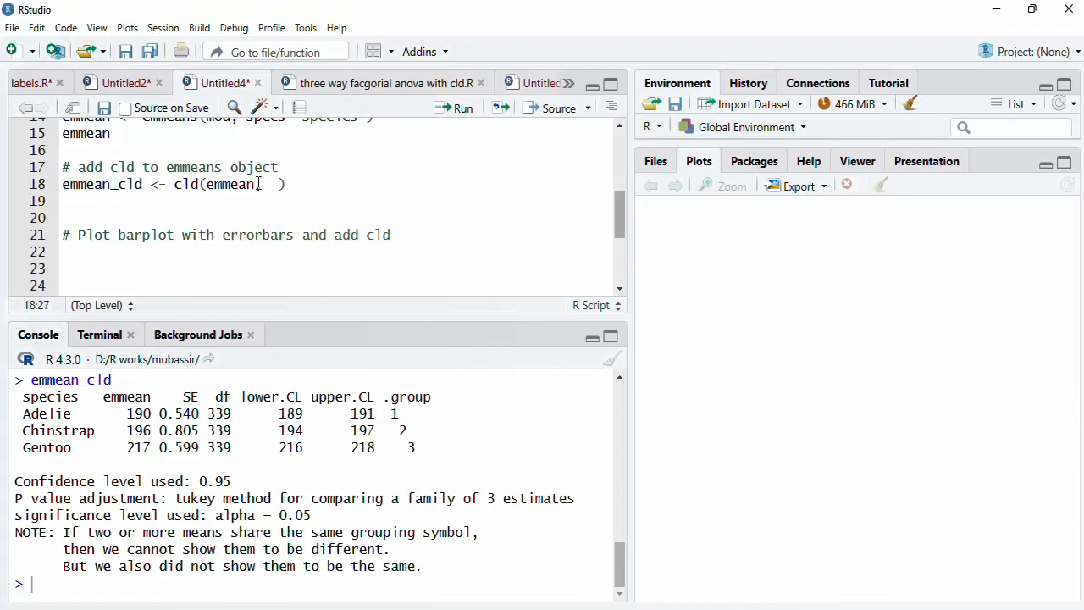
pyautogui.write('L')
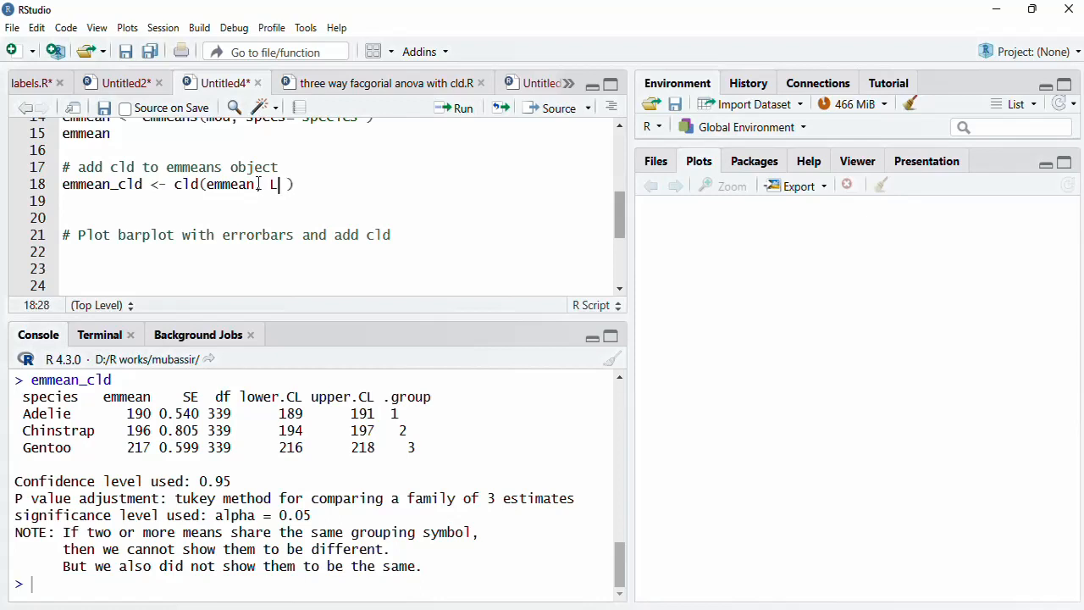
pyautogui.write('etters =')
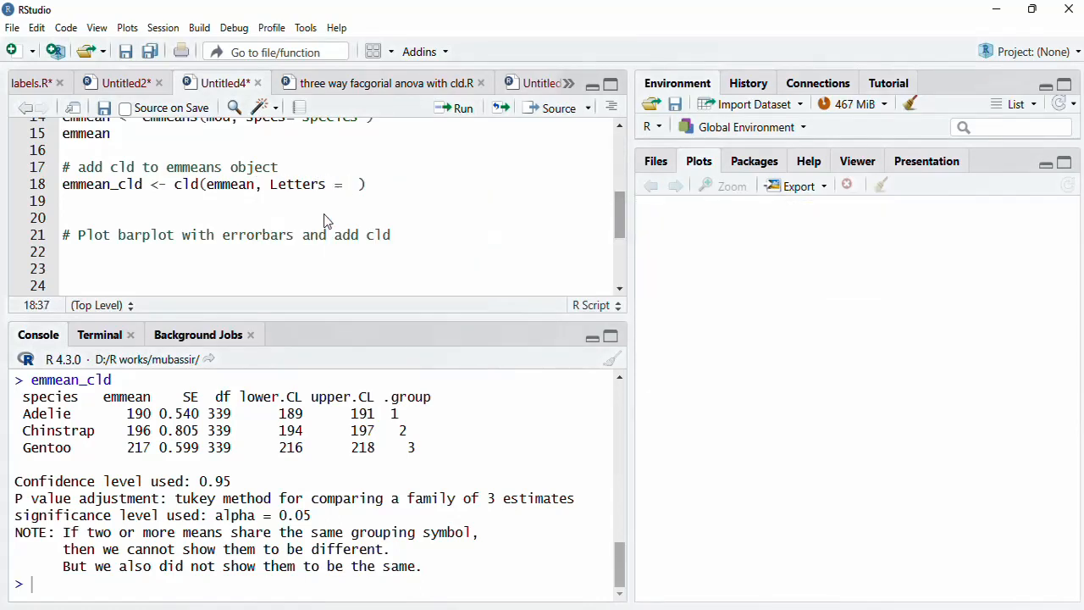
pyautogui.write('letters')
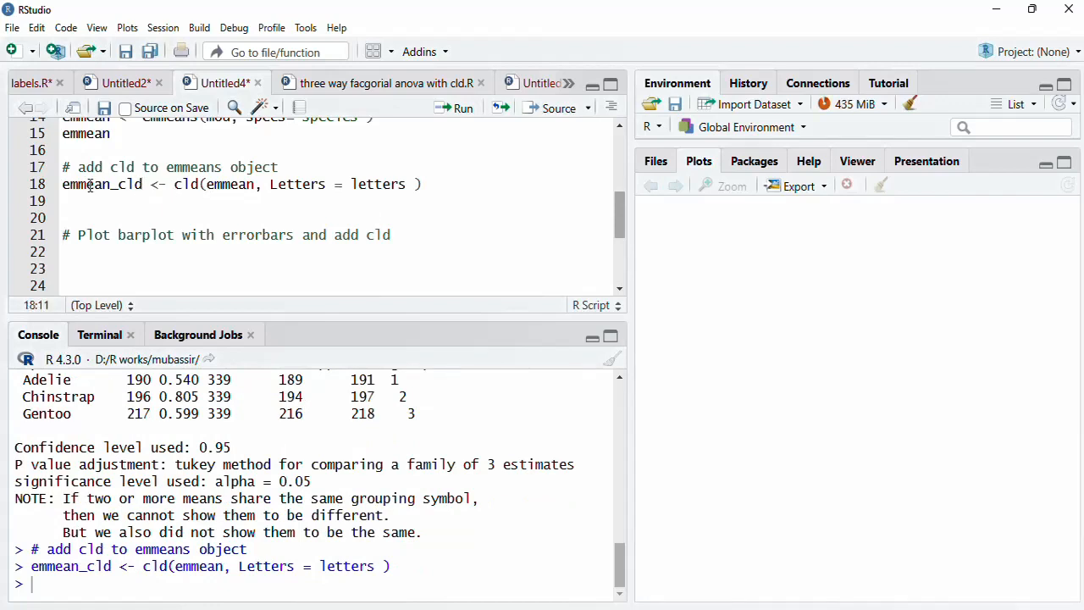
pyautogui.doubleClick(101, 184)
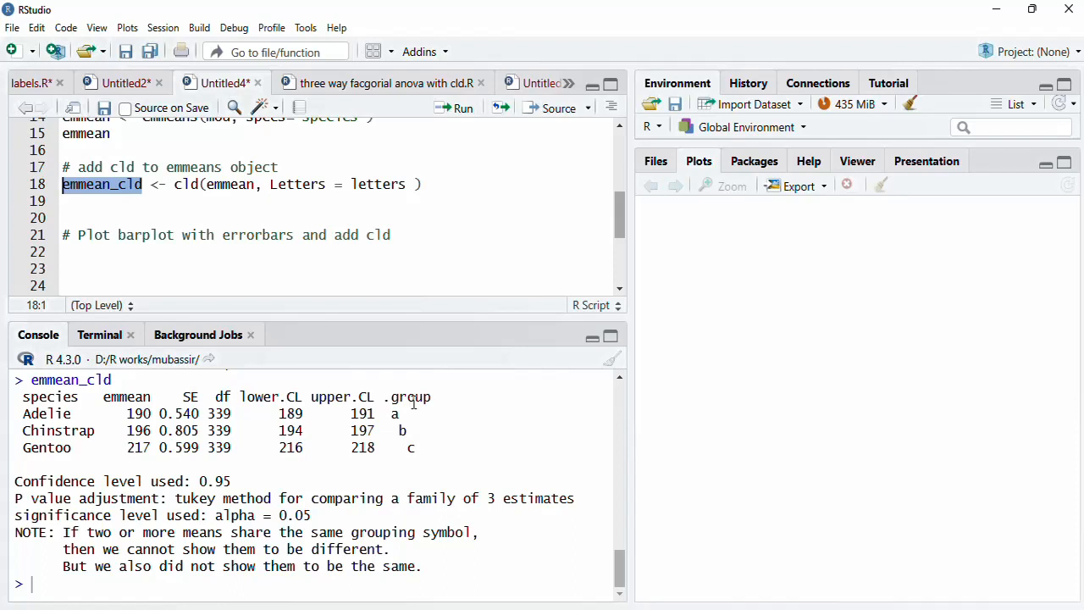
pyautogui.moveTo(387, 415)
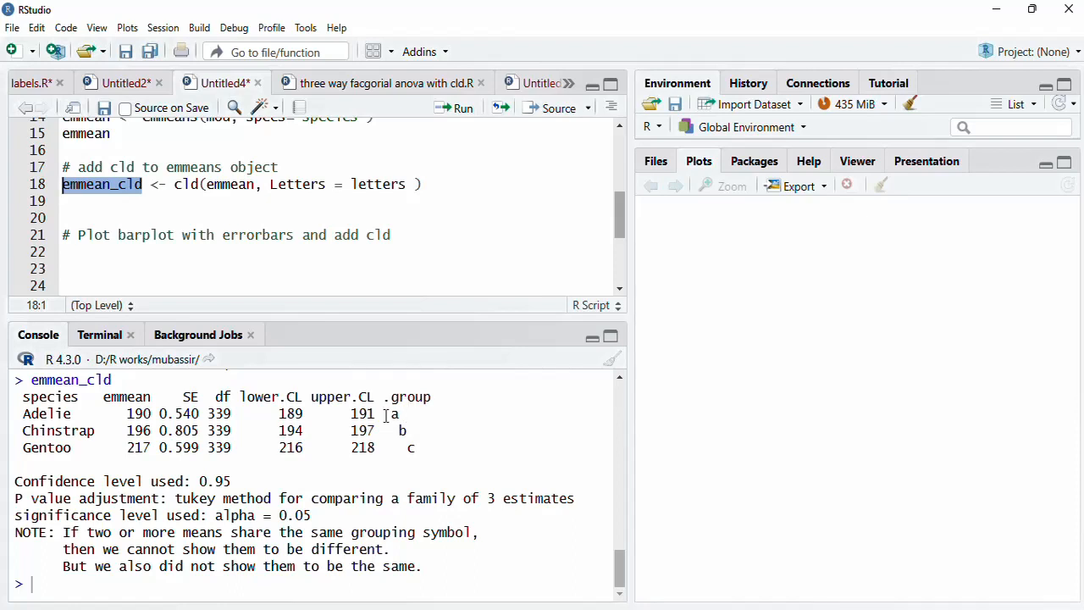
pyautogui.moveTo(224, 466)
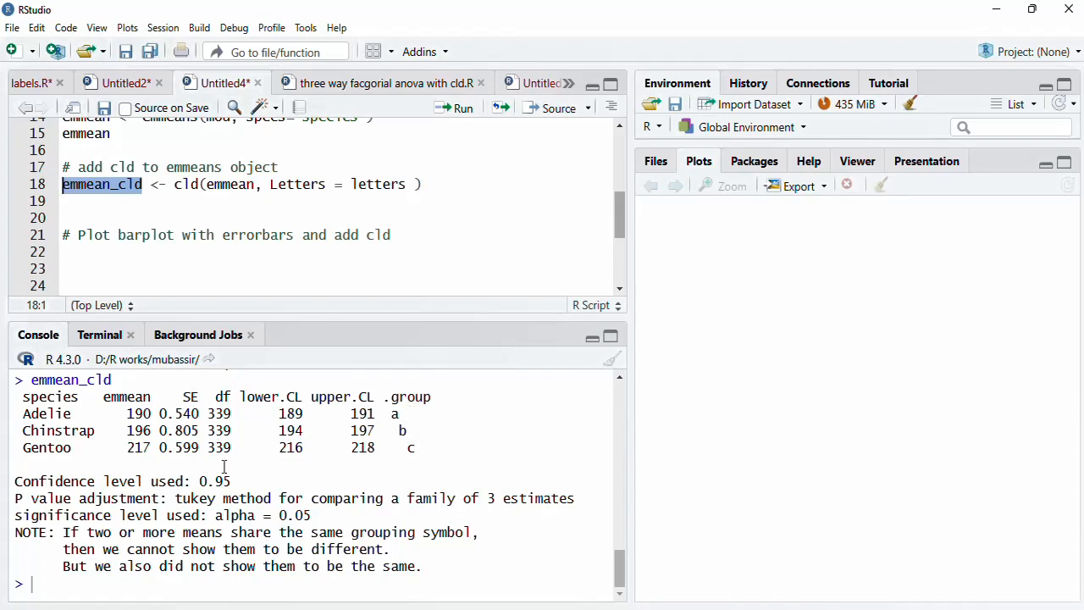
pyautogui.moveTo(321, 584)
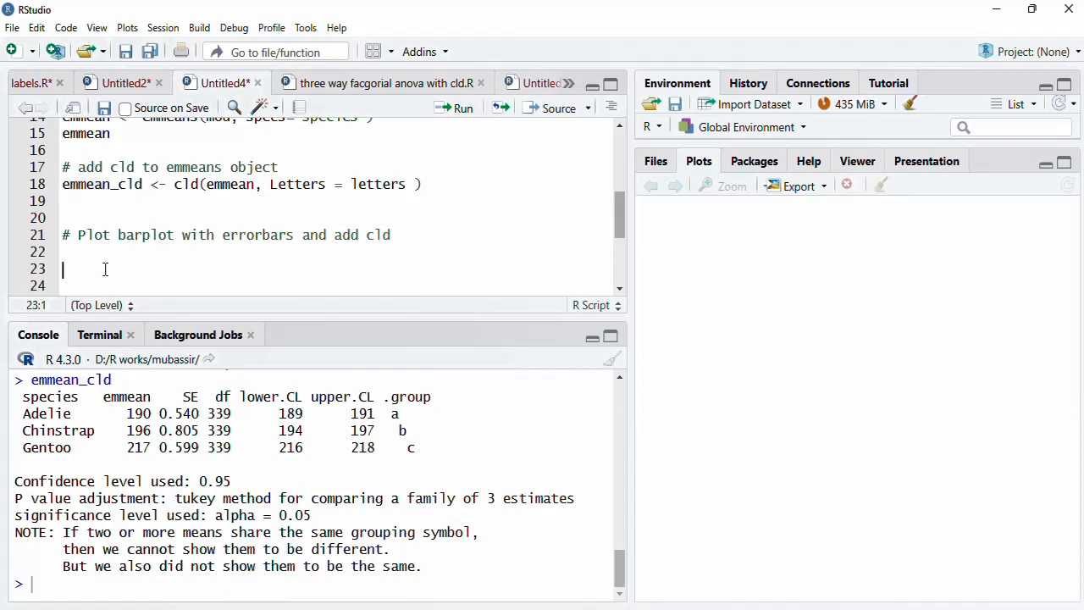
# Step: Load ggplot2 and plot ggplot(emmean_cld, aes(species, emmean)) + geom_col() as bars
pyautogui.click(77, 185)
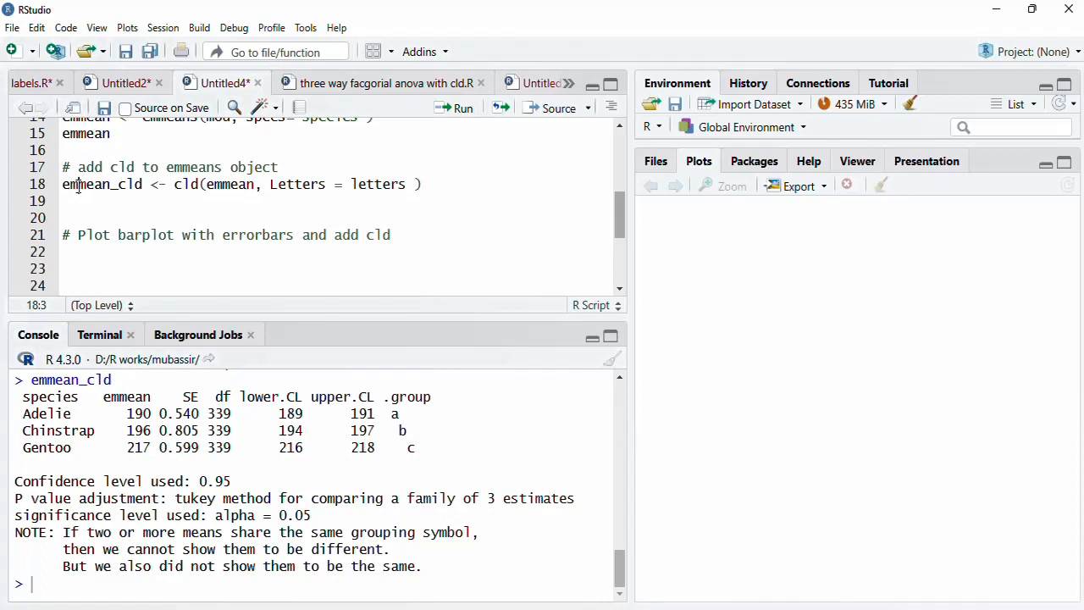
pyautogui.click(79, 252)
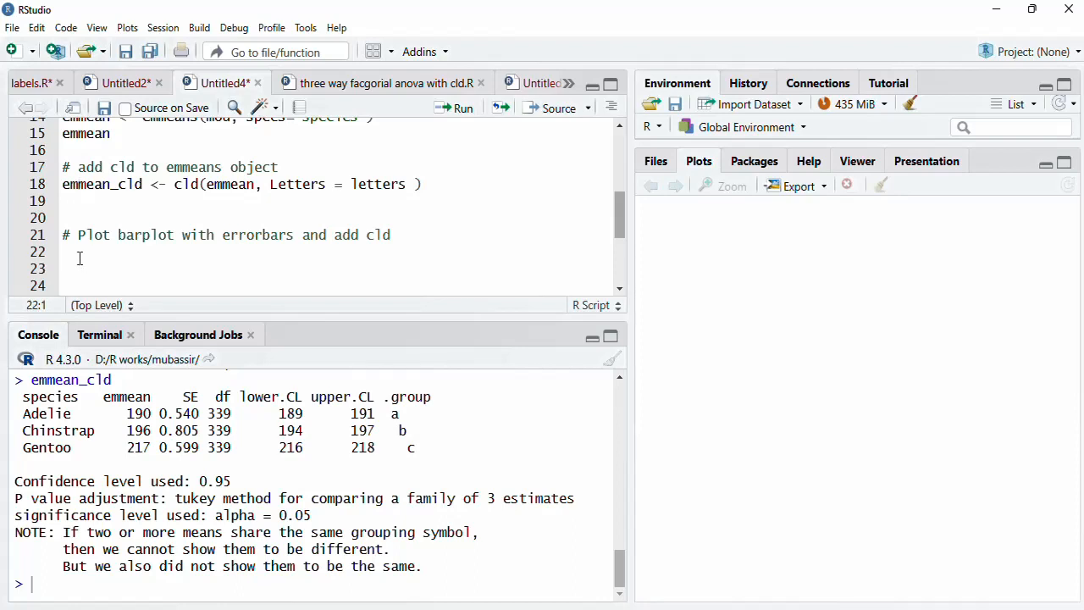
pyautogui.write('library(ggplot2')
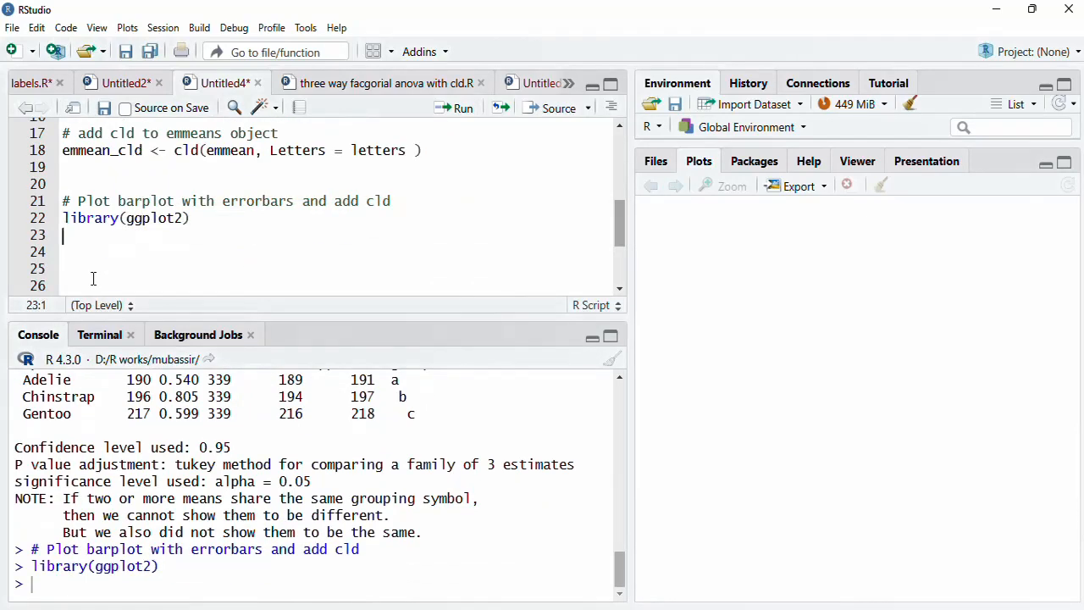
pyautogui.write('ggplot(')
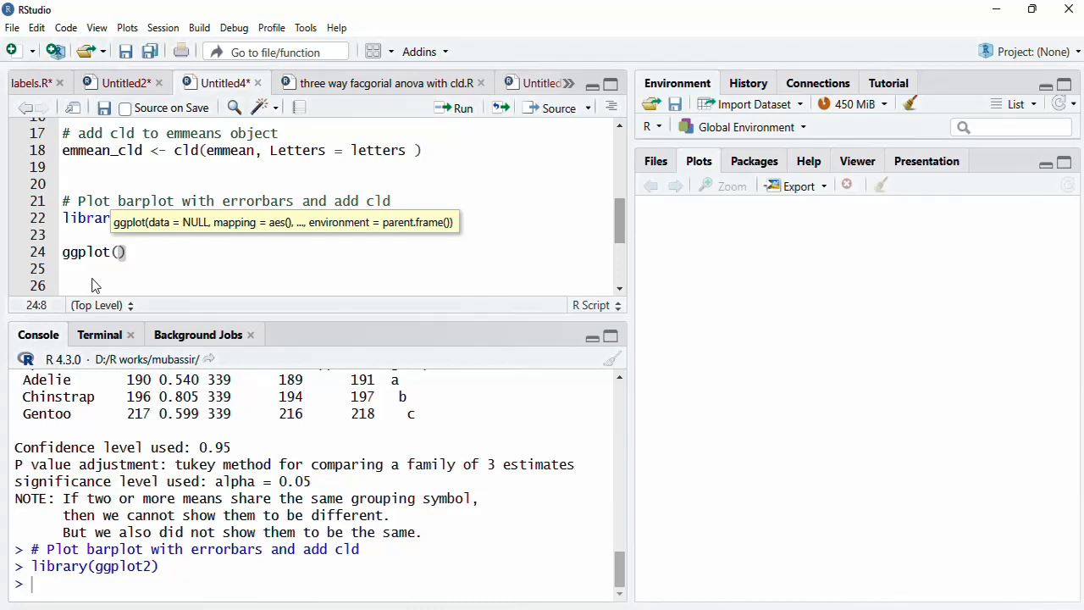
pyautogui.write('emmean_cld')
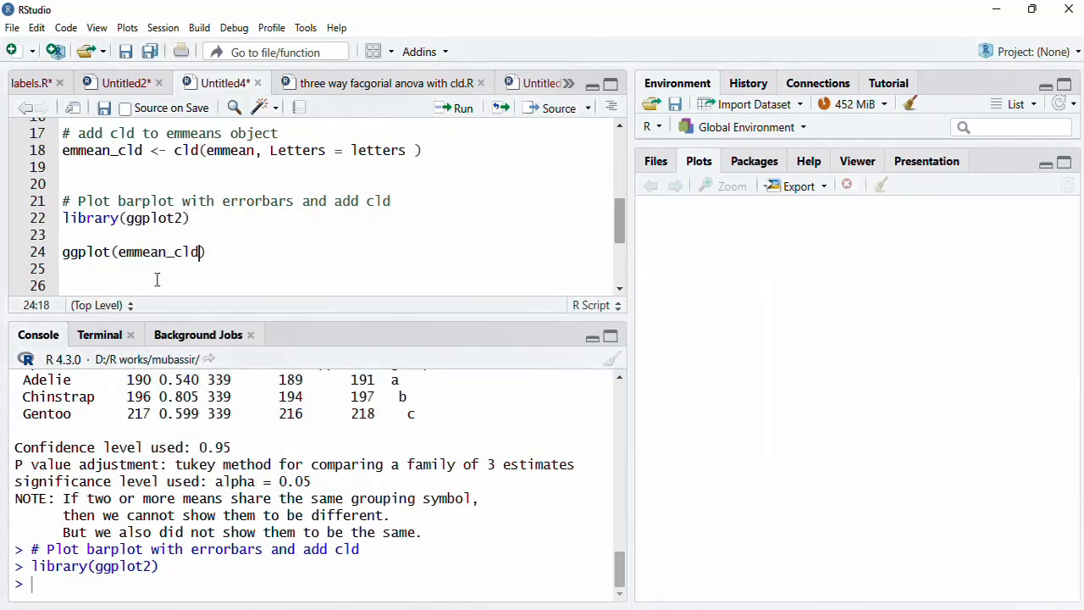
pyautogui.write(',aes(')
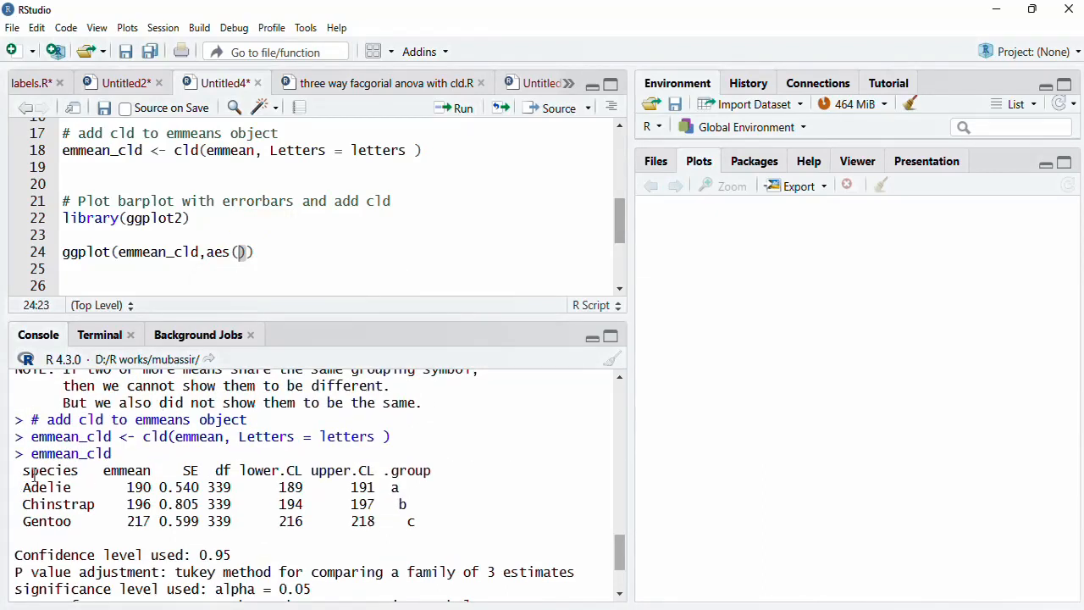
pyautogui.doubleClick(51, 471)
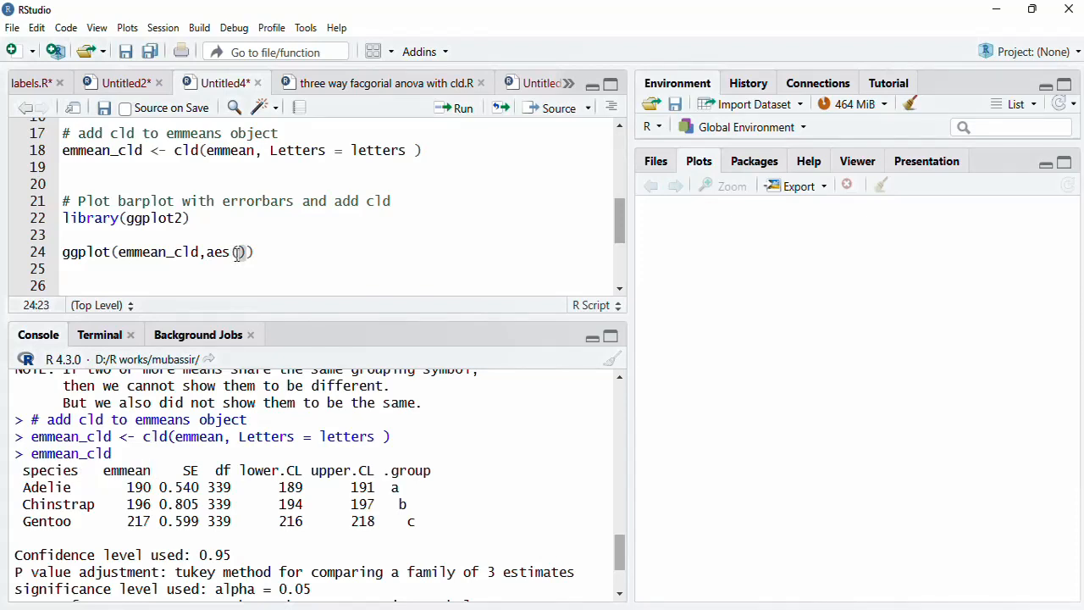
pyautogui.write('species , emmean')
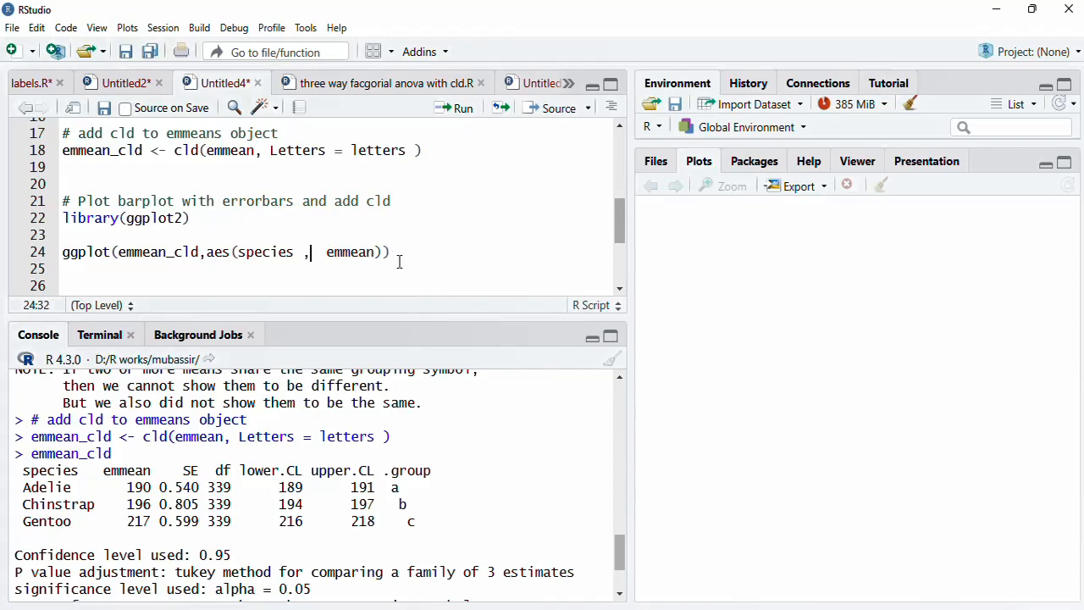
pyautogui.write('+\\ng')
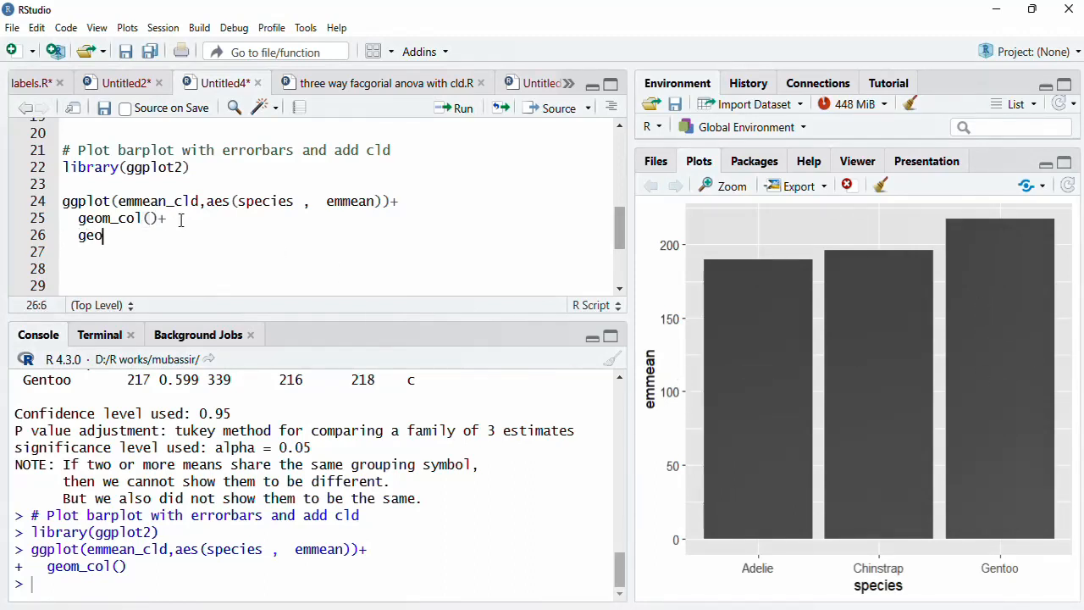
# Step: Add geom_errorbar(aes(ymin = emmean-SE, ymax = emmean+SE)), correcting the yamx typo, and rerun
pyautogui.write('_err')
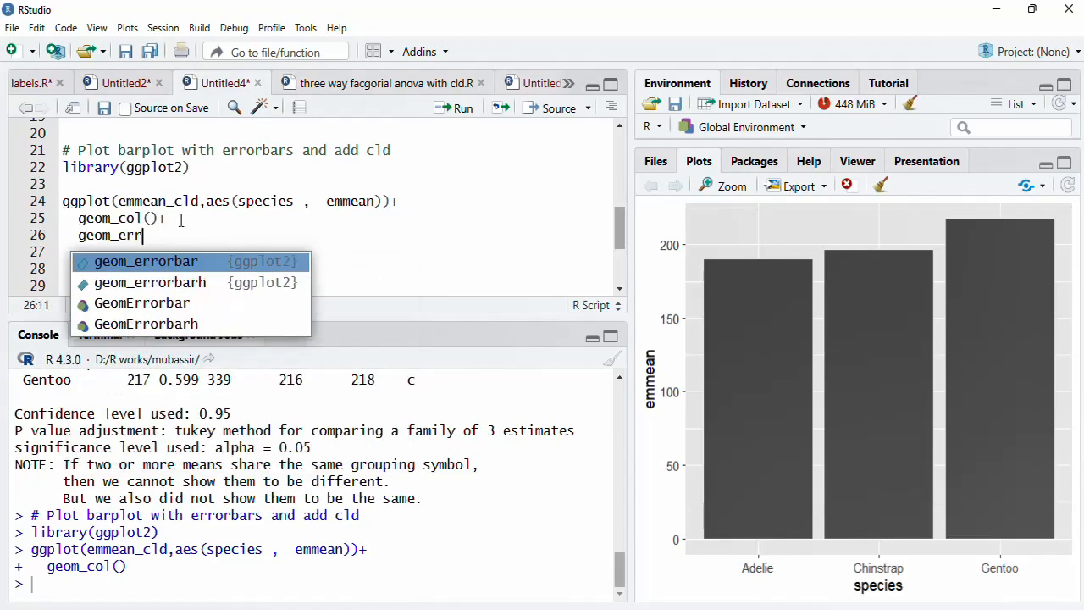
pyautogui.click(146, 261)
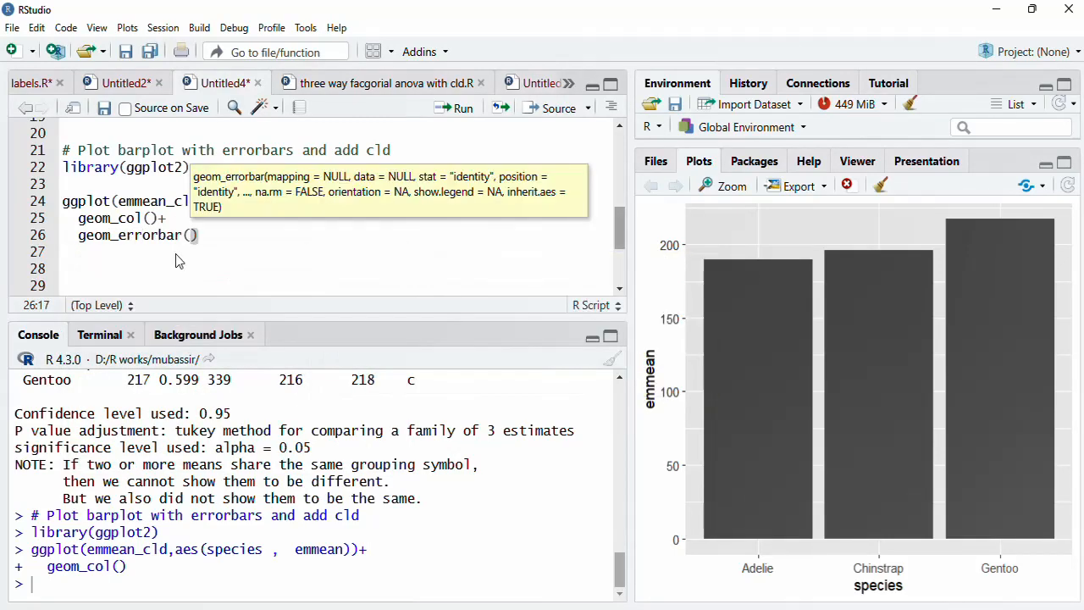
pyautogui.write('aes(')
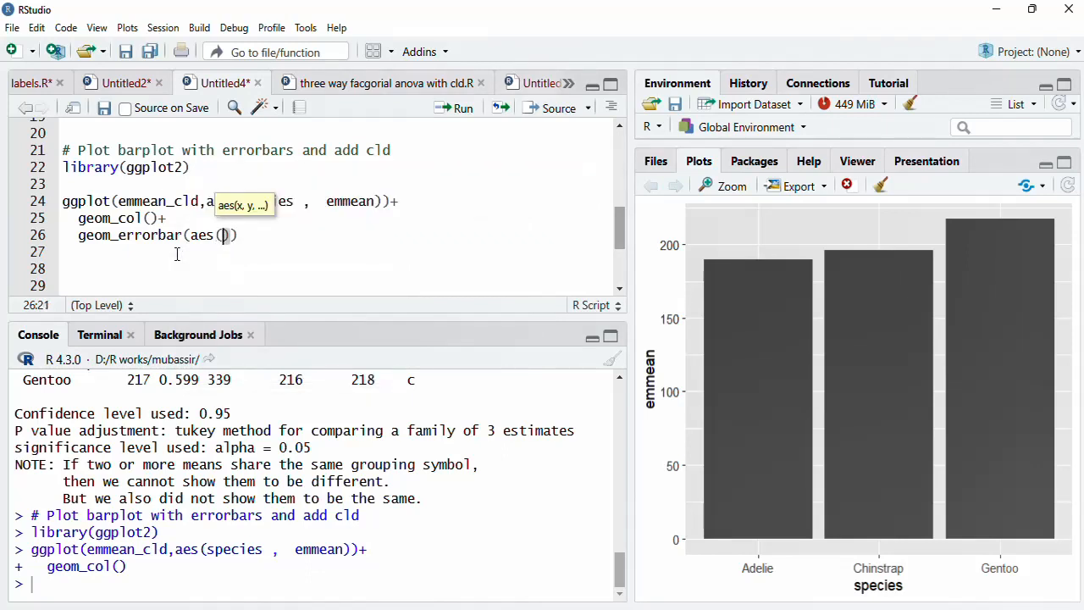
pyautogui.write('ymin= emmean')
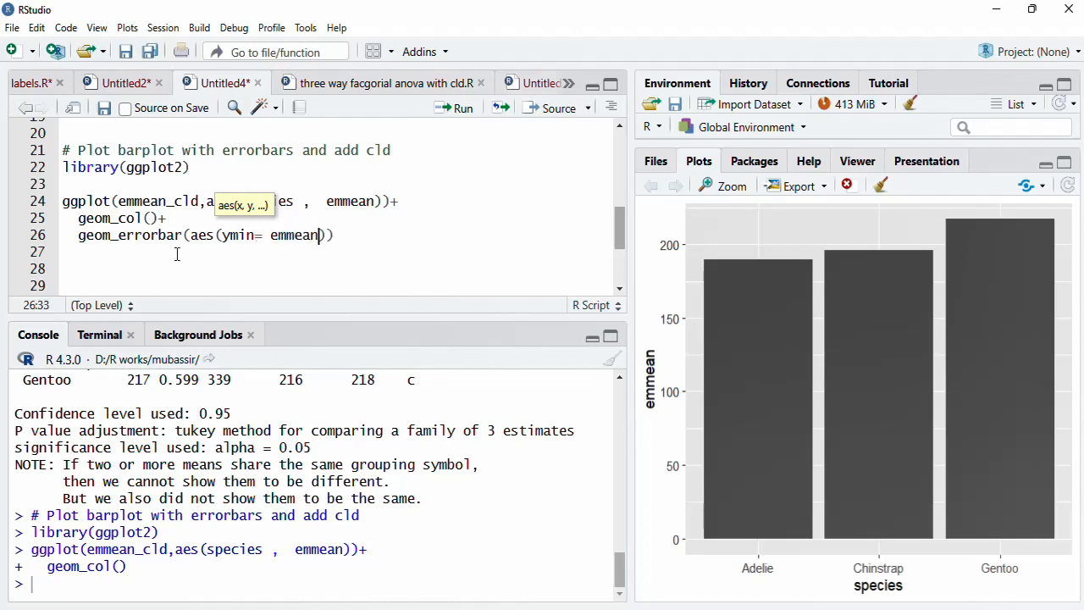
pyautogui.write('-SE,')
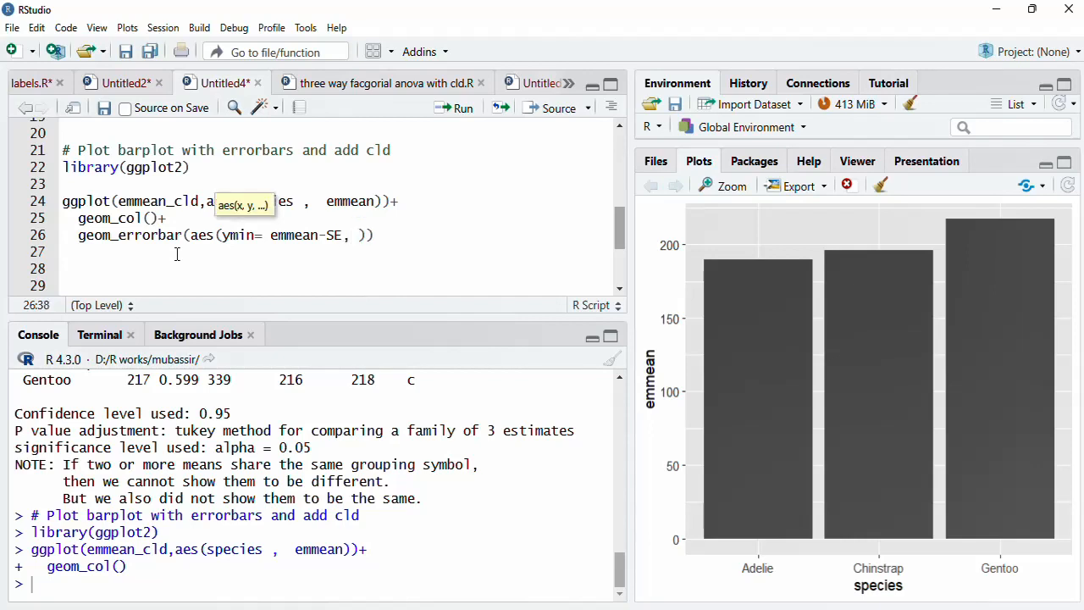
pyautogui.write('yamx=emmea')
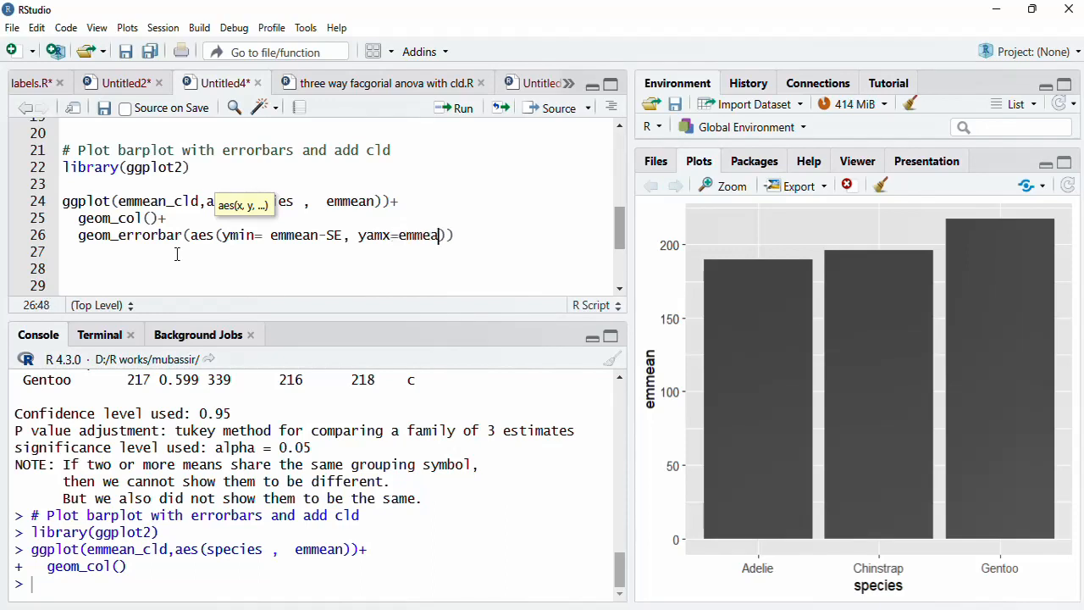
pyautogui.write('+SE')
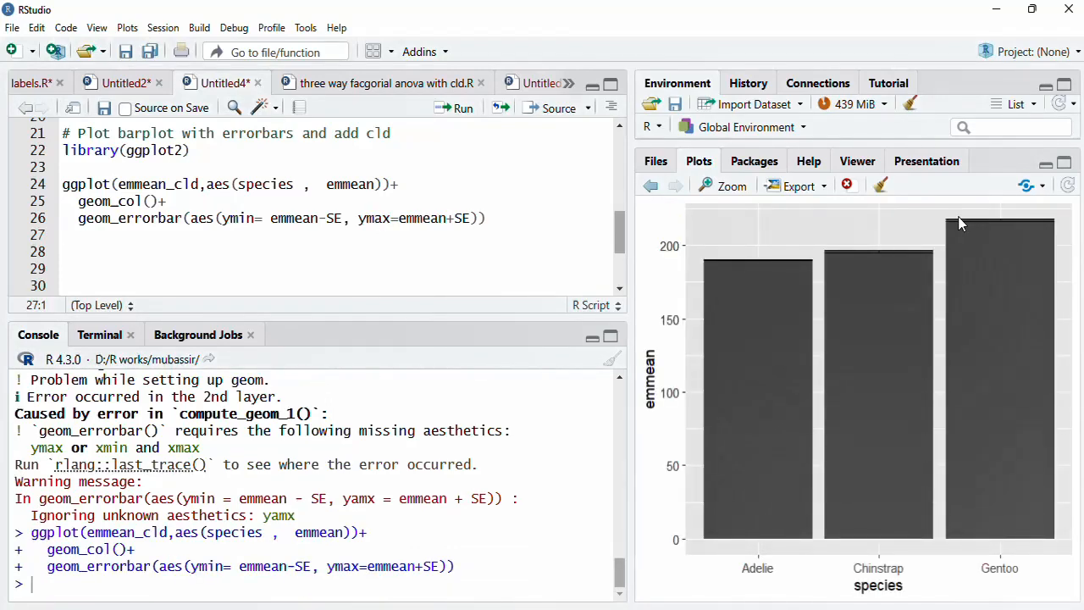
pyautogui.moveTo(987, 227)
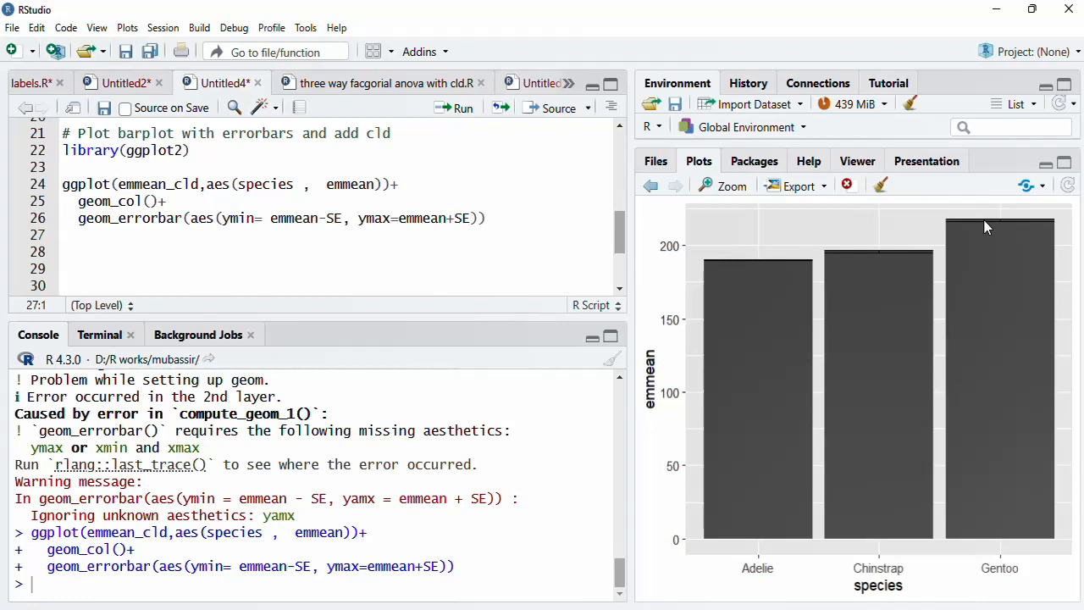
# Step: Make the bars semi-transparent with geom_col(alpha=0.5)
pyautogui.click(152, 201)
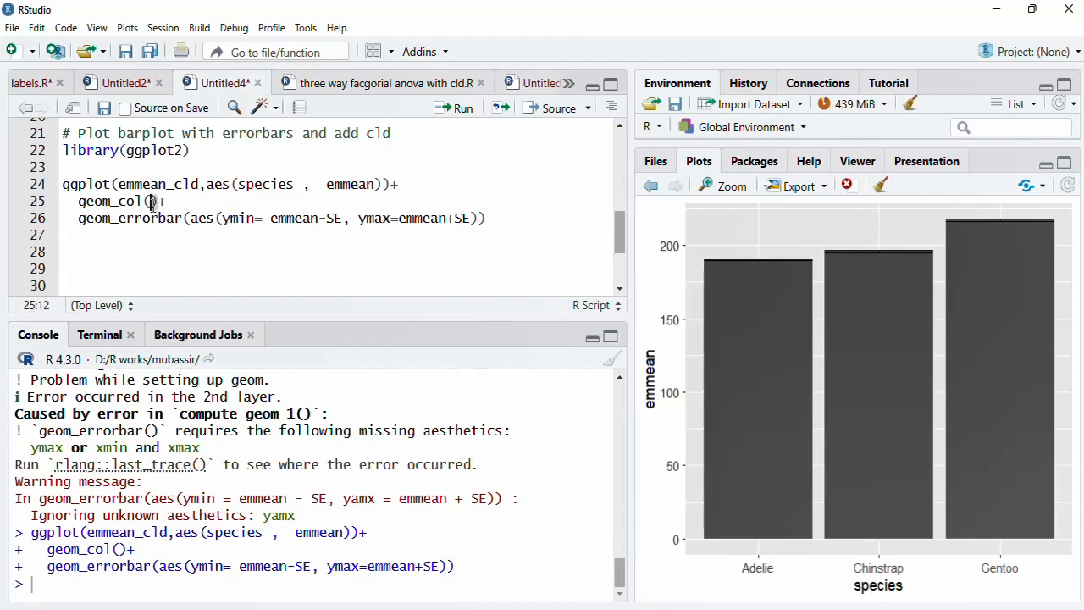
pyautogui.write('alpha=0')
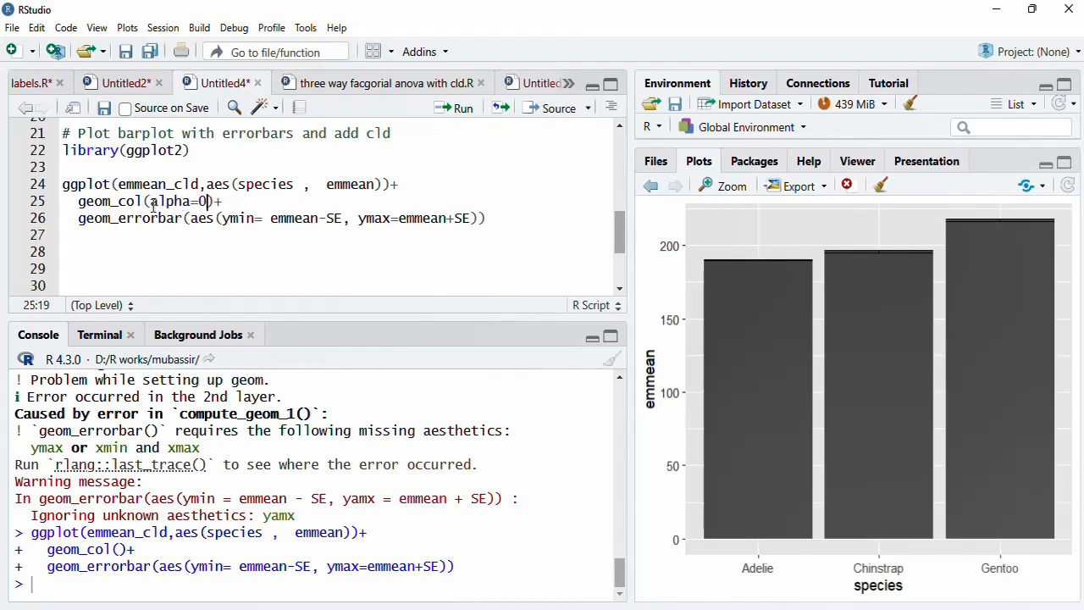
pyautogui.write('.5')
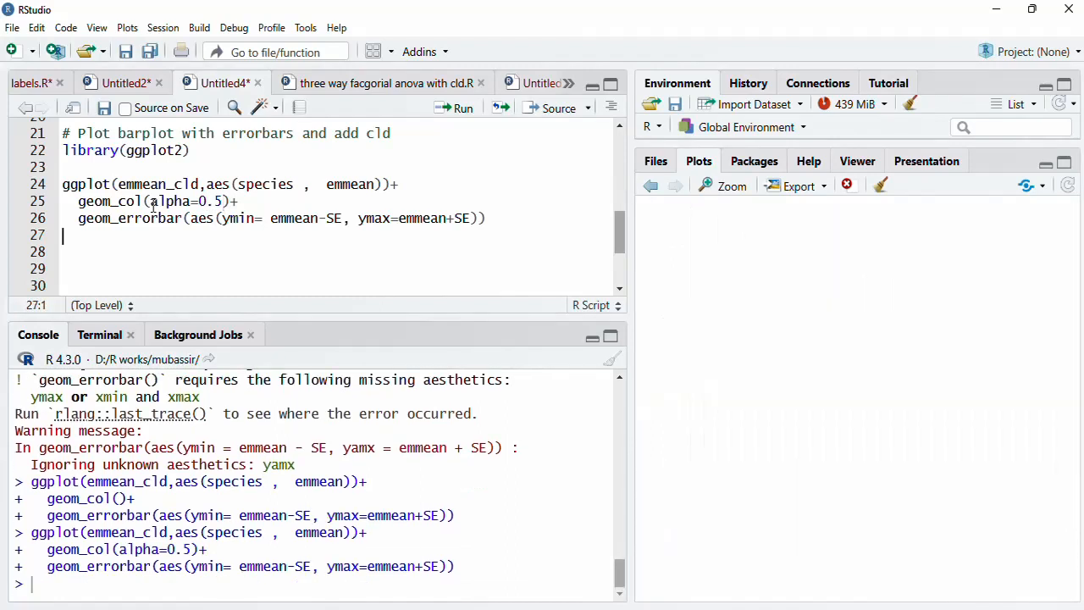
# Step: Give the error bars width=0.1 and size=0.7
pyautogui.click(462, 108)
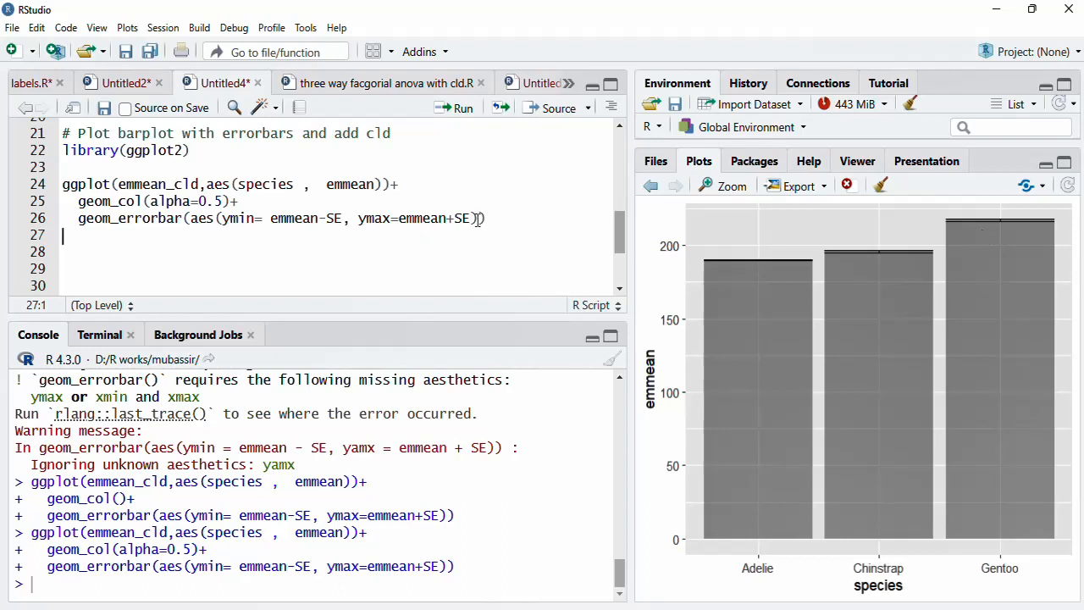
pyautogui.write(',width')
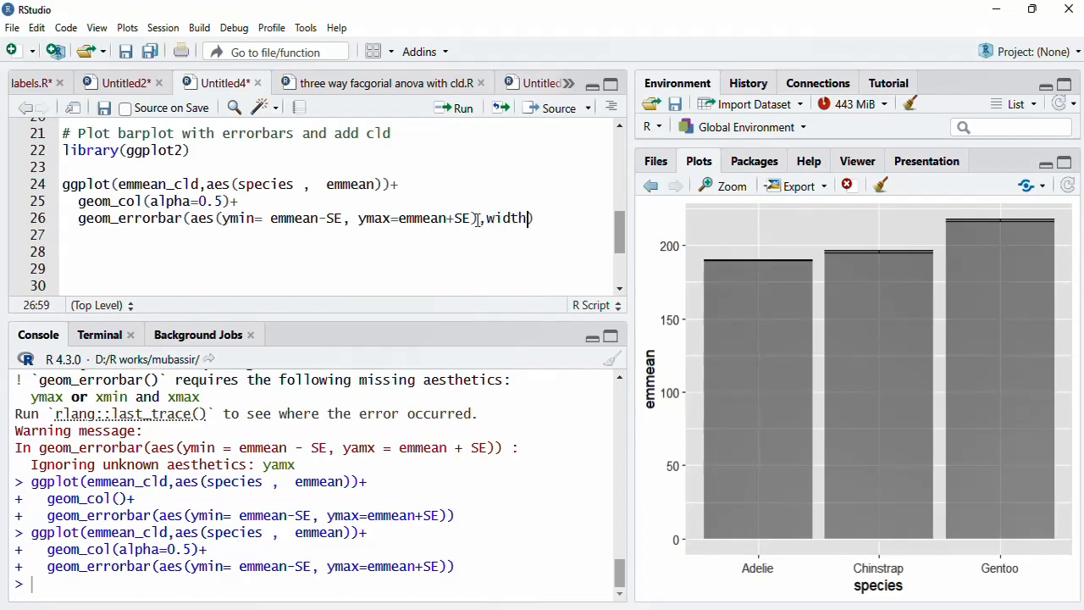
pyautogui.write('=0.1')
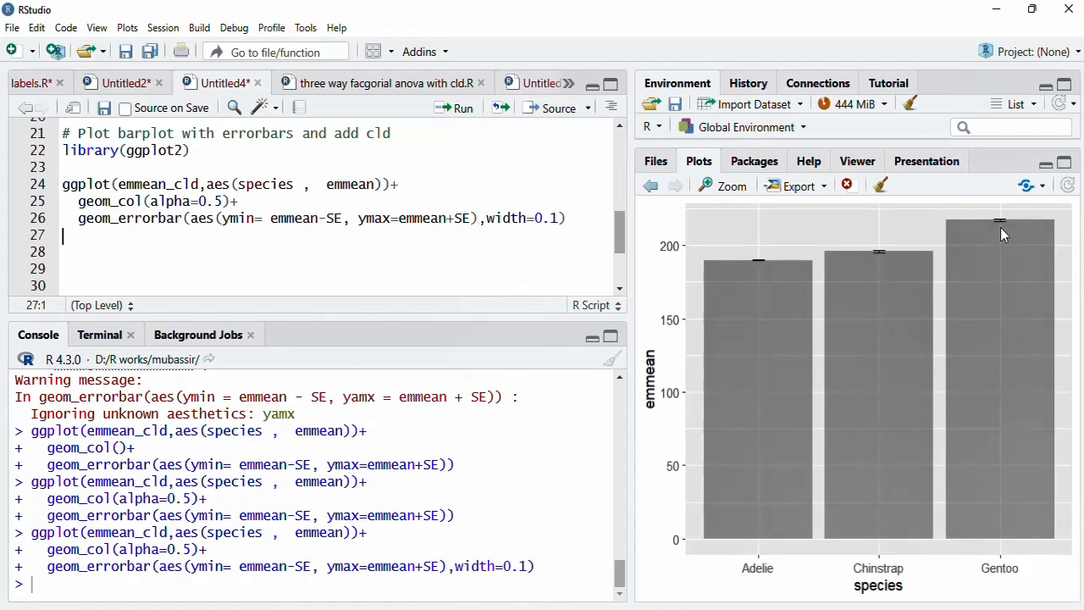
pyautogui.click(559, 218)
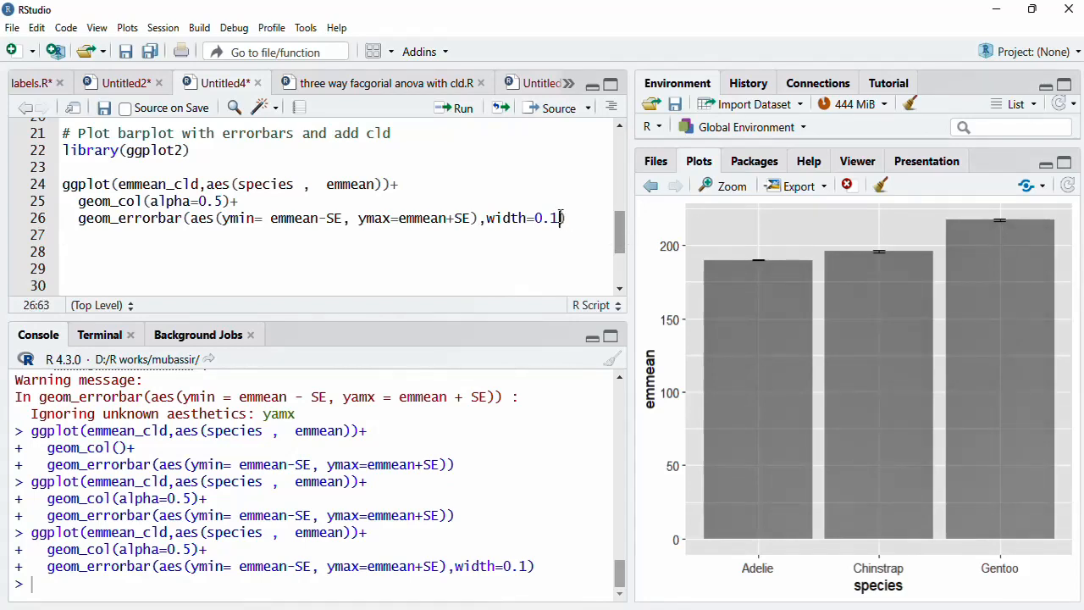
pyautogui.write('size=0.7')
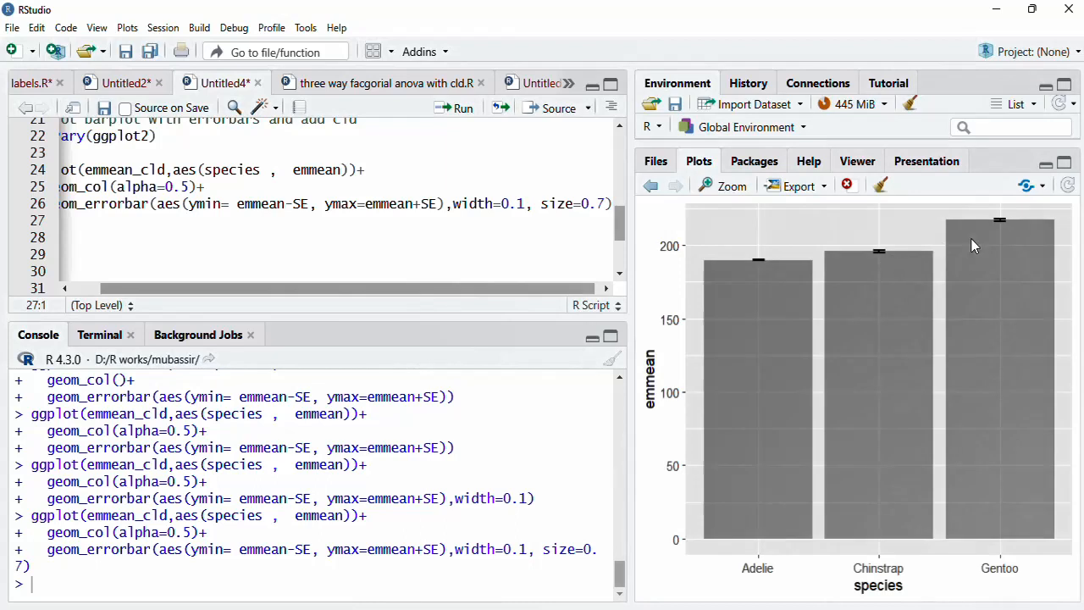
pyautogui.moveTo(987, 242)
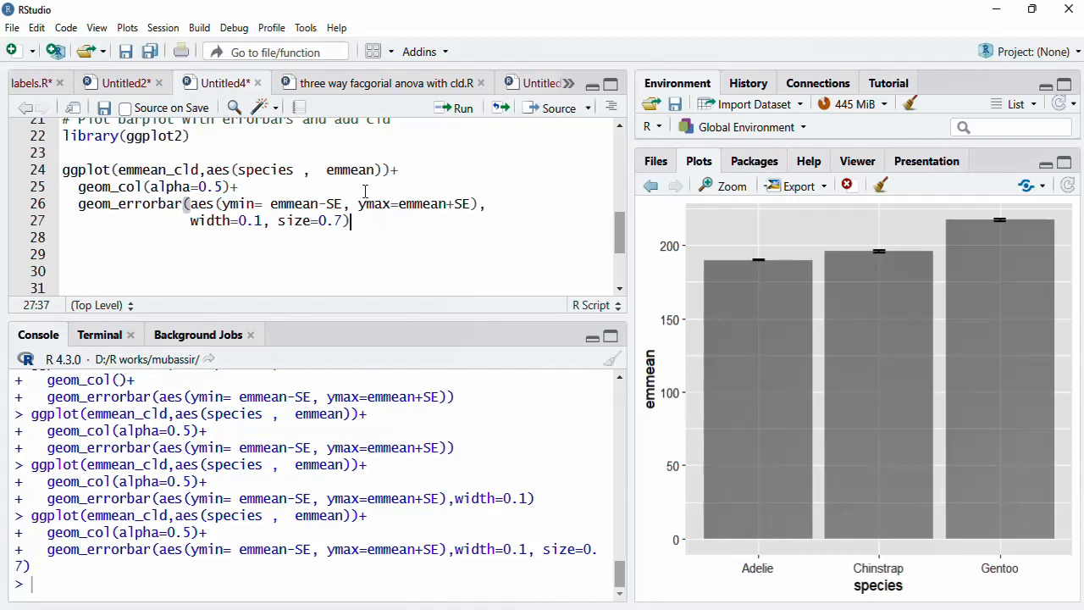
# Step: Map label=.group in the main aes() of the plot
pyautogui.click(373, 170)
pyautogui.write(',label')
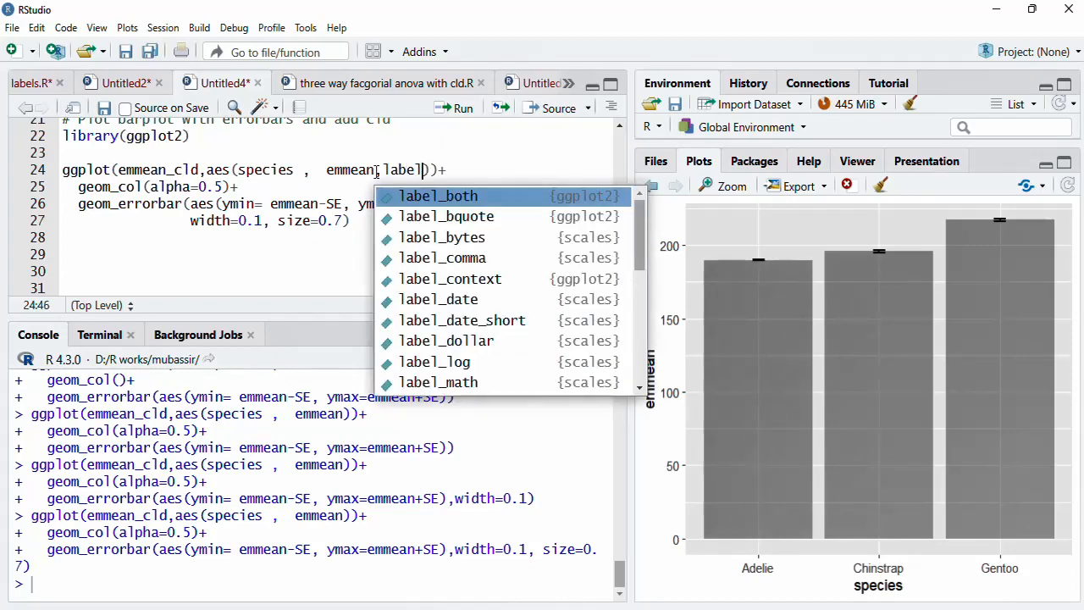
pyautogui.moveTo(438, 196)
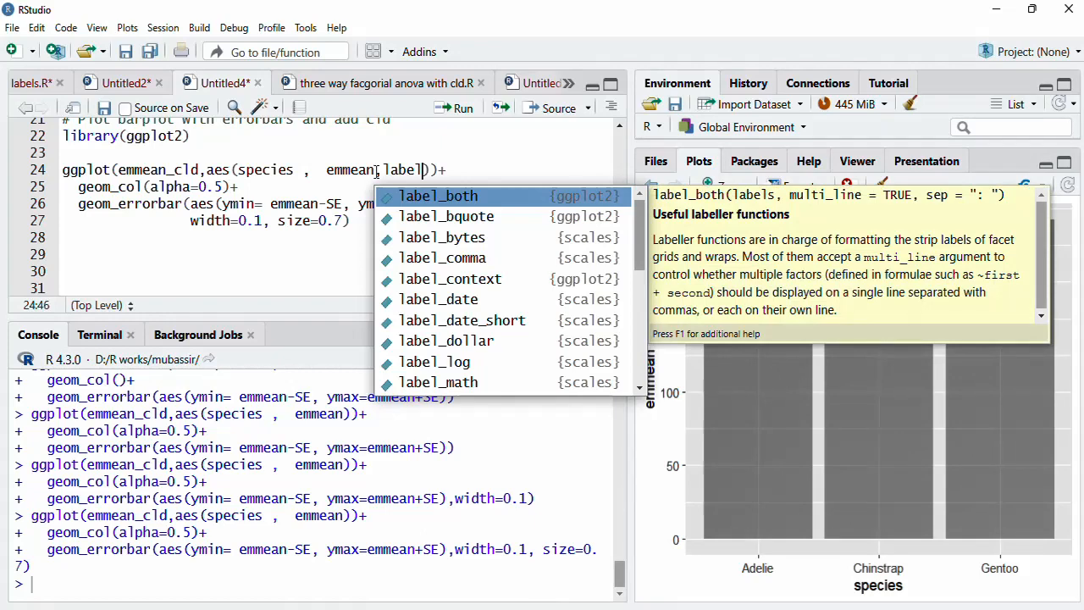
pyautogui.press('Escape')
pyautogui.write('=')
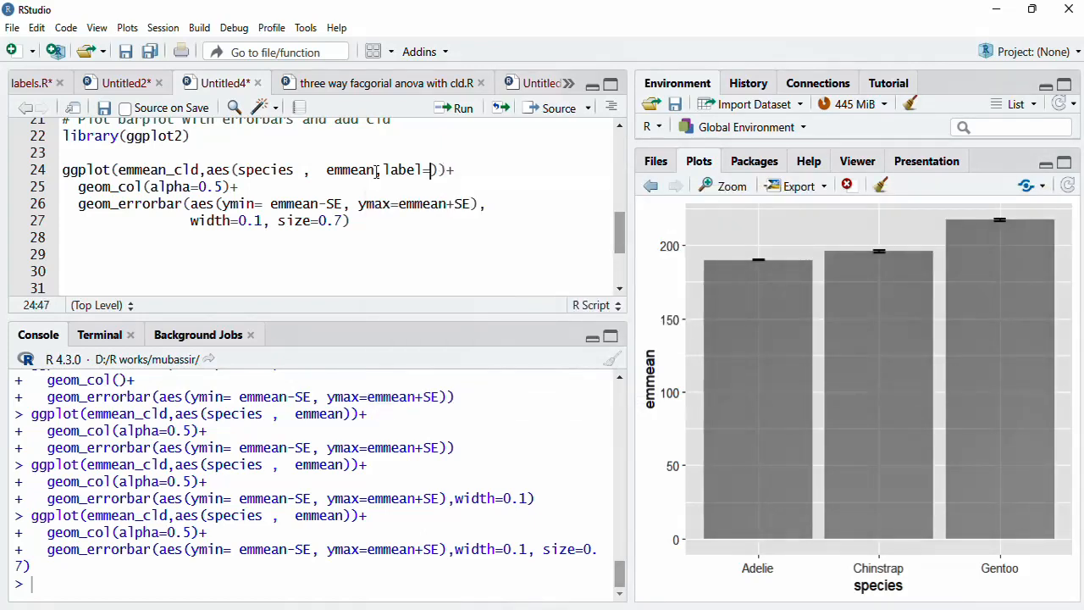
pyautogui.write('.group')
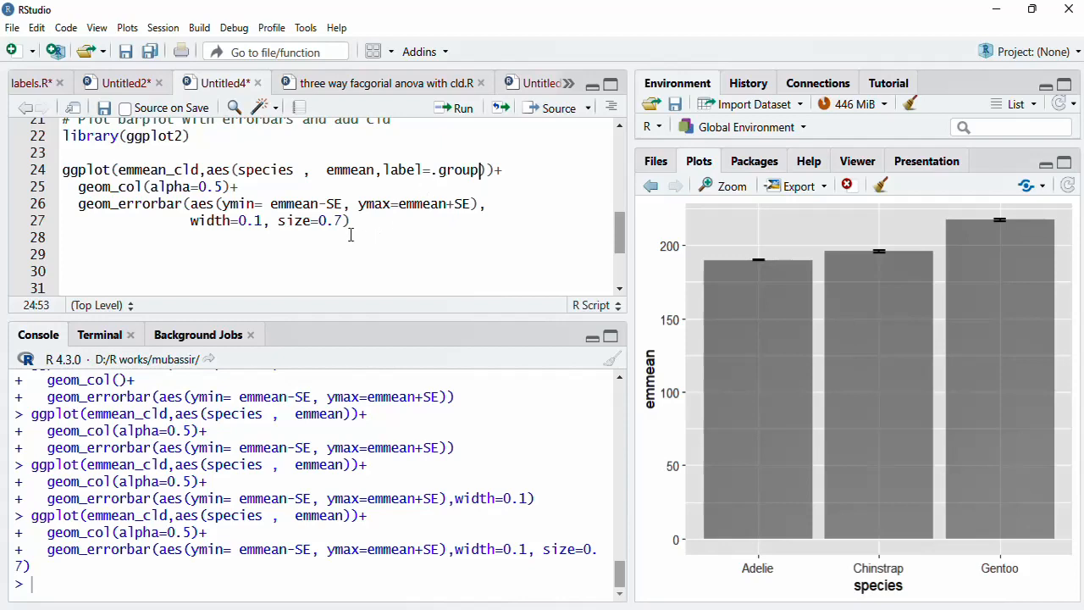
# Step: Append a geom_text() layer after the error bars
pyautogui.write('+')
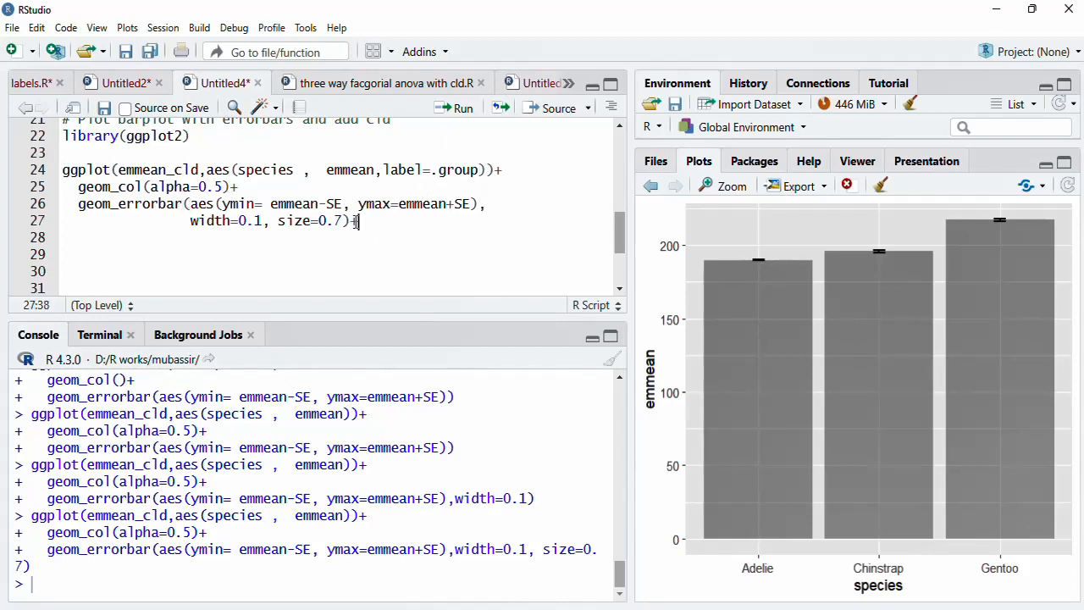
pyautogui.write('g')
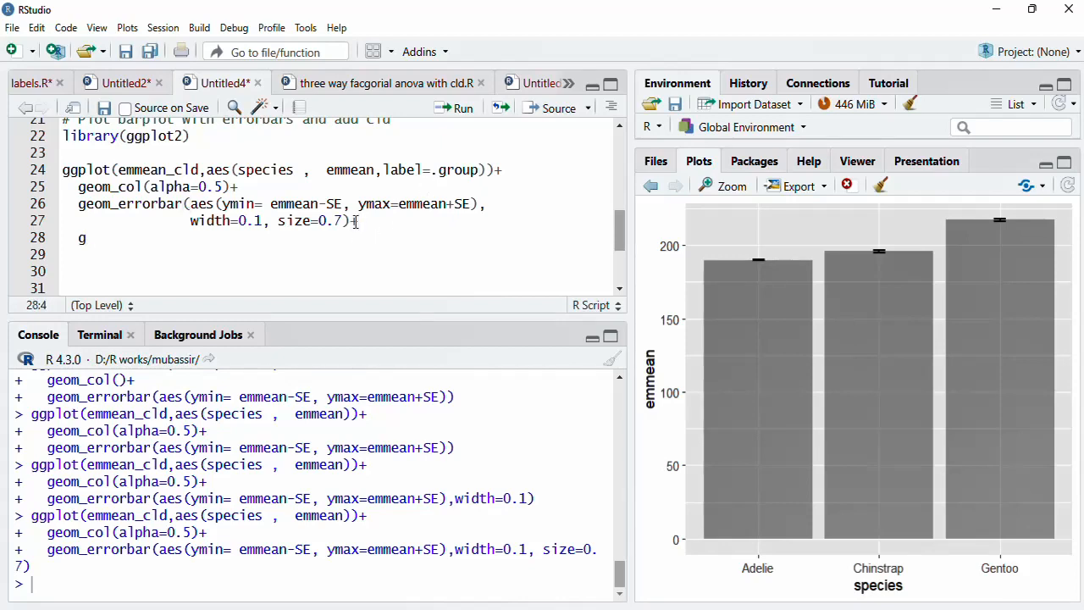
pyautogui.write('eom_')
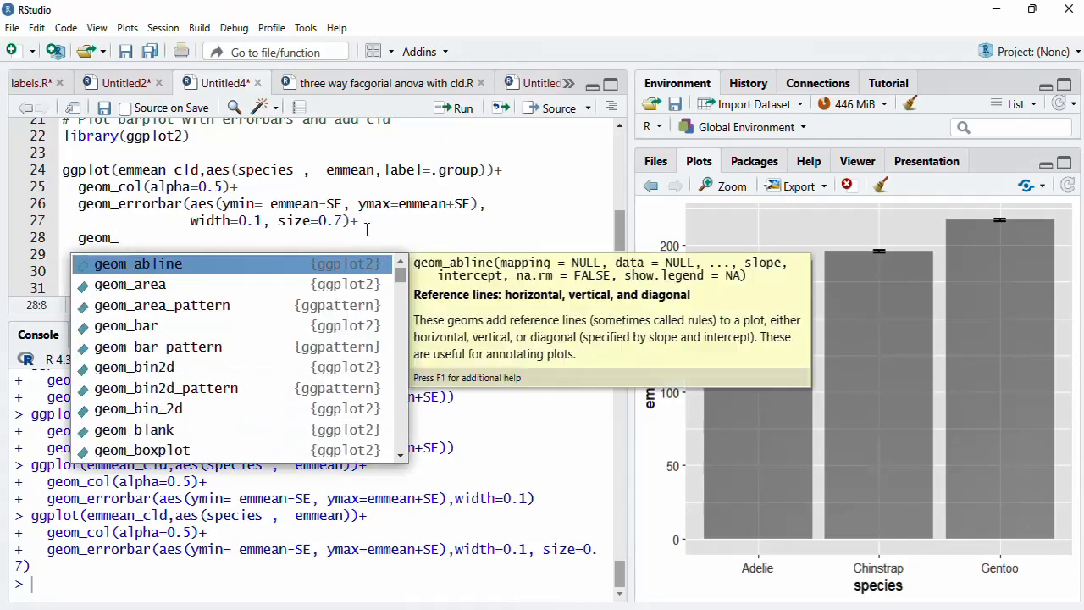
pyautogui.press('Escape')
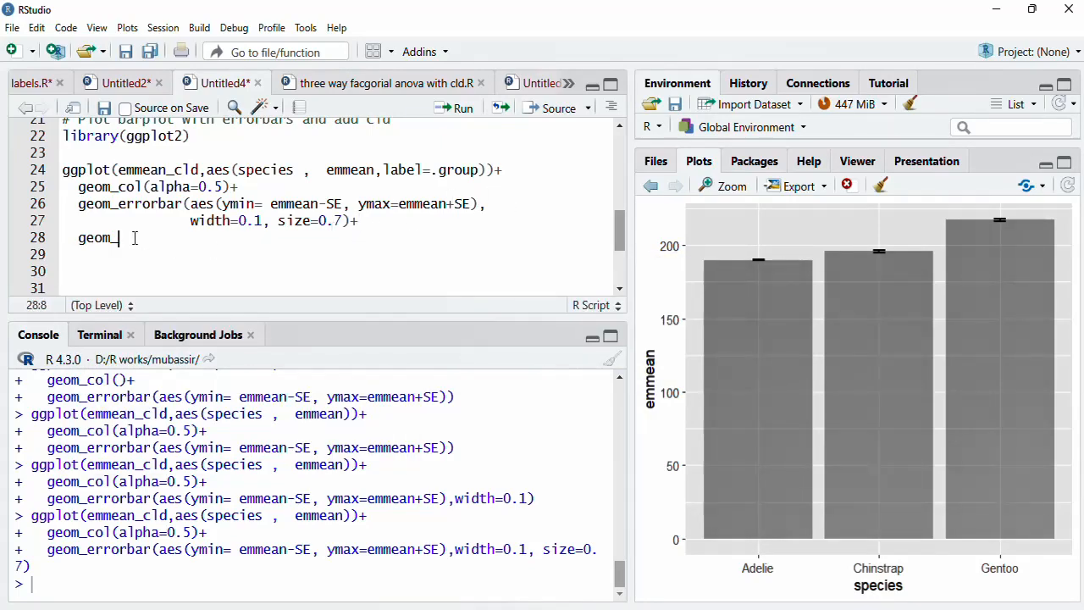
pyautogui.write('text(')
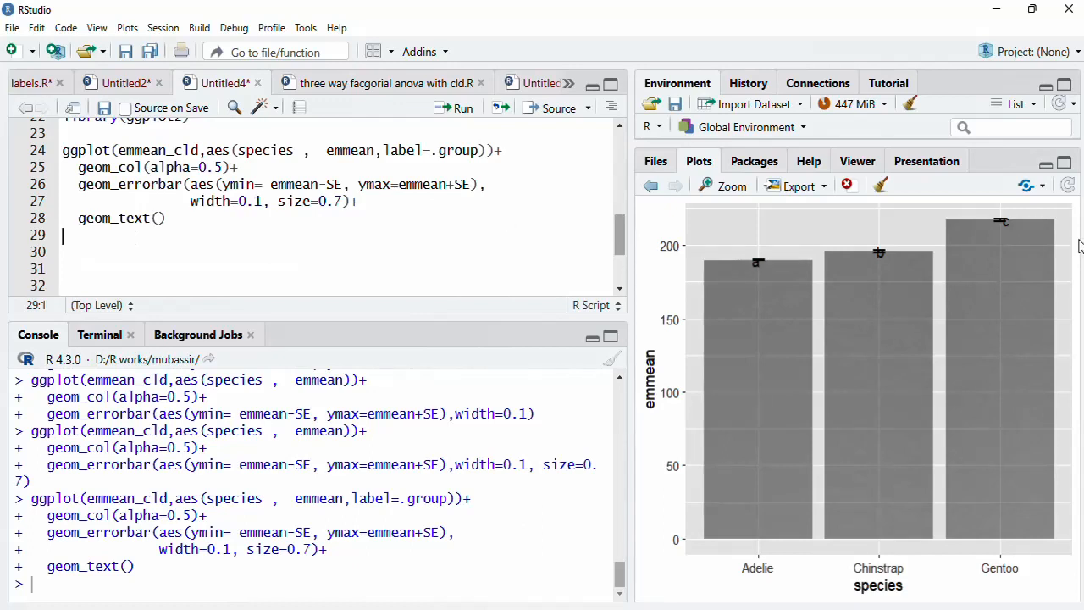
pyautogui.moveTo(951, 254)
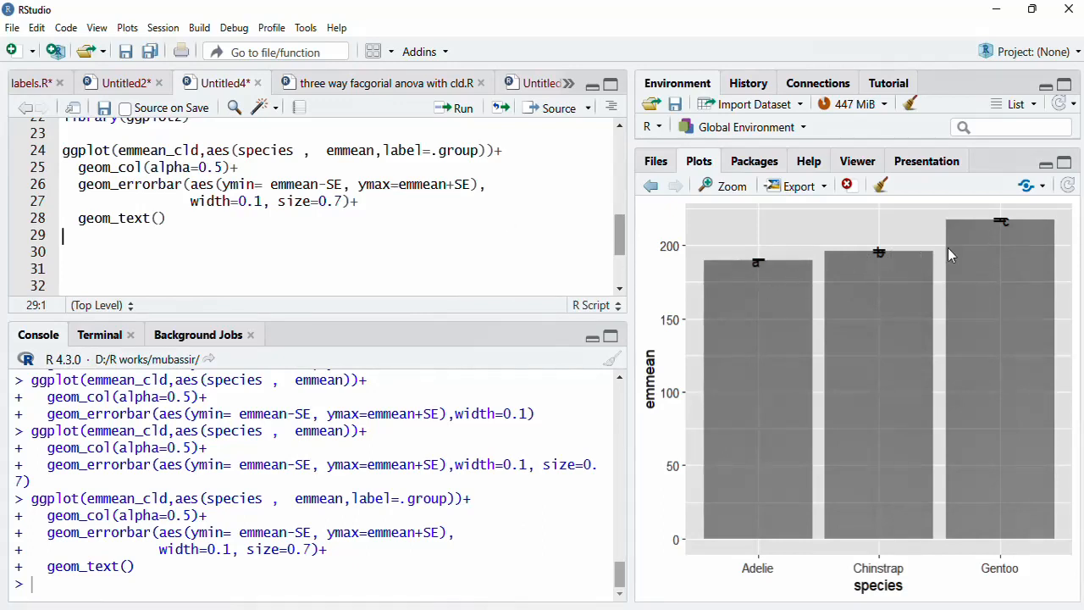
pyautogui.moveTo(1008, 270)
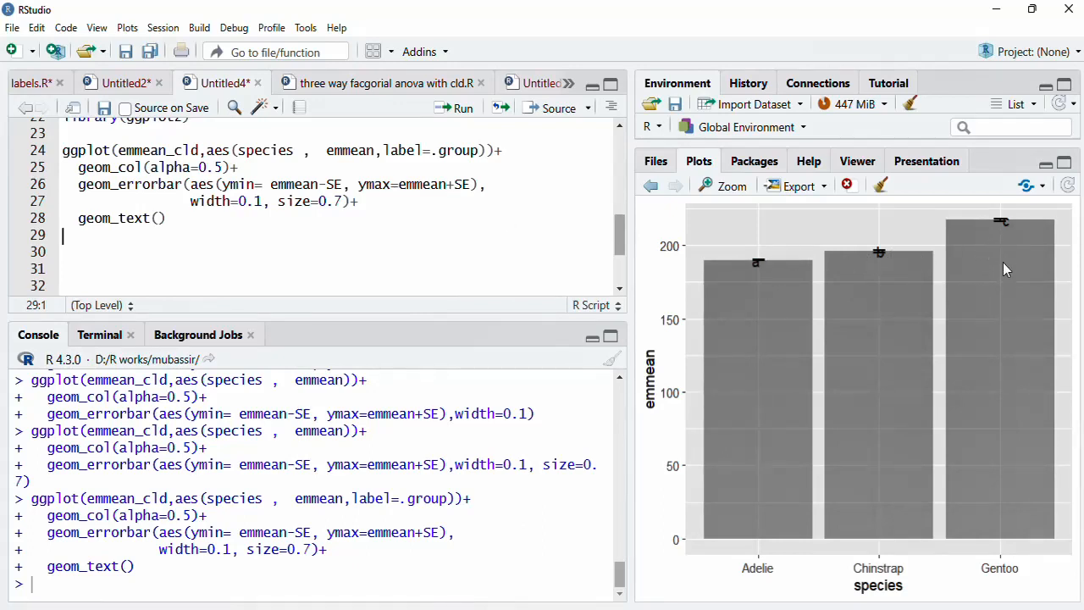
# Step: Set geom_text vjust to -1, then -0.5, placing letters just above the bars
pyautogui.click(156, 218)
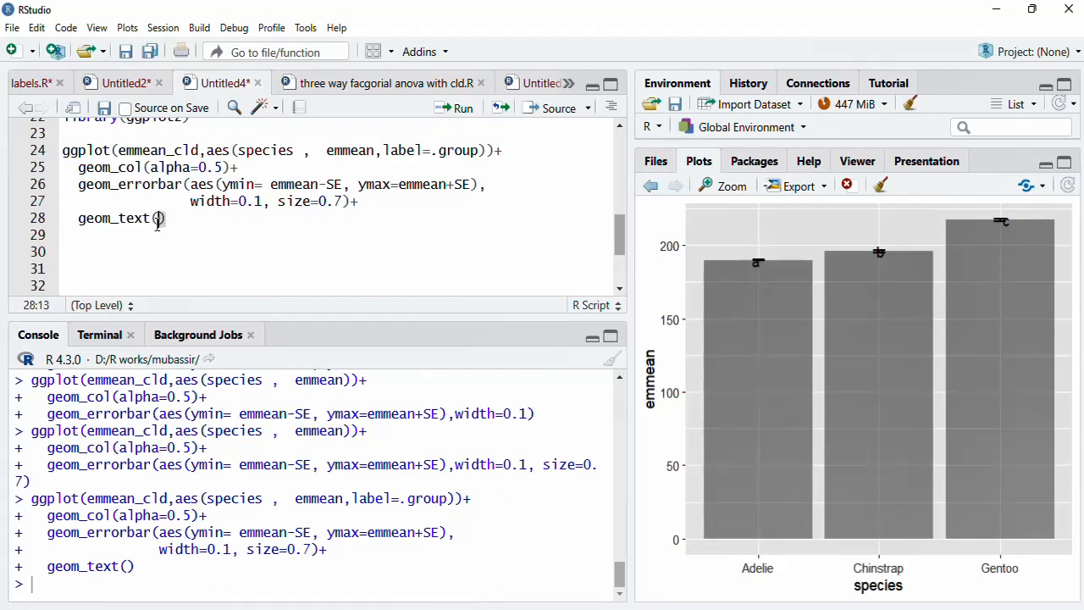
pyautogui.write('vjus')
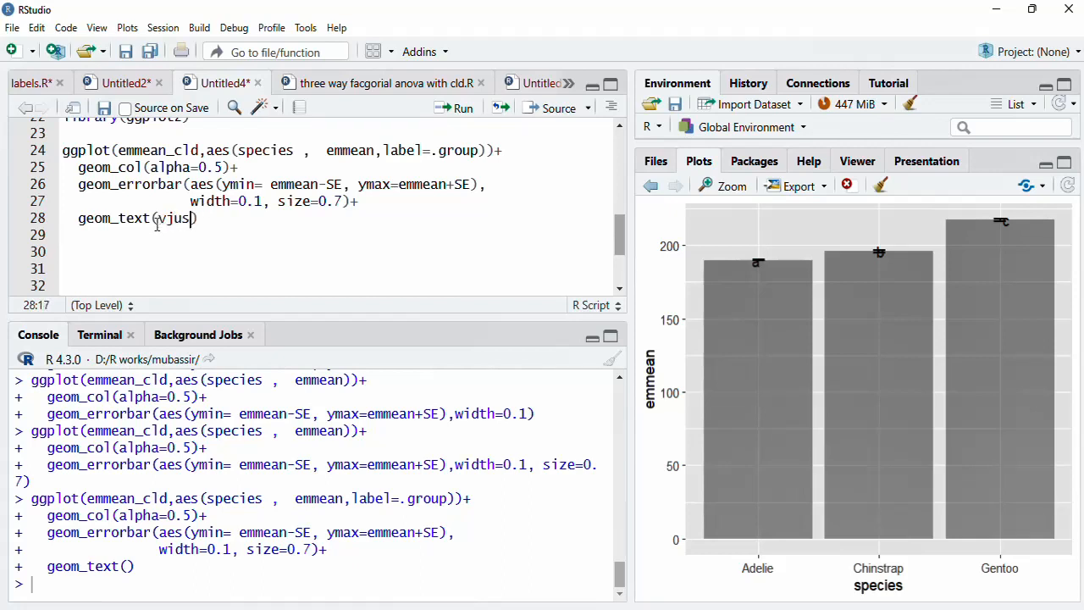
pyautogui.write('t=-1')
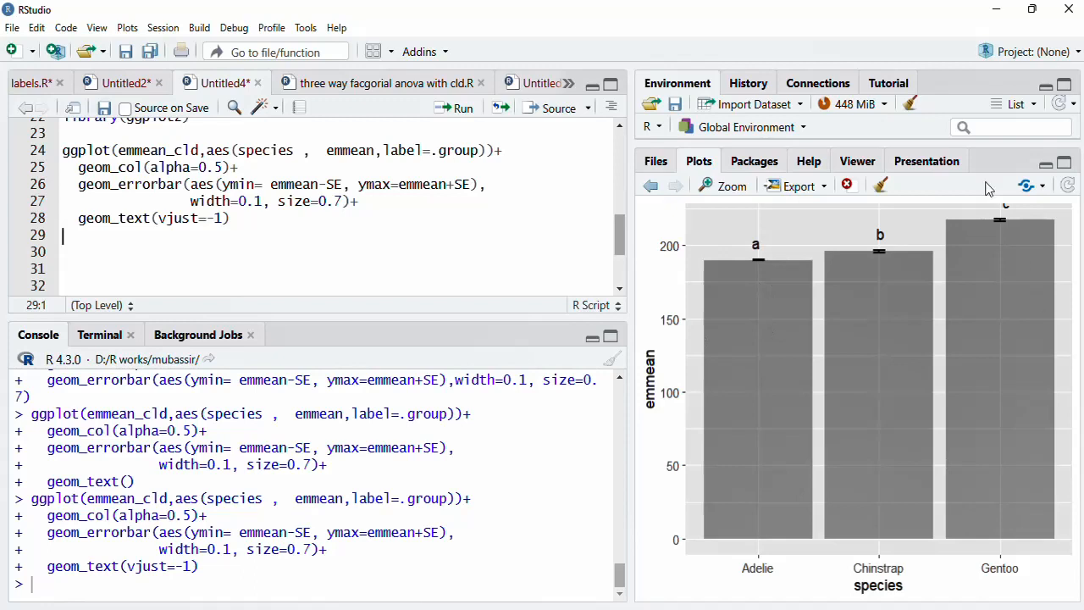
pyautogui.moveTo(1004, 222)
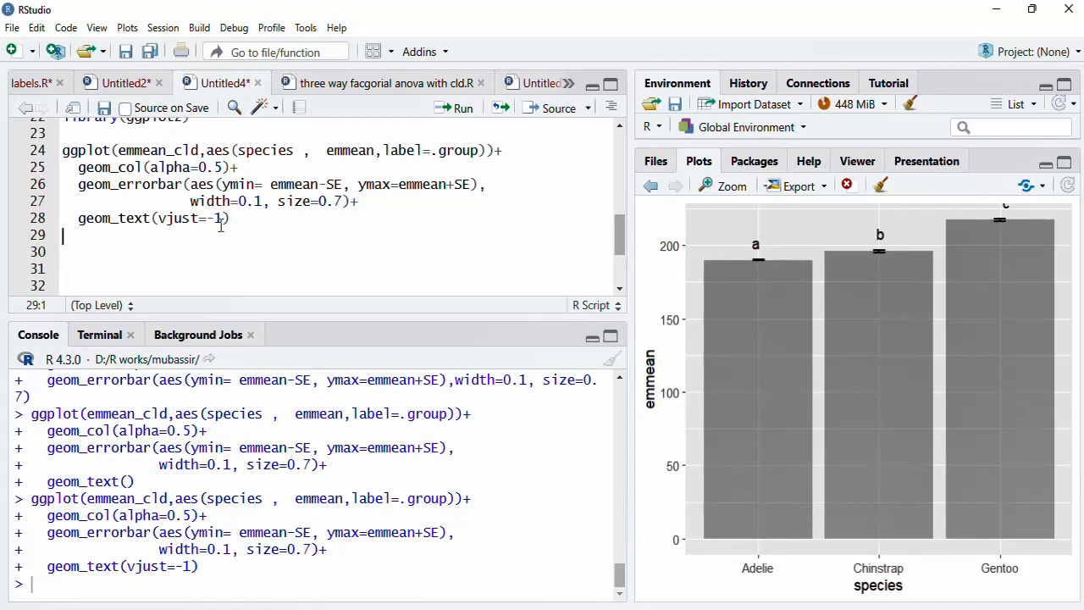
pyautogui.write('0.5')
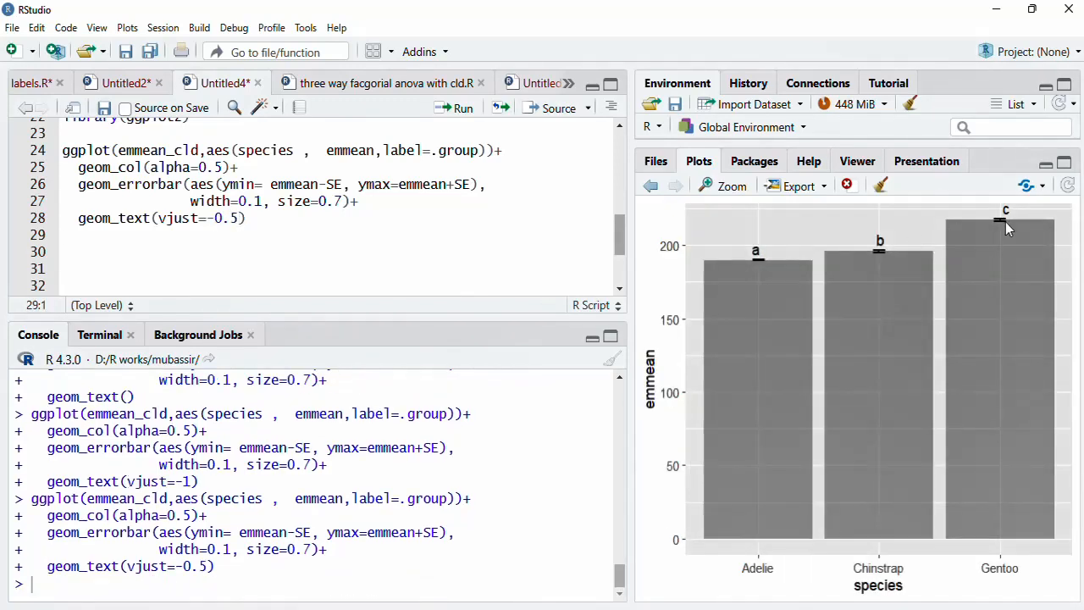
pyautogui.click(250, 218)
pyautogui.write('them')
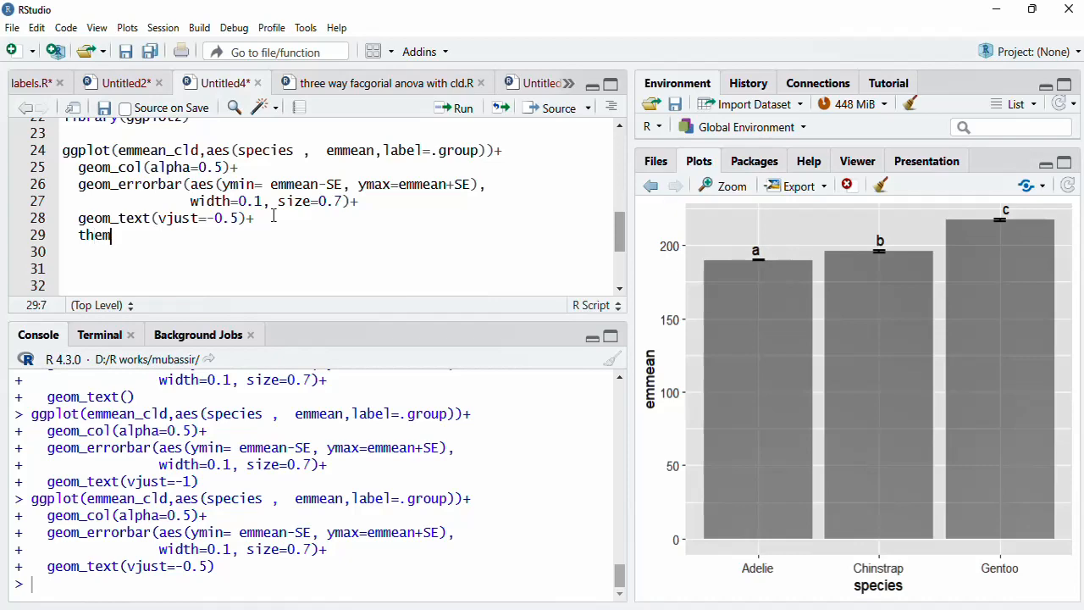
# Step: Type theme_classic after geom_text(vjust=-0.5)+
pyautogui.write('e_clas')
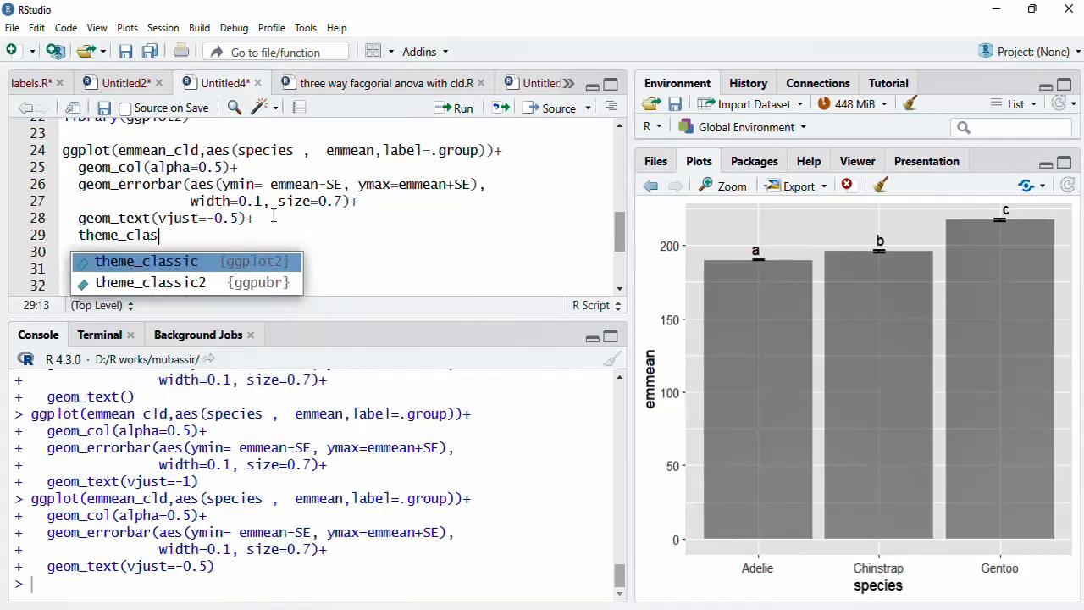